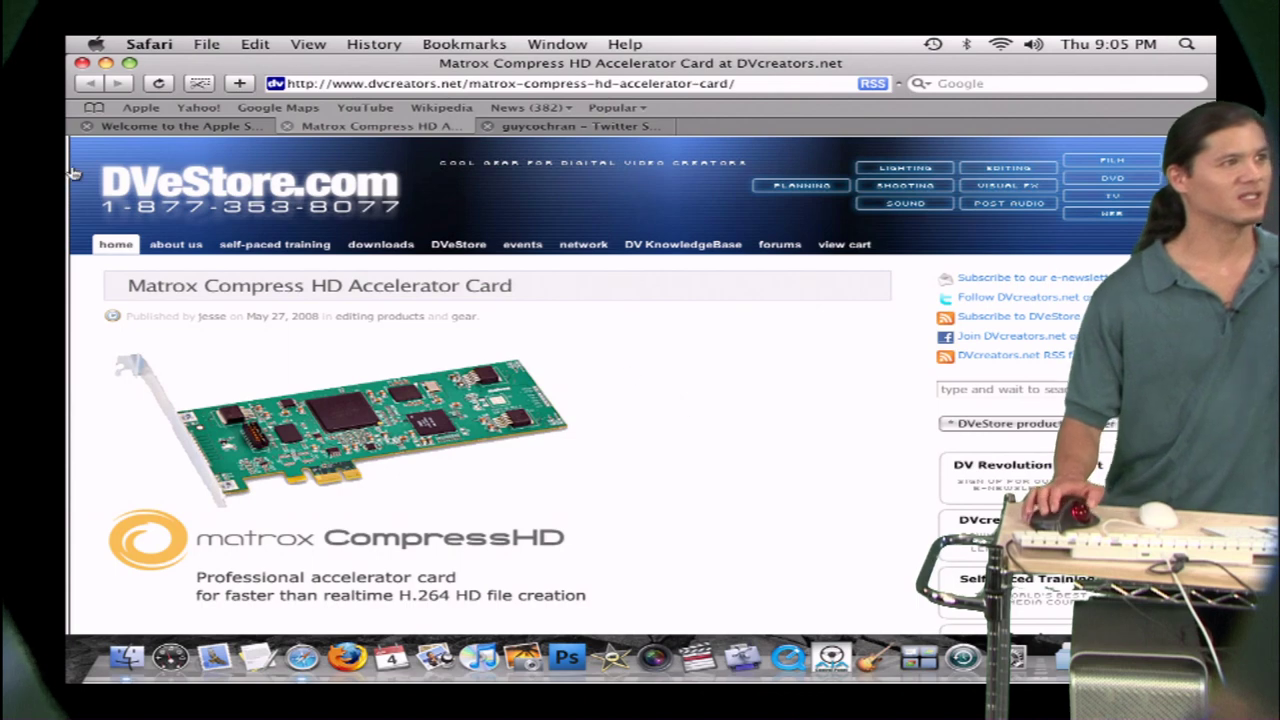
Open About This Mac from the Apple menu to see the two Quad-Core Xeons and 16 GB memory.
{"action": "left_click", "coordinate": [95, 44]}
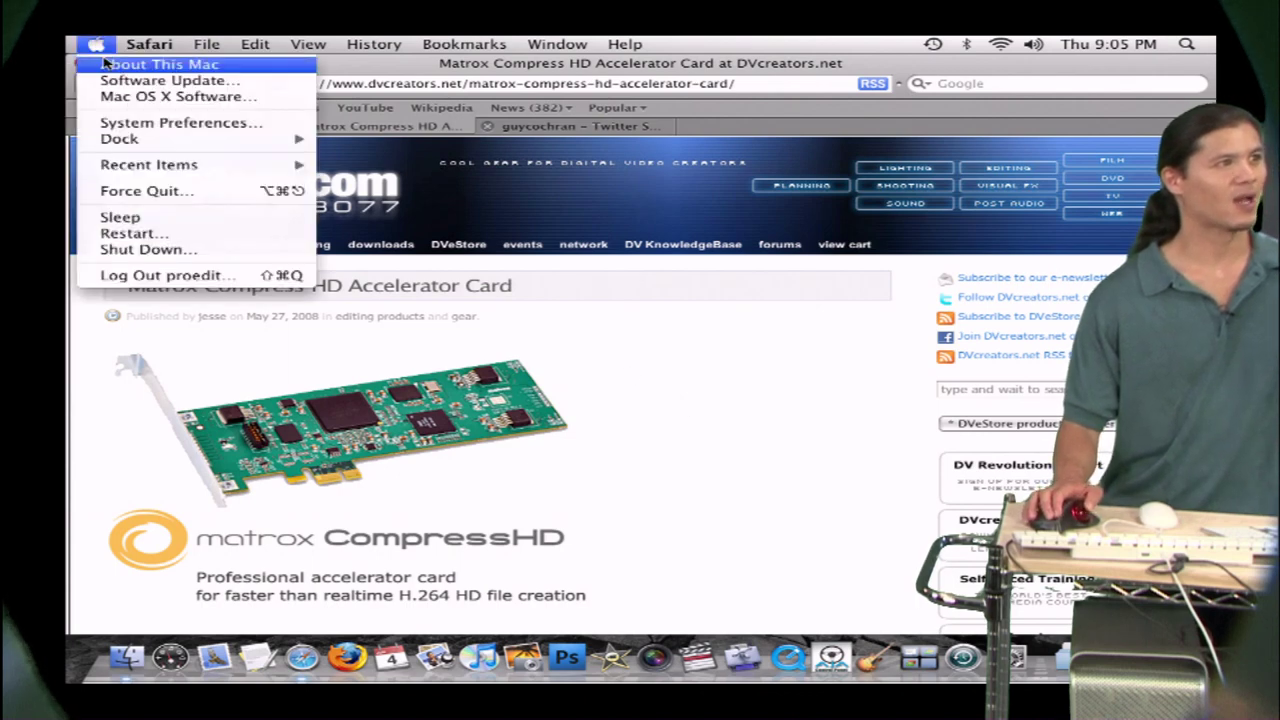
{"action": "left_click", "coordinate": [160, 63]}
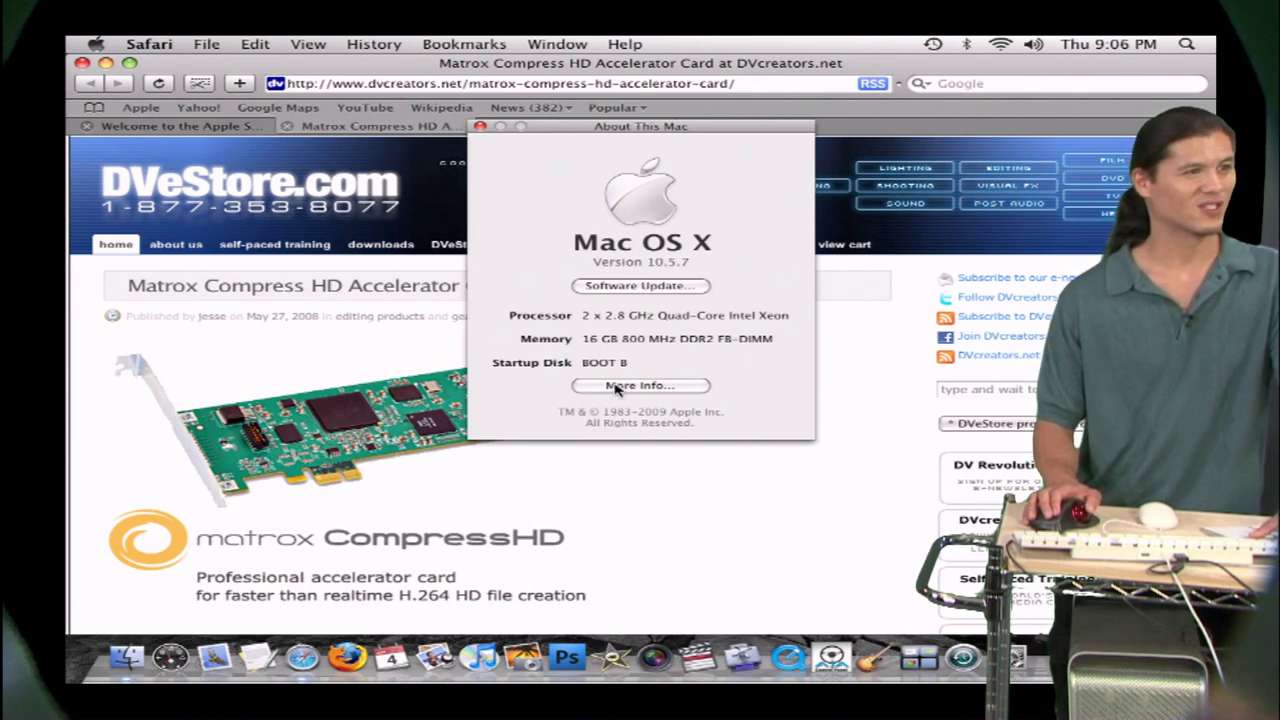
{"action": "mouse_move", "coordinate": [639, 385]}
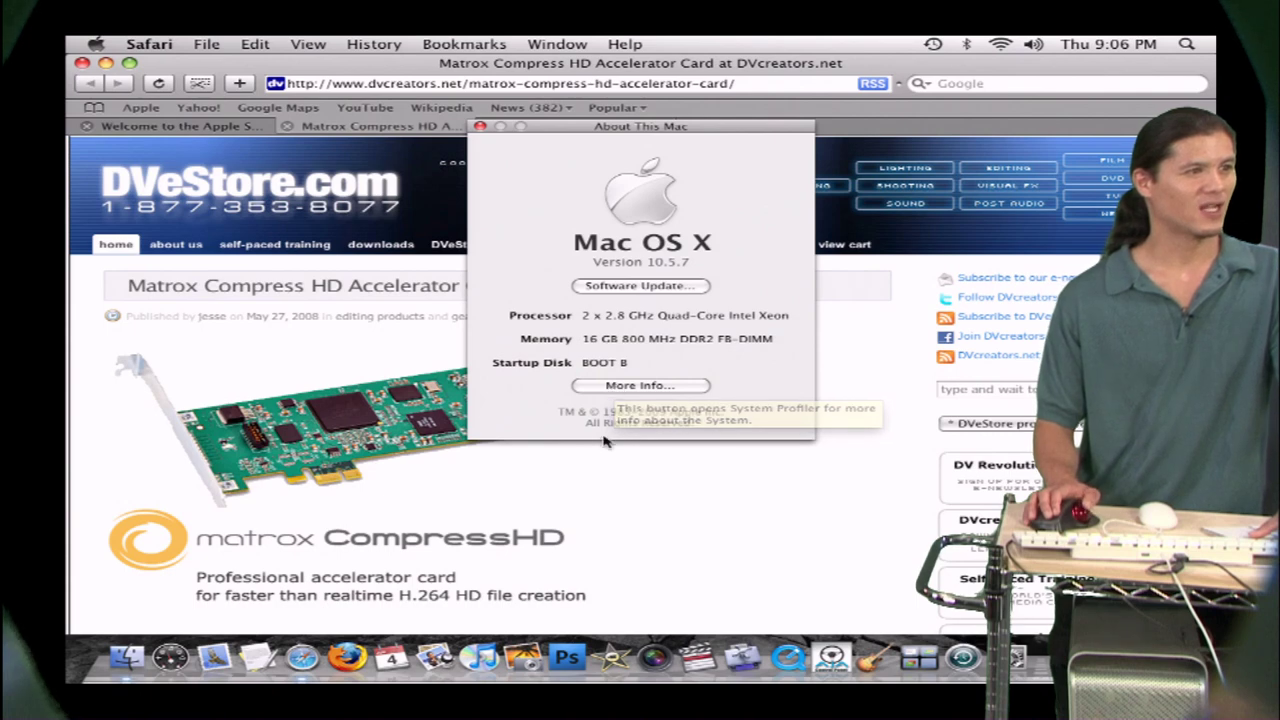
{"action": "mouse_move", "coordinate": [743, 657]}
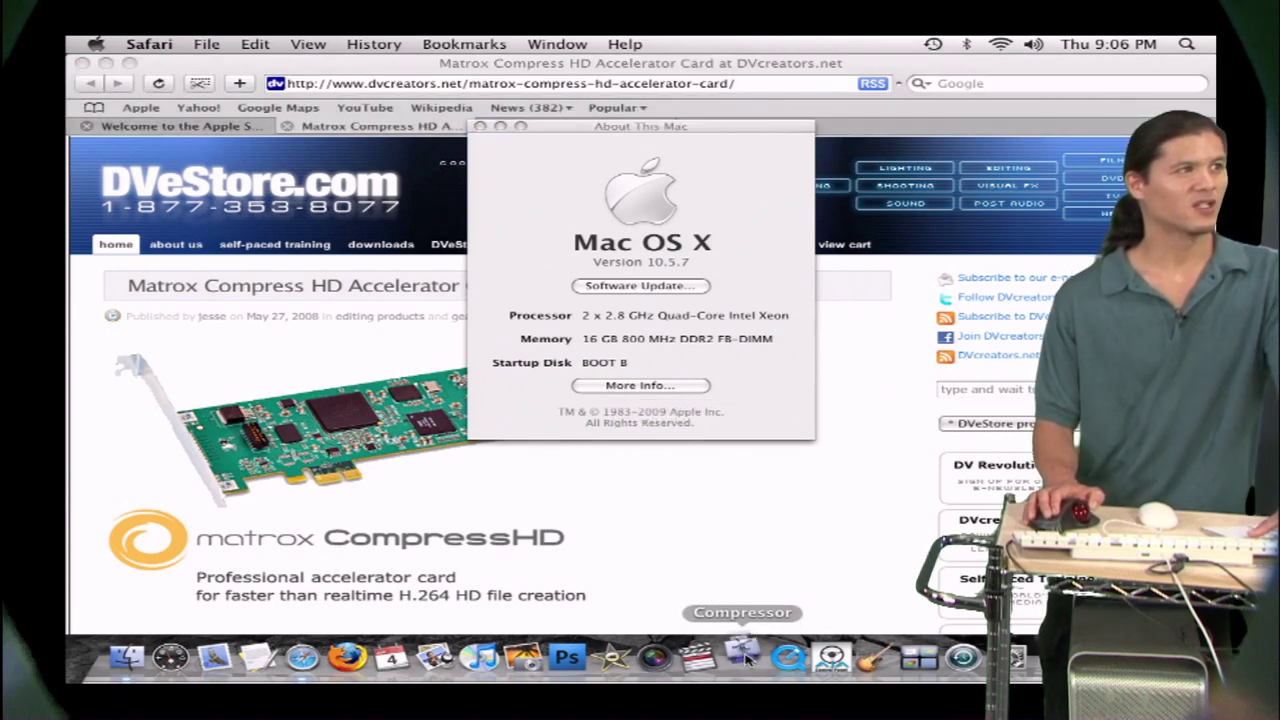
Launch Compressor from the Dock, close About This Mac, and dismiss the Apple menu.
{"action": "left_click", "coordinate": [741, 657]}
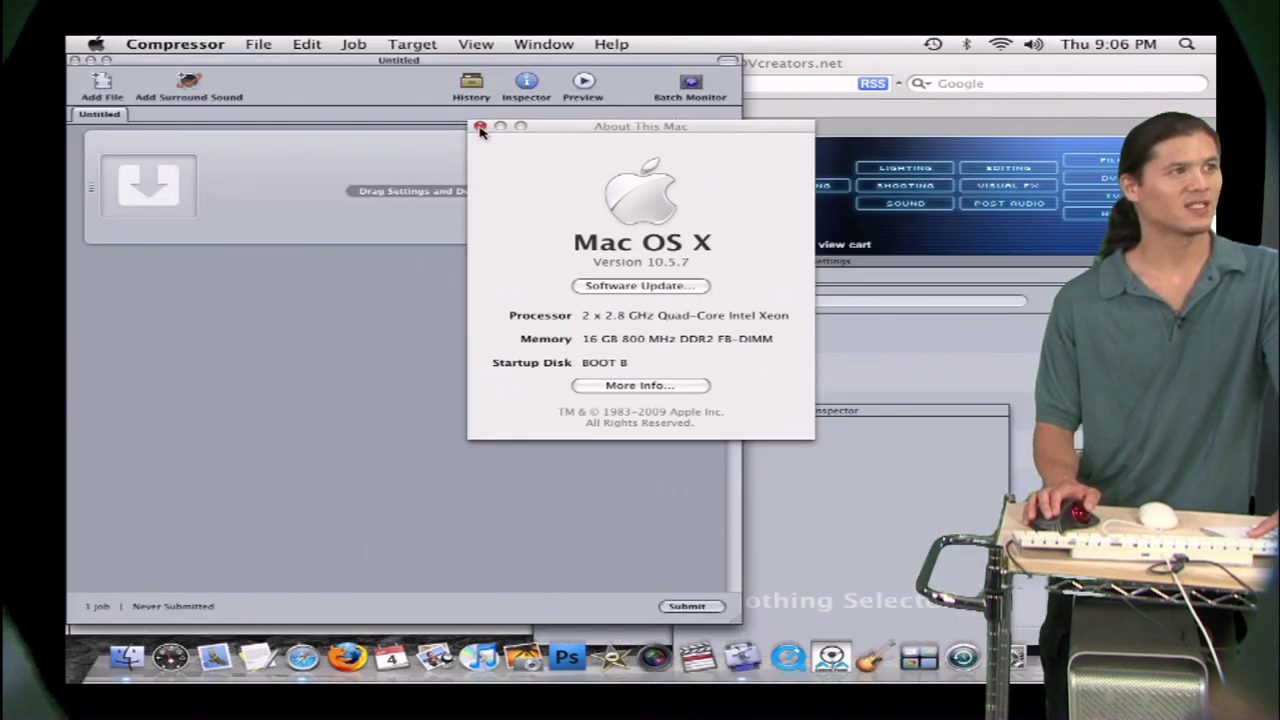
{"action": "left_click", "coordinate": [481, 126]}
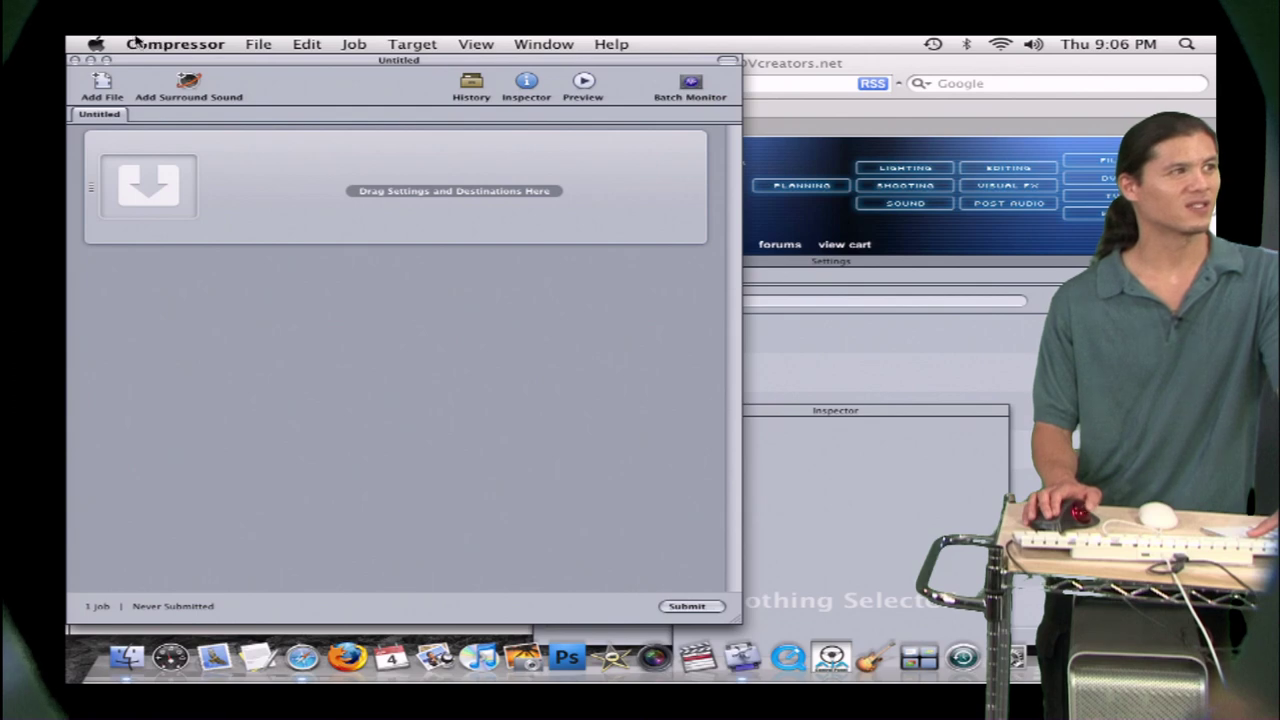
{"action": "left_click", "coordinate": [96, 43]}
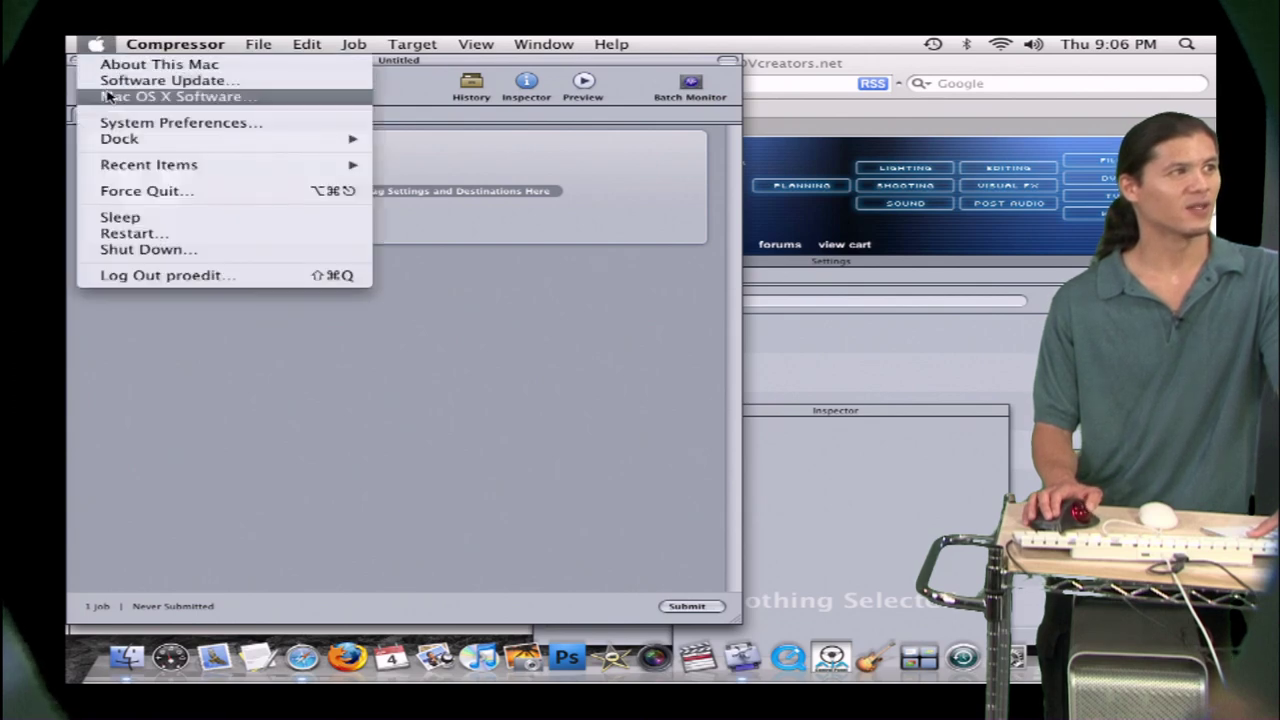
{"action": "left_click", "coordinate": [180, 122]}
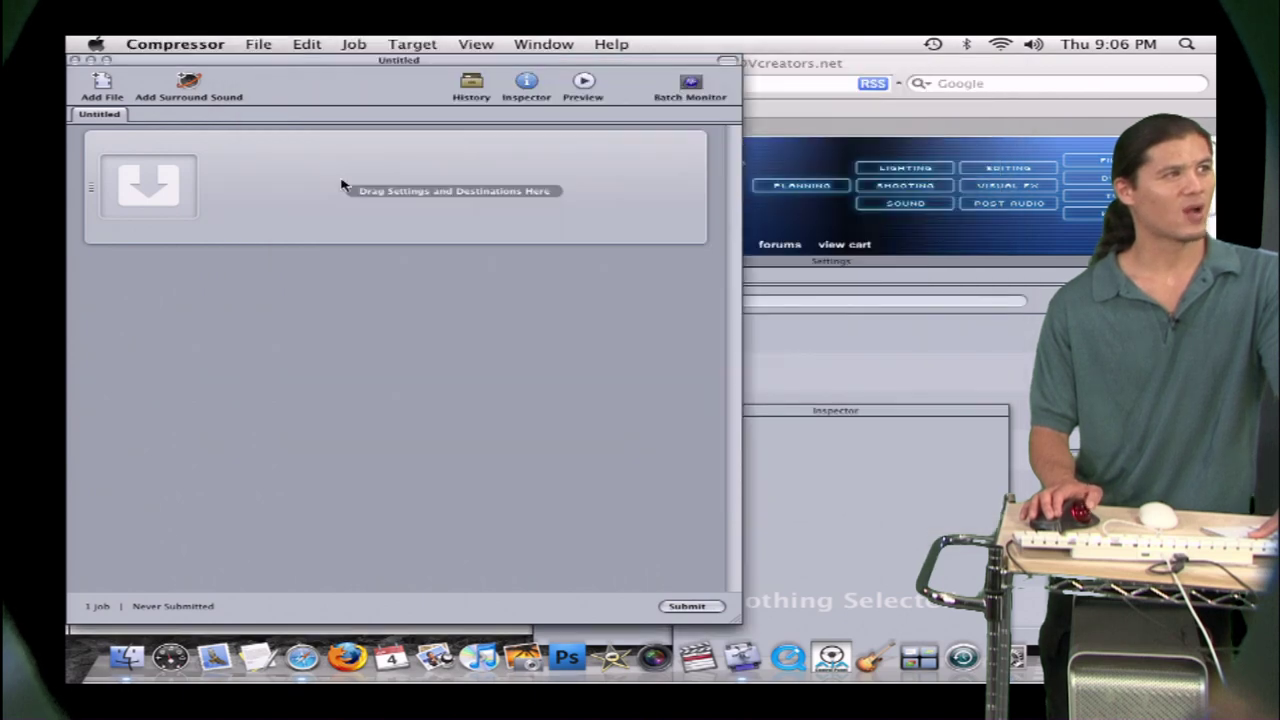
Add the 1920x1080 ProRes 422.mov file to the Compressor batch.
{"action": "left_click", "coordinate": [101, 85]}
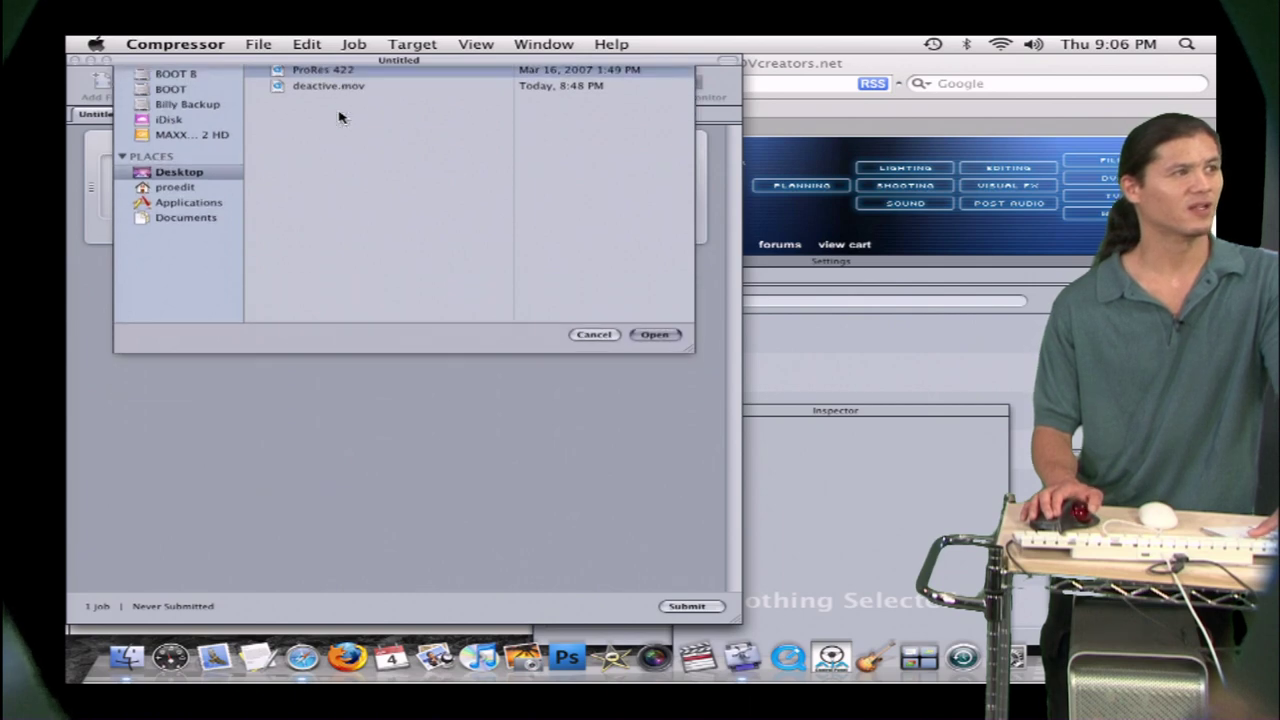
{"action": "left_click", "coordinate": [655, 334]}
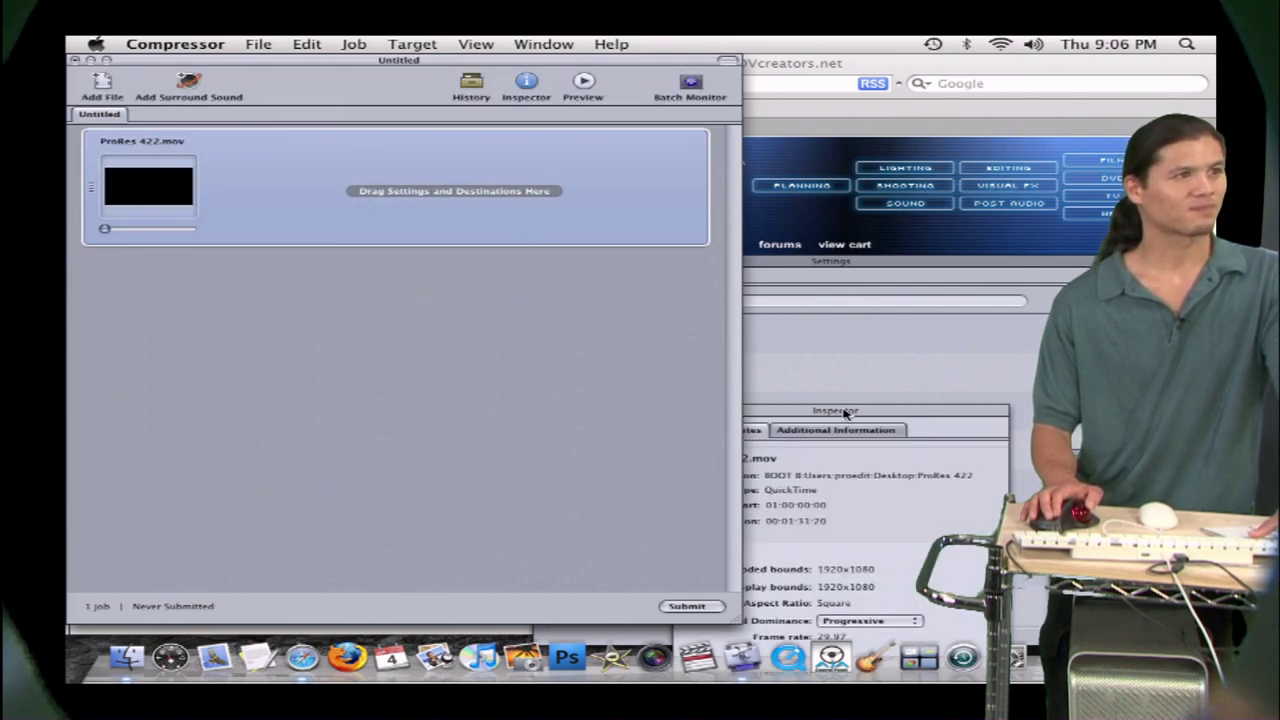
{"action": "left_click", "coordinate": [543, 43]}
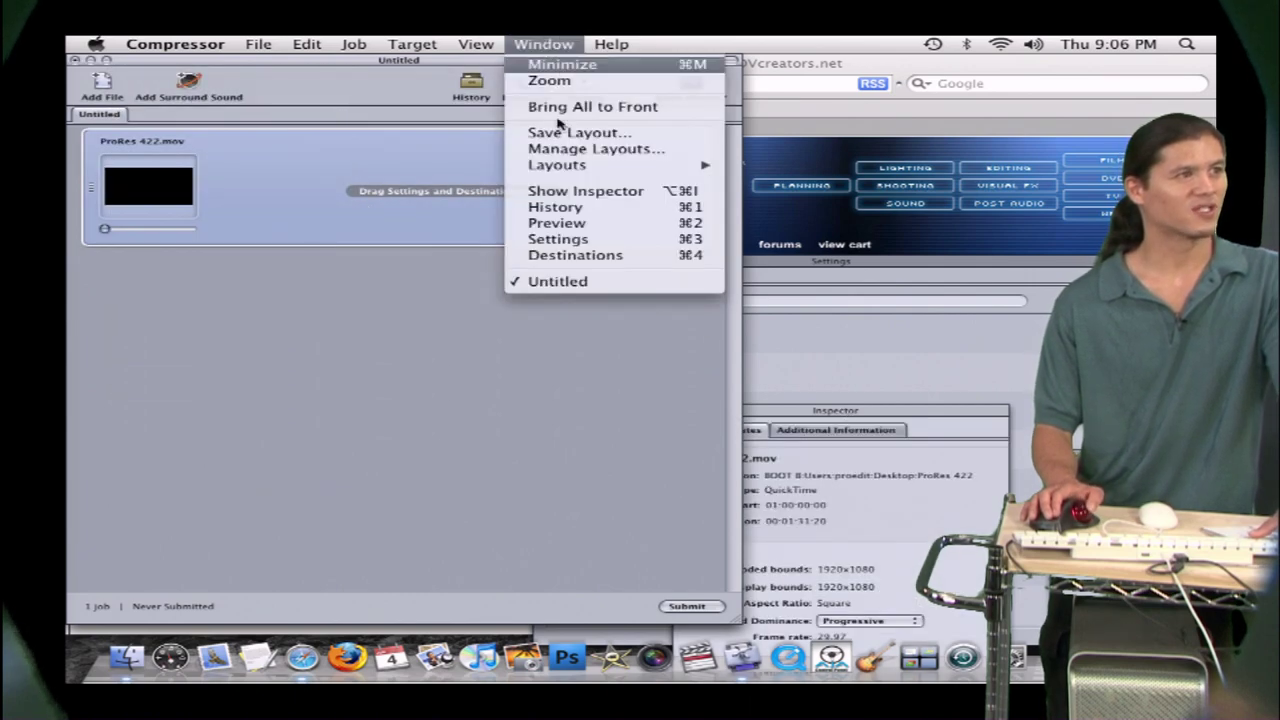
Open the Settings window, move it higher, and expand the Matrox Blu-ray settings group.
{"action": "left_click", "coordinate": [558, 238]}
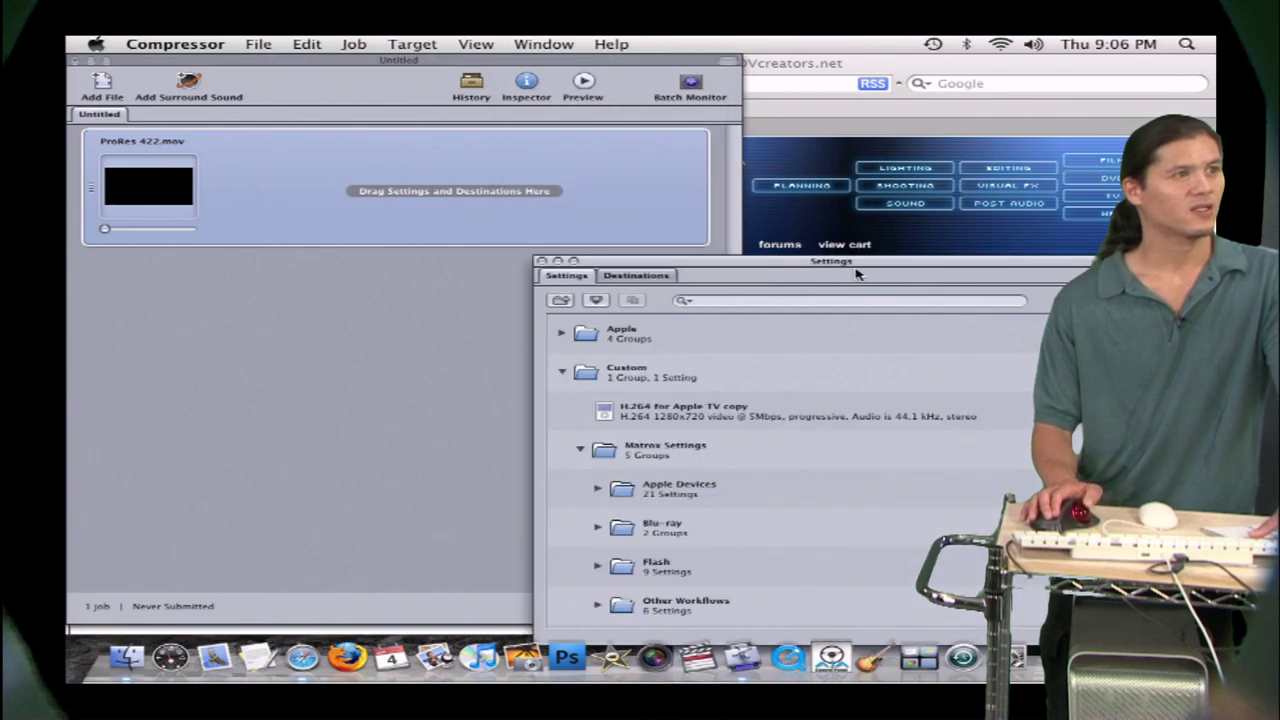
{"action": "left_click_drag", "start_coordinate": [830, 261], "coordinate": [828, 121]}
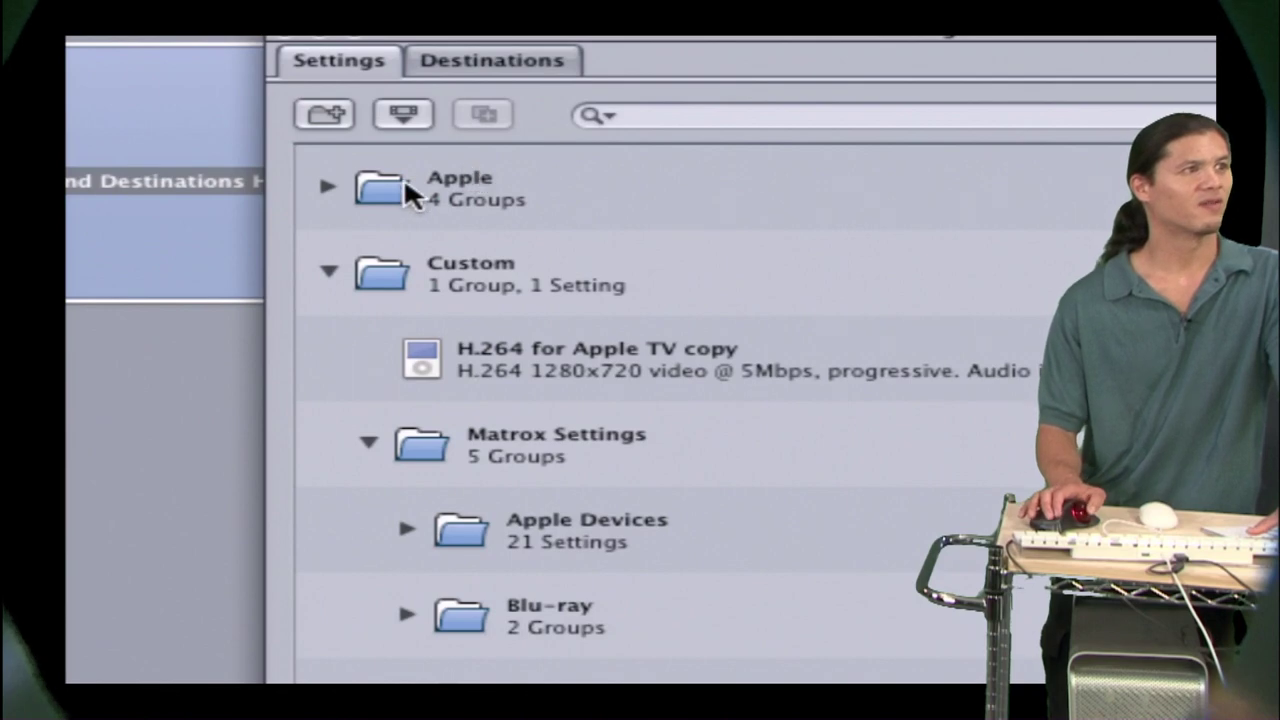
{"action": "mouse_move", "coordinate": [540, 460]}
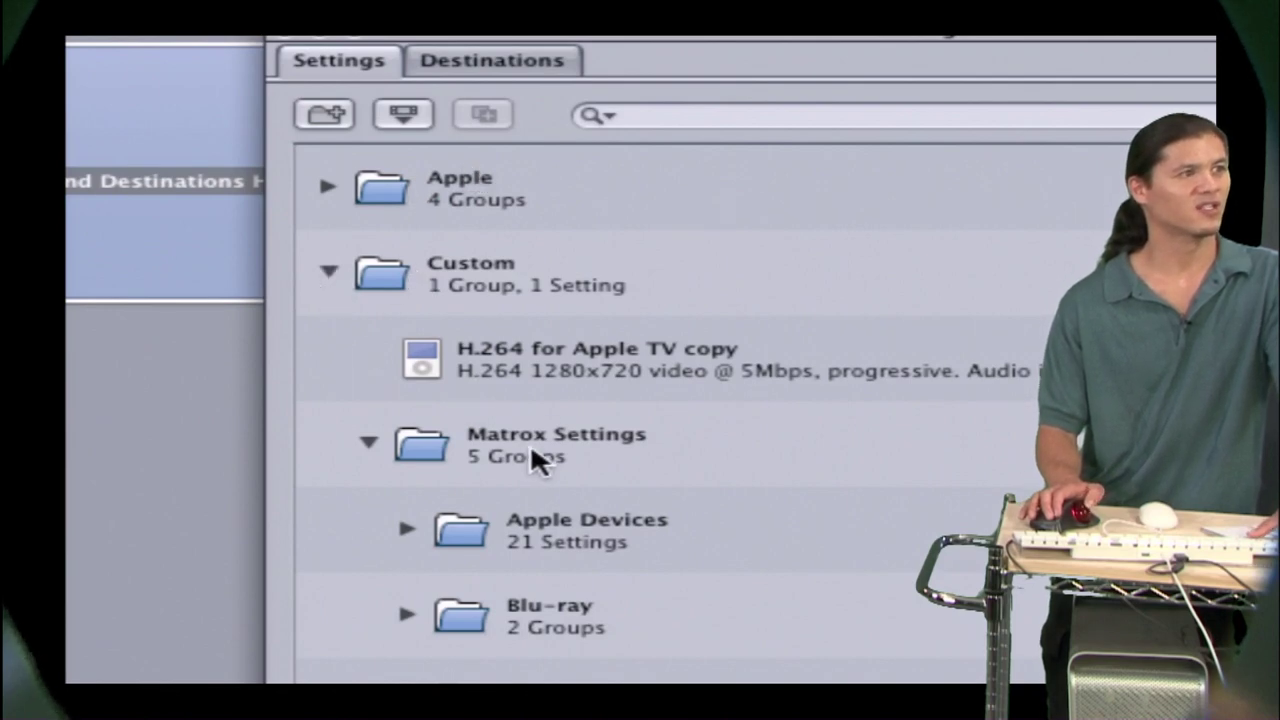
{"action": "mouse_move", "coordinate": [640, 475]}
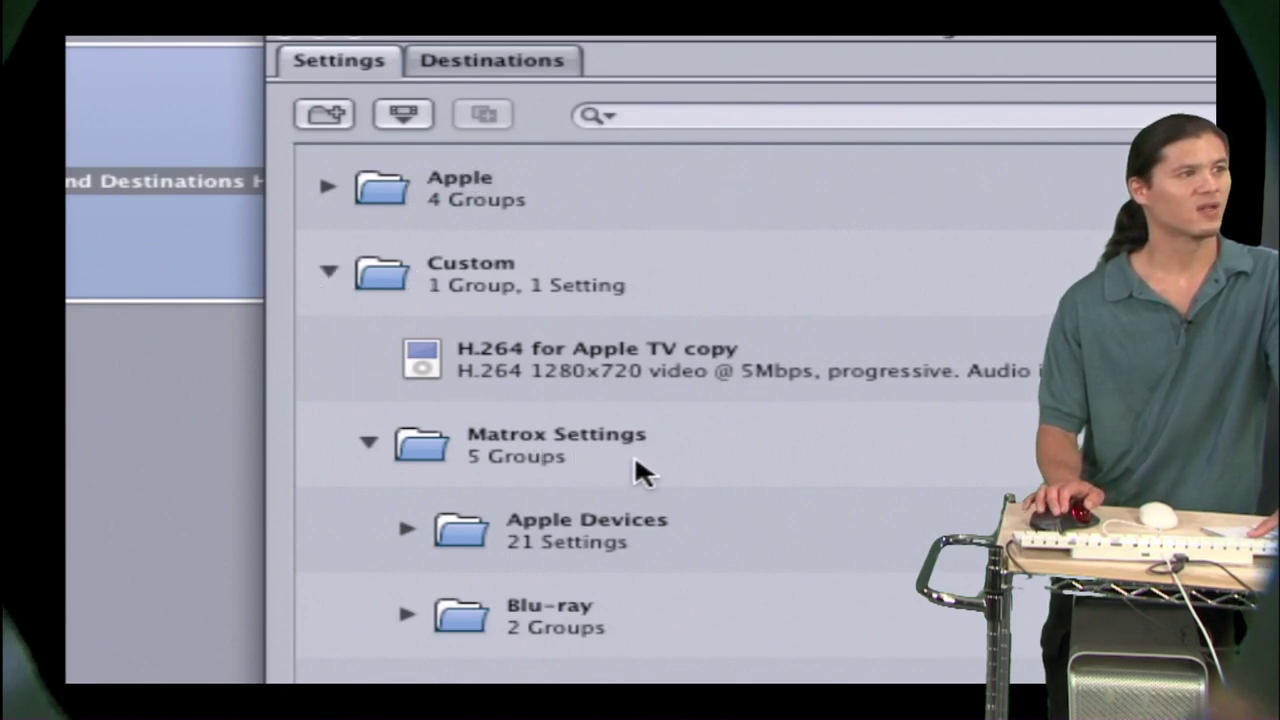
{"action": "scroll", "scroll_direction": "down", "scroll_amount": 3}
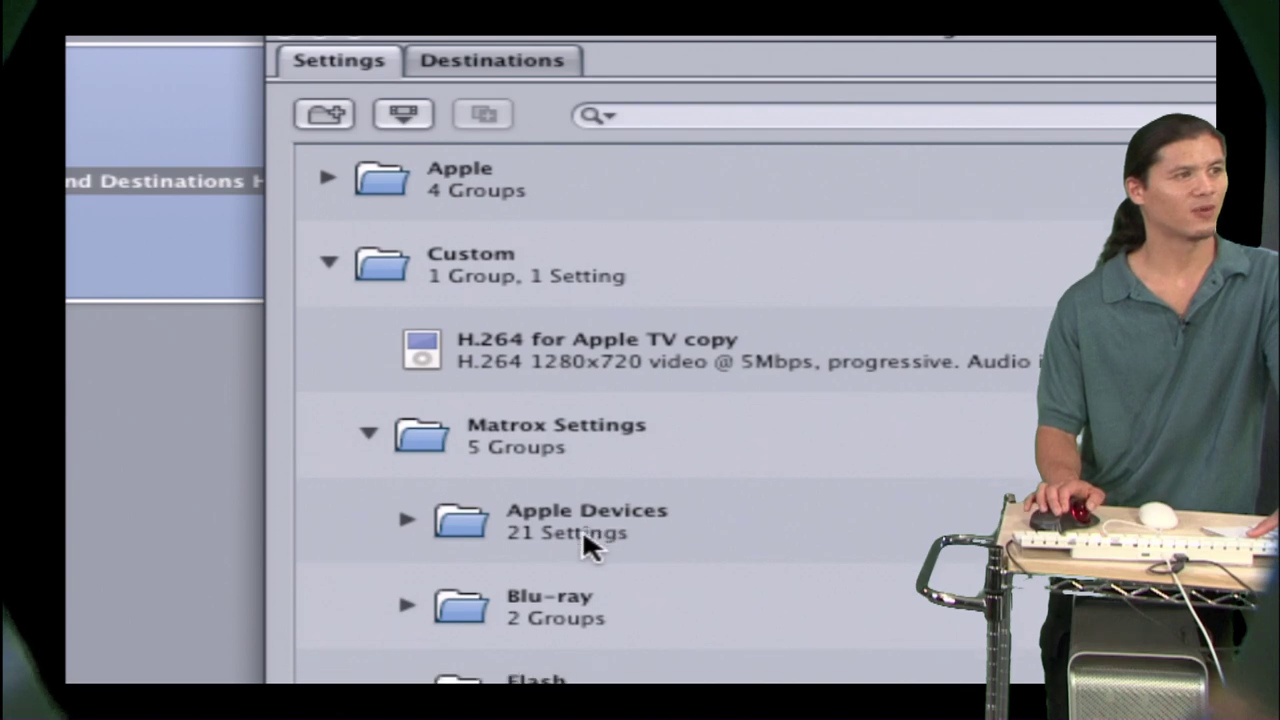
{"action": "scroll", "scroll_direction": "down", "scroll_amount": 3}
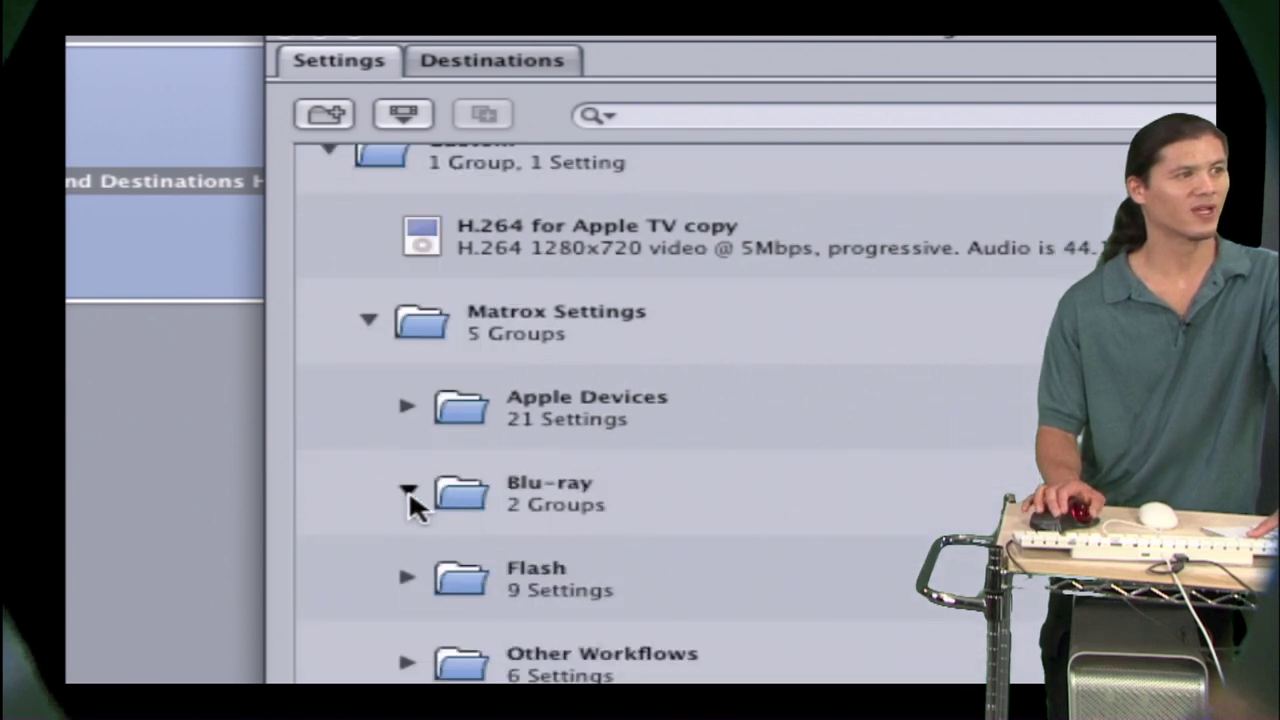
{"action": "left_click", "coordinate": [408, 491]}
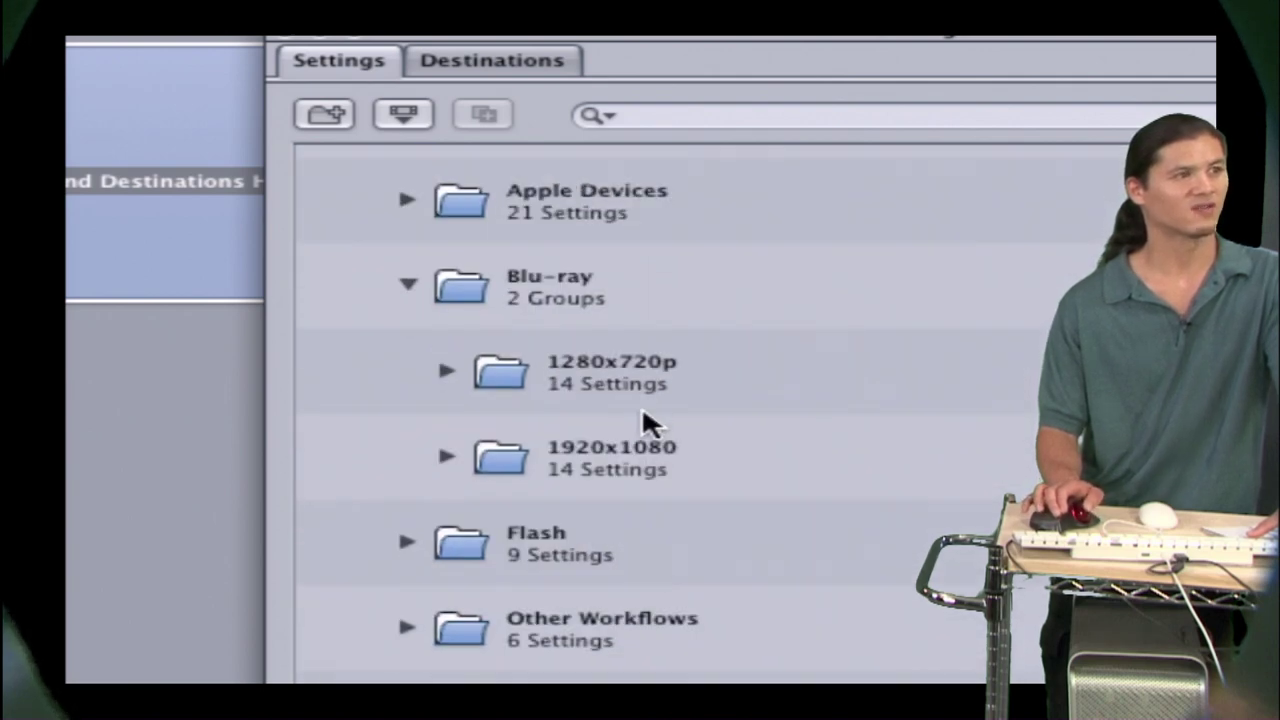
{"action": "mouse_move", "coordinate": [455, 460]}
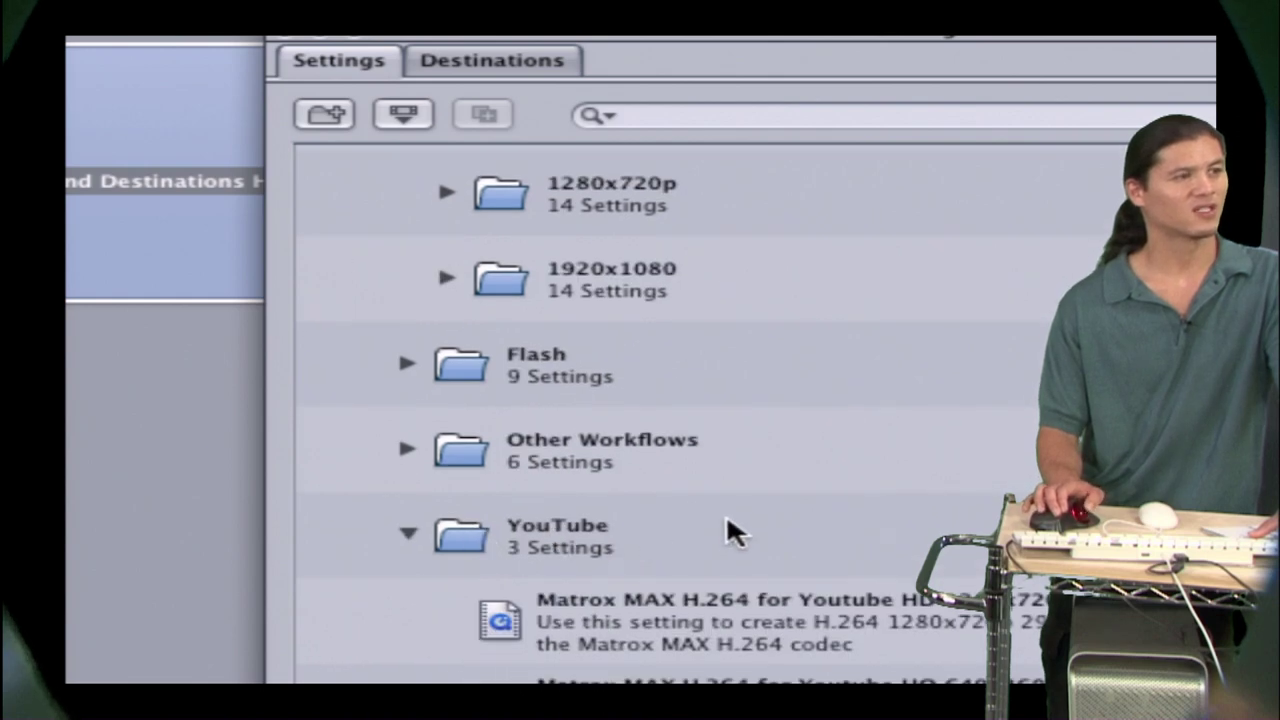
{"action": "mouse_move", "coordinate": [865, 75]}
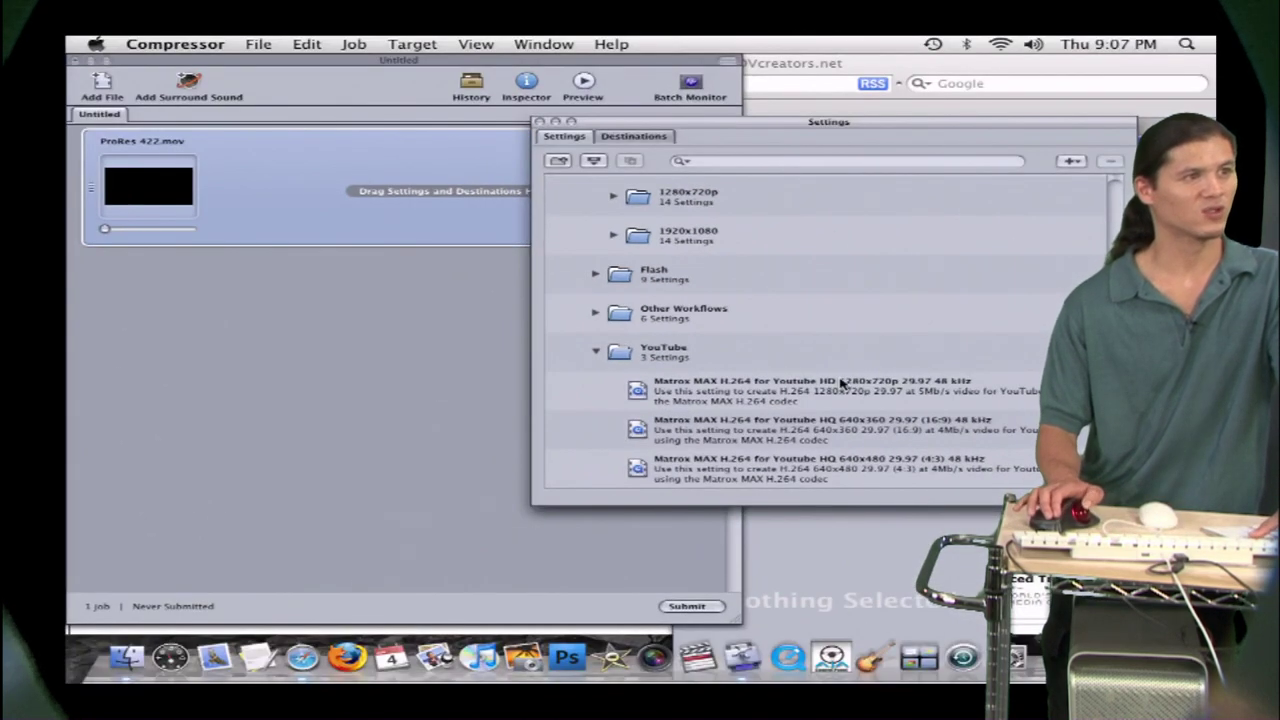
{"action": "mouse_move", "coordinate": [640, 395]}
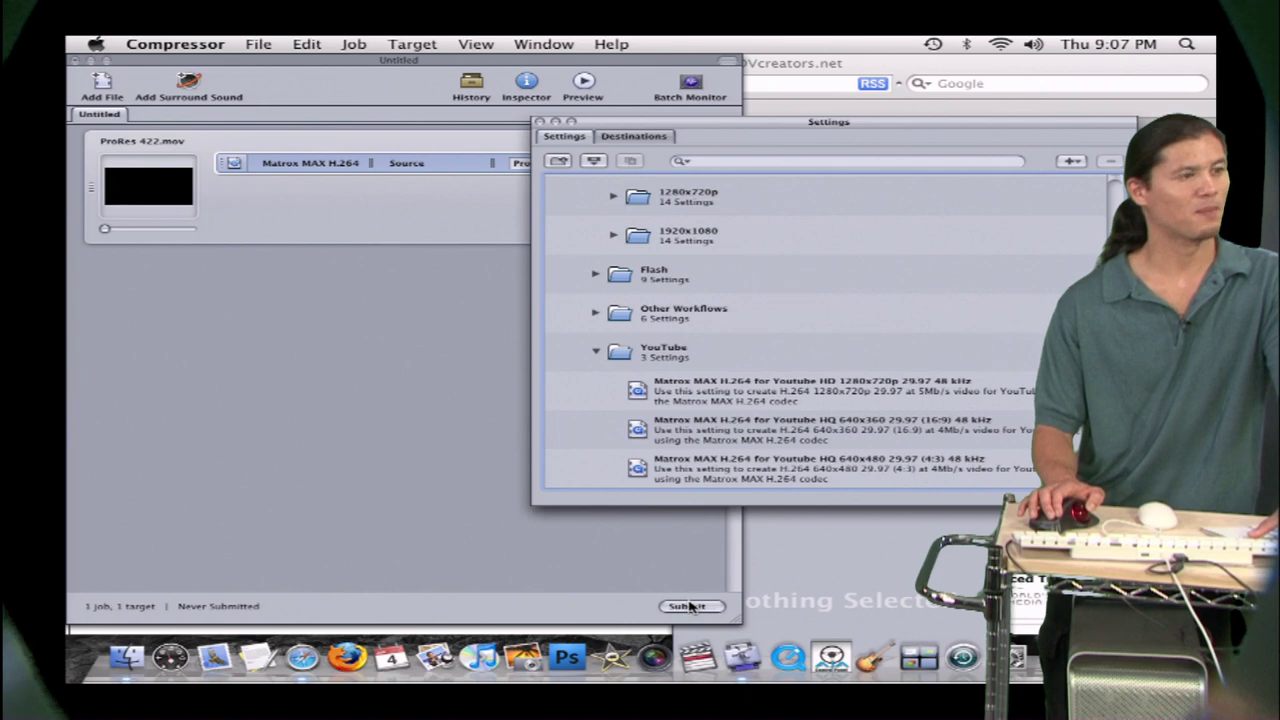
Submit the ProRes 422 batch to This Computer at High priority.
{"action": "left_click", "coordinate": [690, 606]}
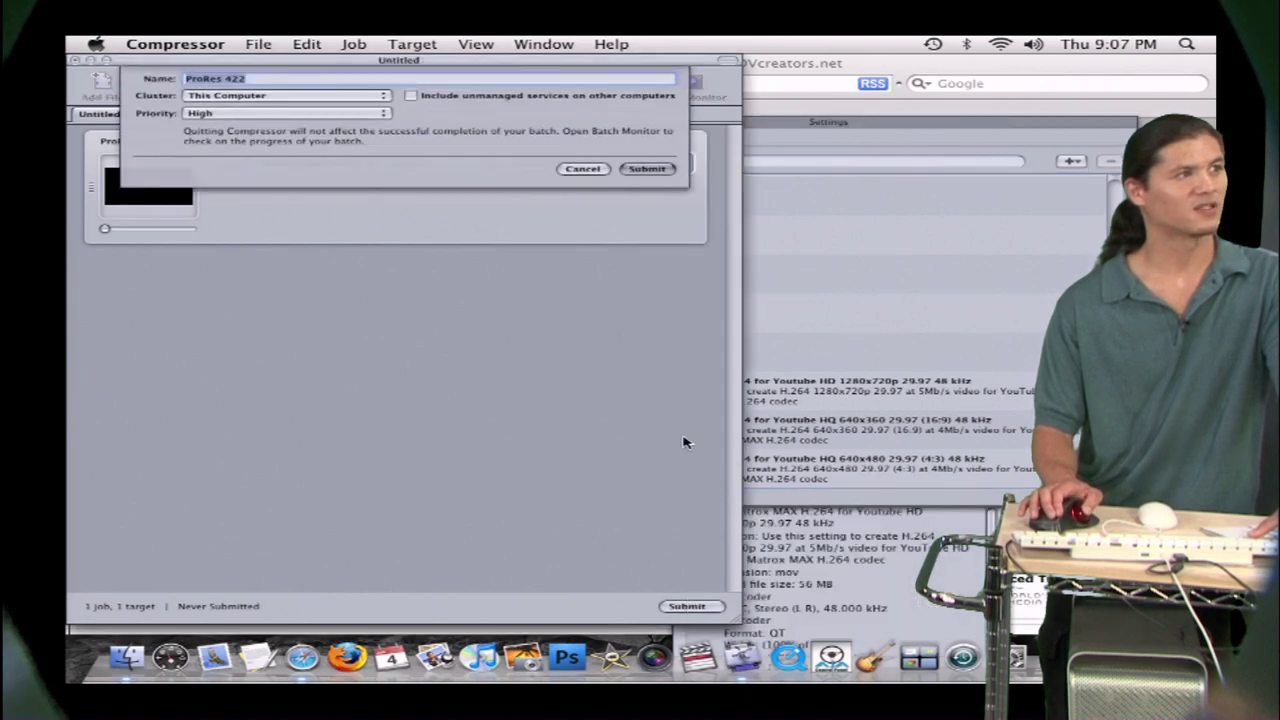
{"action": "mouse_move", "coordinate": [651, 175]}
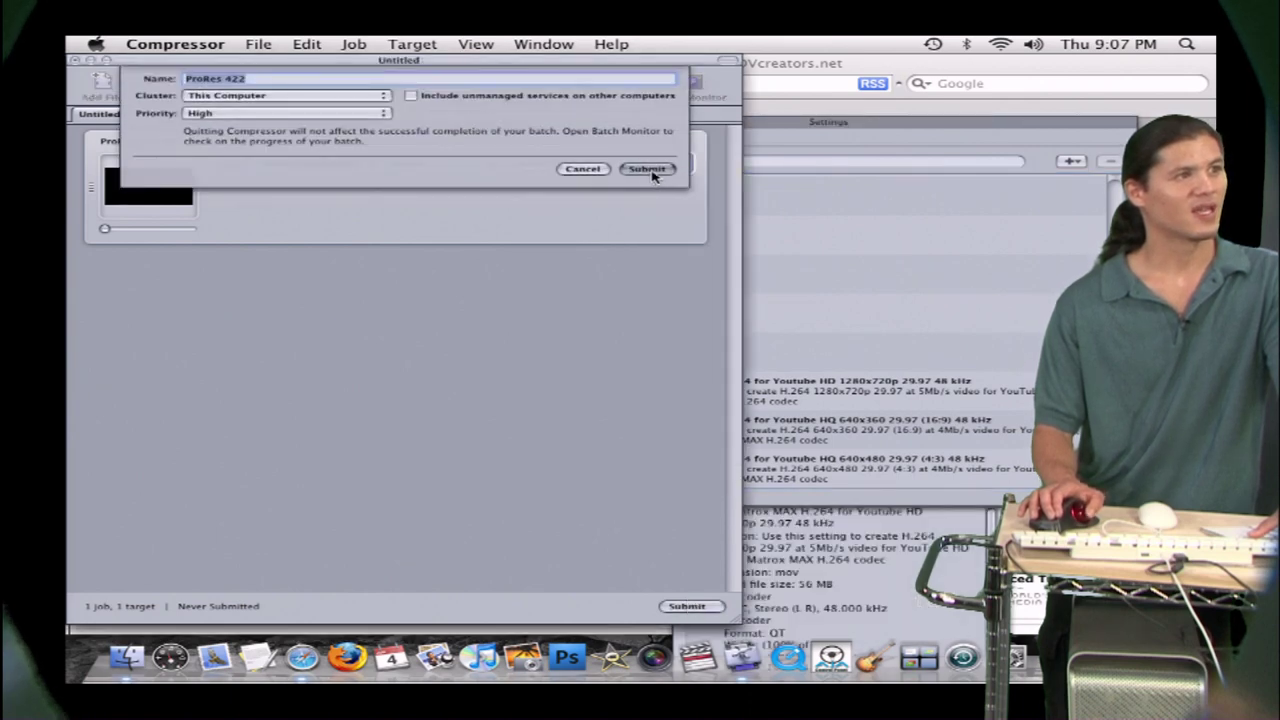
{"action": "left_click", "coordinate": [648, 168]}
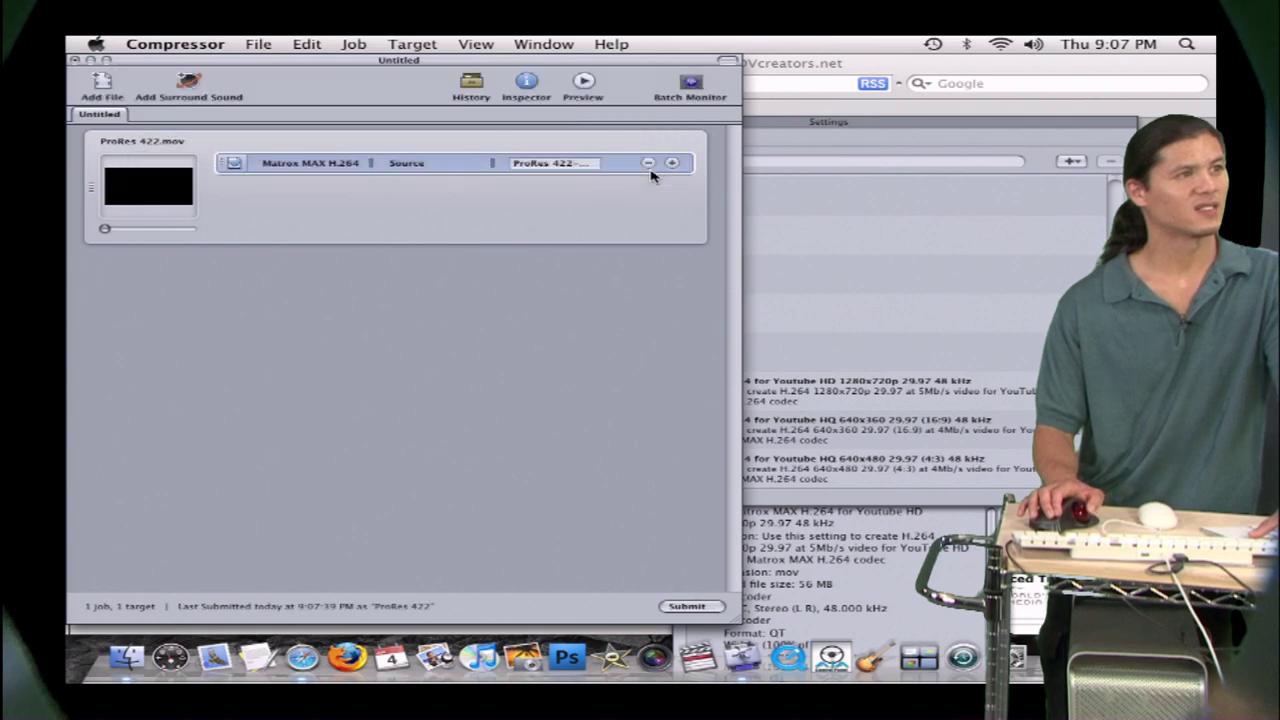
{"action": "left_click", "coordinate": [689, 85]}
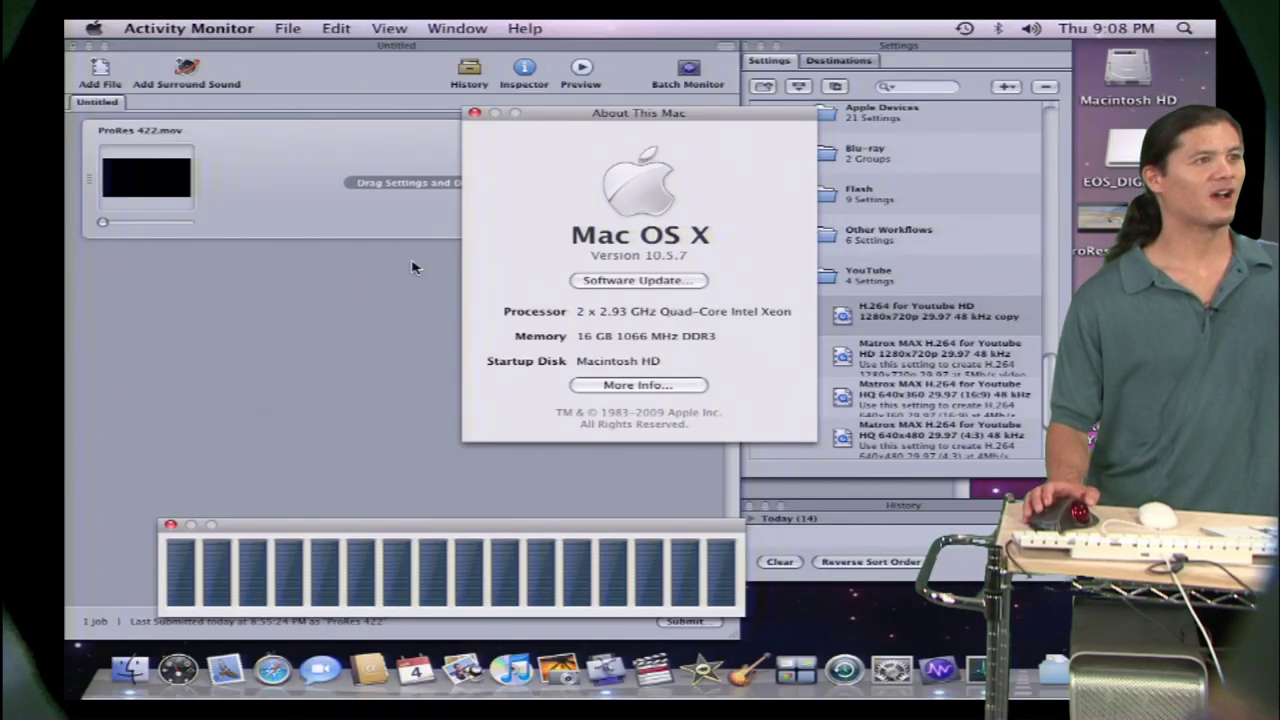
{"action": "mouse_move", "coordinate": [640, 350]}
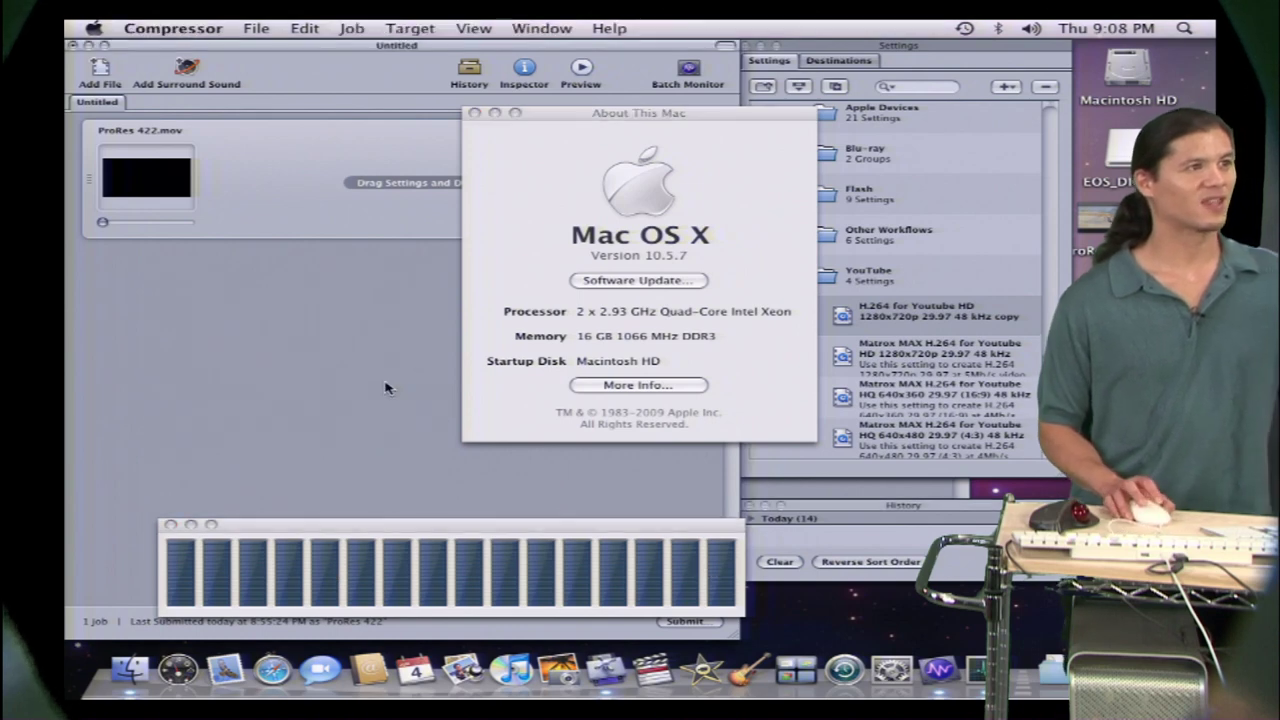
Close the About This Mac window.
{"action": "left_click", "coordinate": [475, 112]}
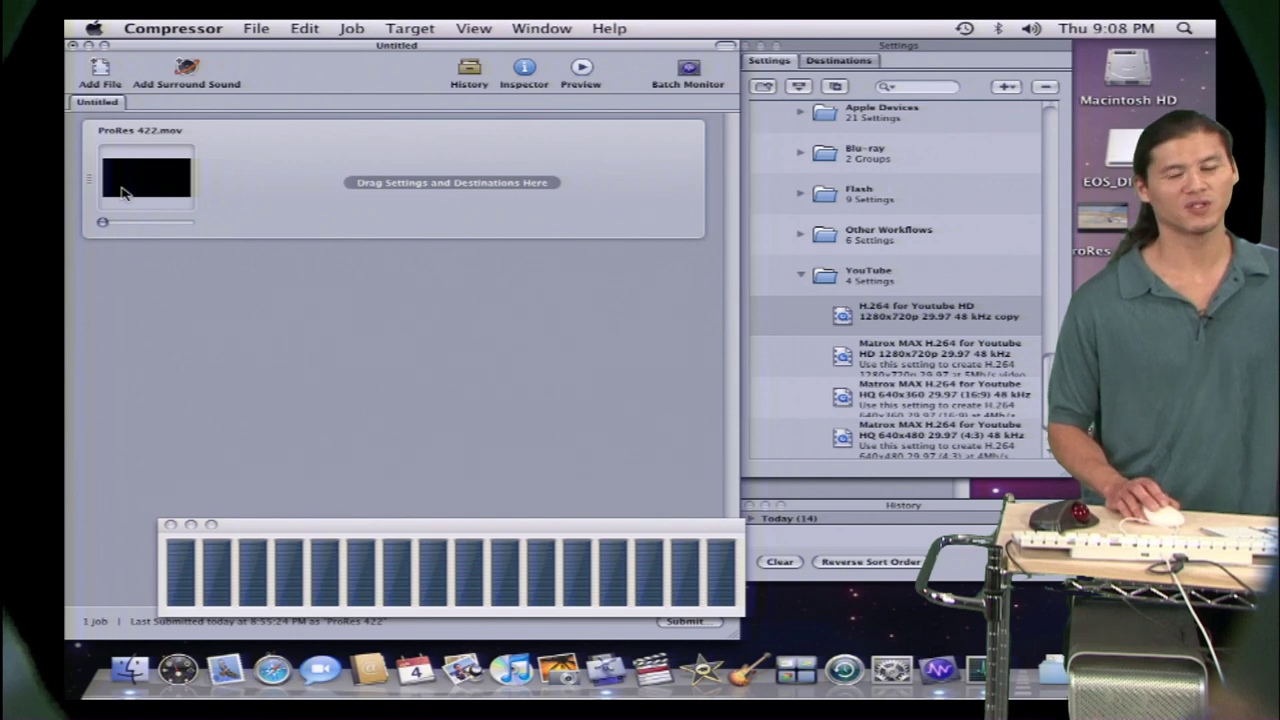
{"action": "mouse_move", "coordinate": [422, 196]}
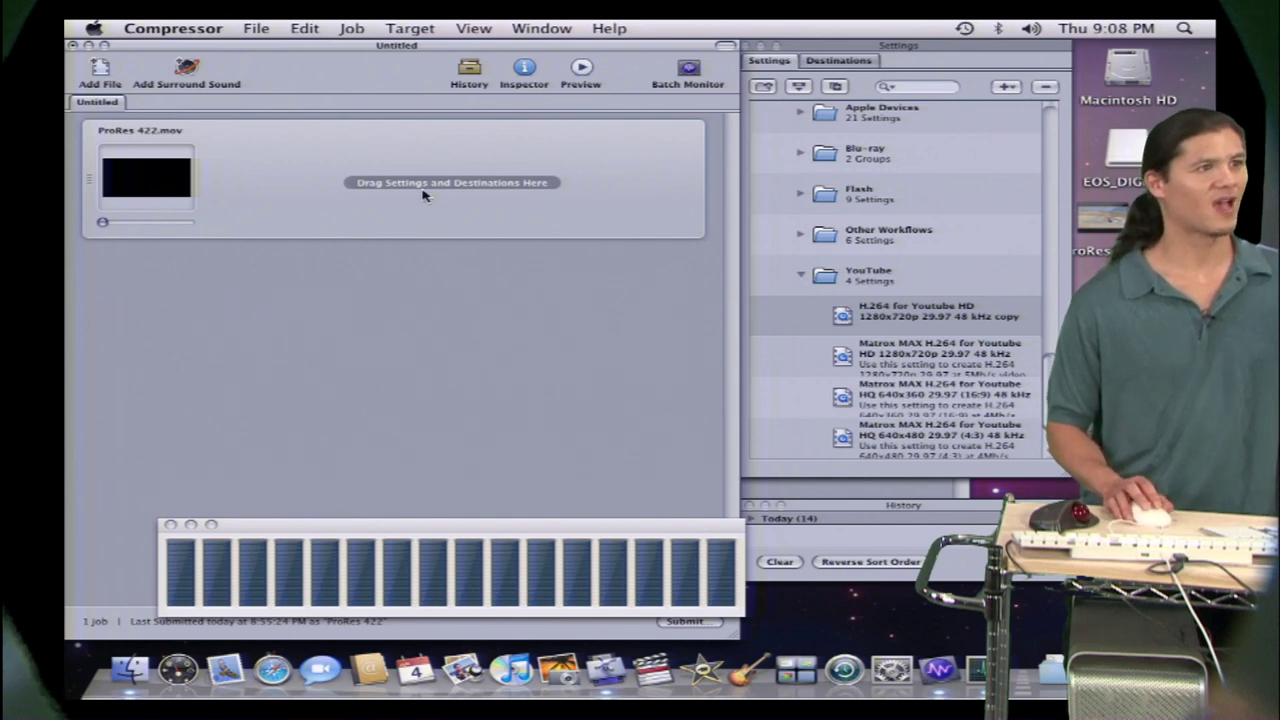
{"action": "mouse_move", "coordinate": [828, 328]}
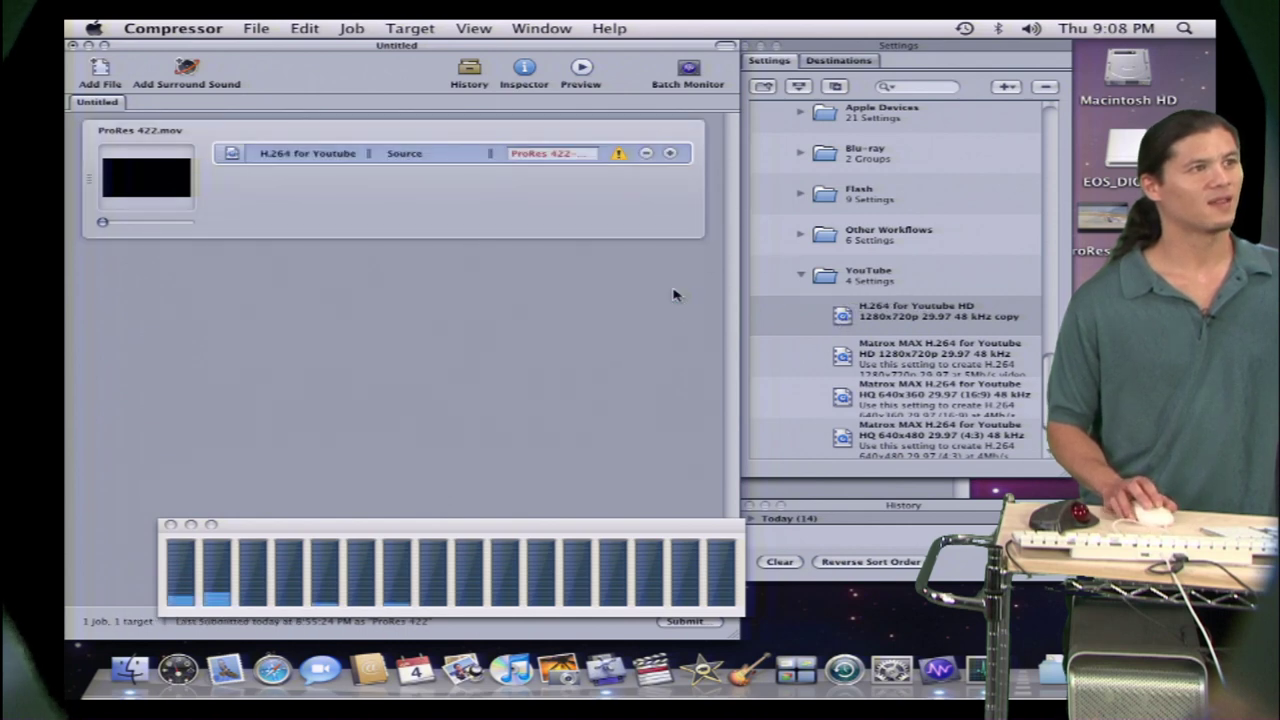
{"action": "mouse_move", "coordinate": [640, 180]}
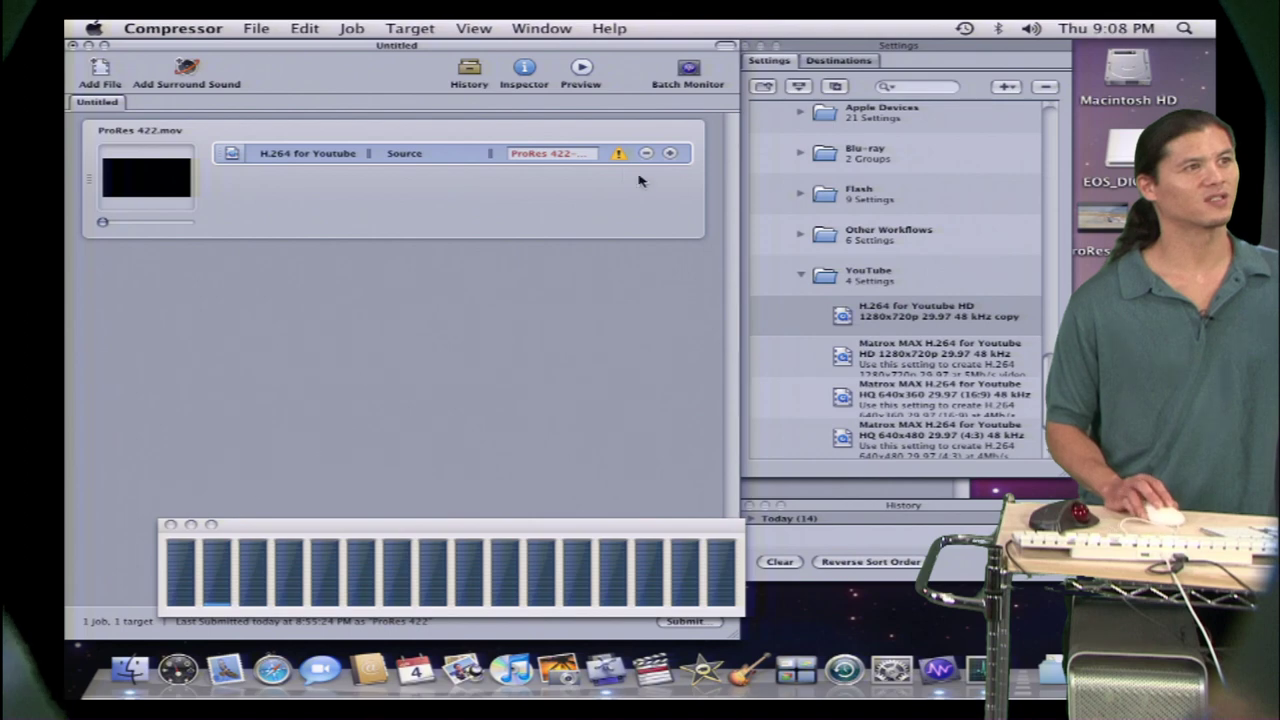
{"action": "mouse_move", "coordinate": [618, 153]}
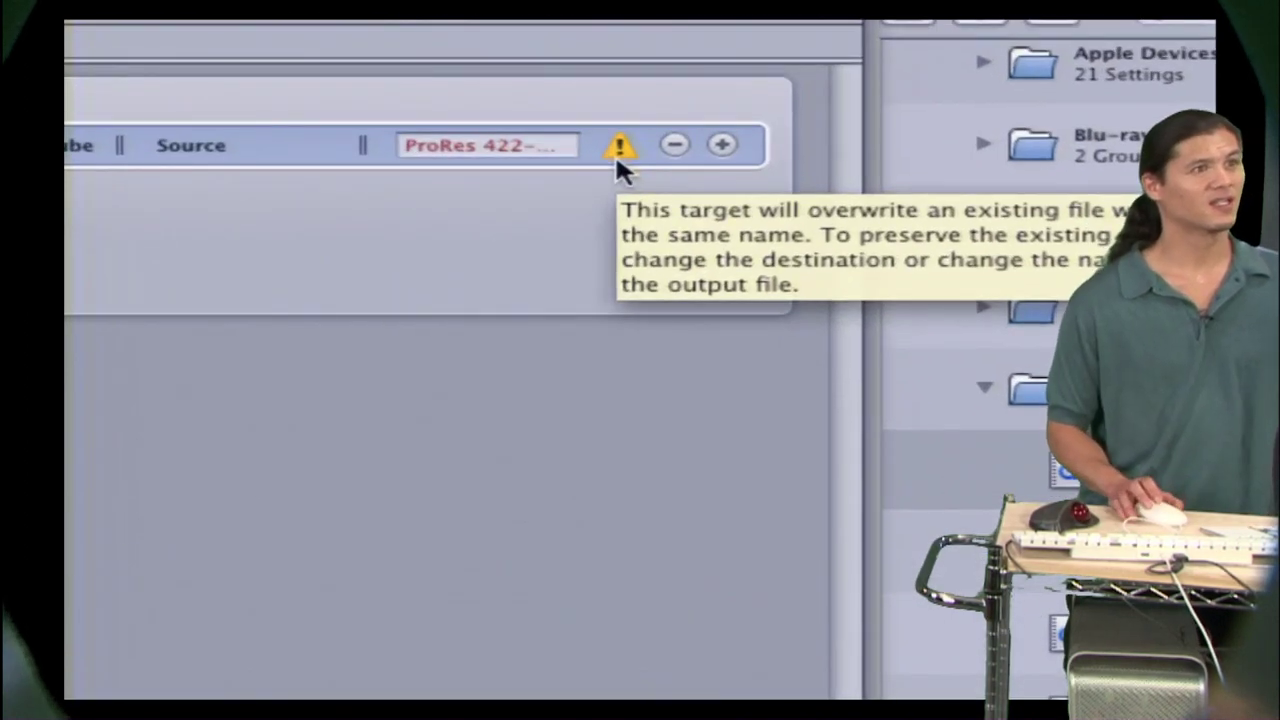
{"action": "mouse_move", "coordinate": [690, 220]}
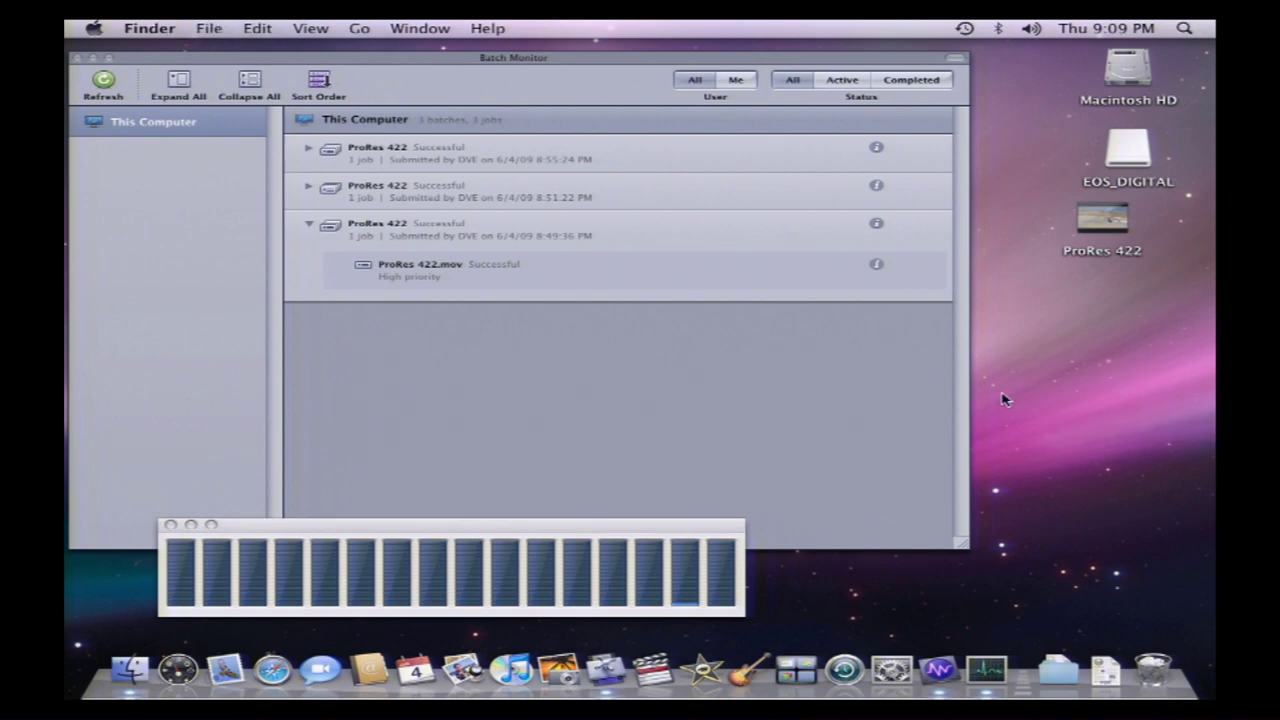
{"action": "mouse_move", "coordinate": [878, 399]}
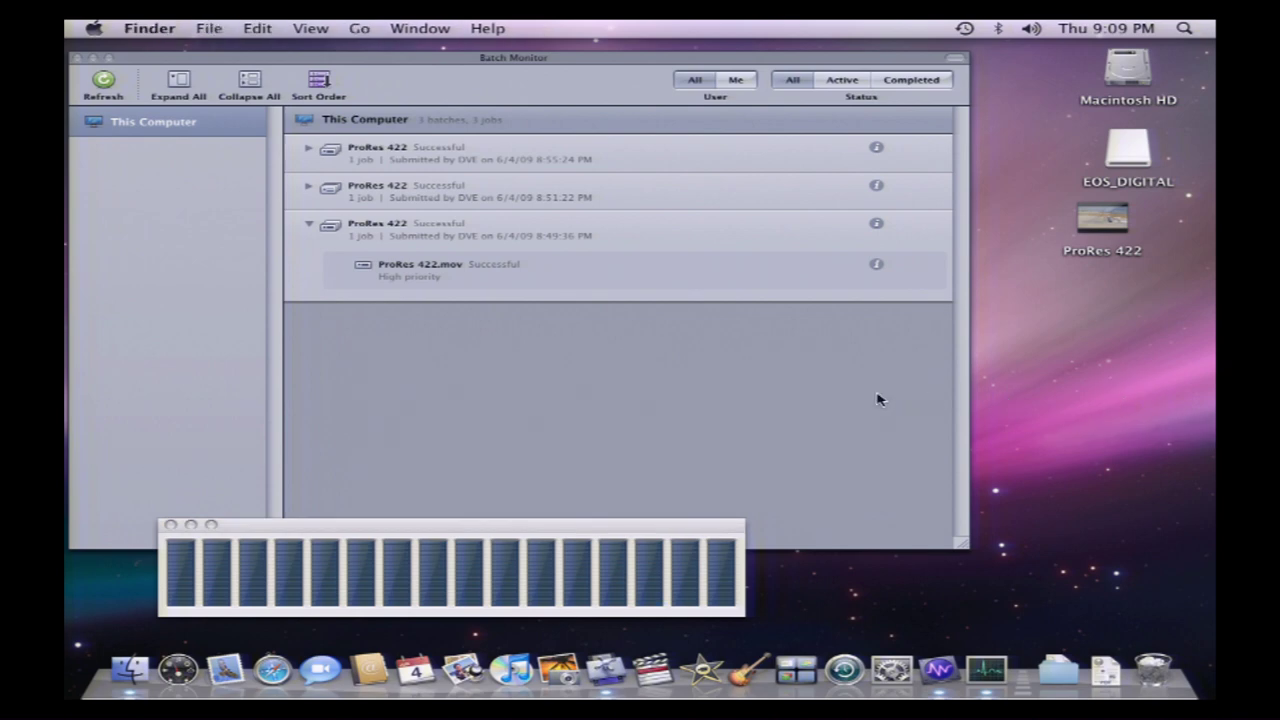
{"action": "mouse_move", "coordinate": [852, 400]}
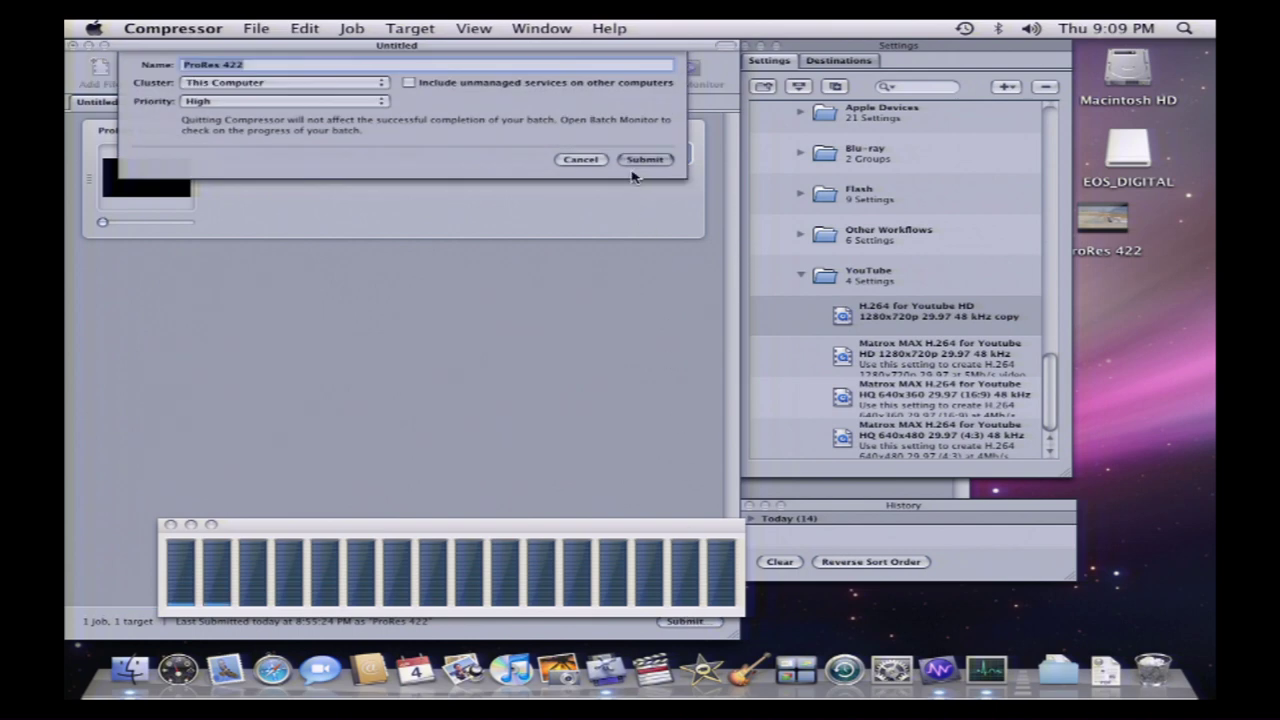
Submit the ProRes 422 batch with the H.264 YouTube HD setting at High priority.
{"action": "left_click", "coordinate": [644, 159]}
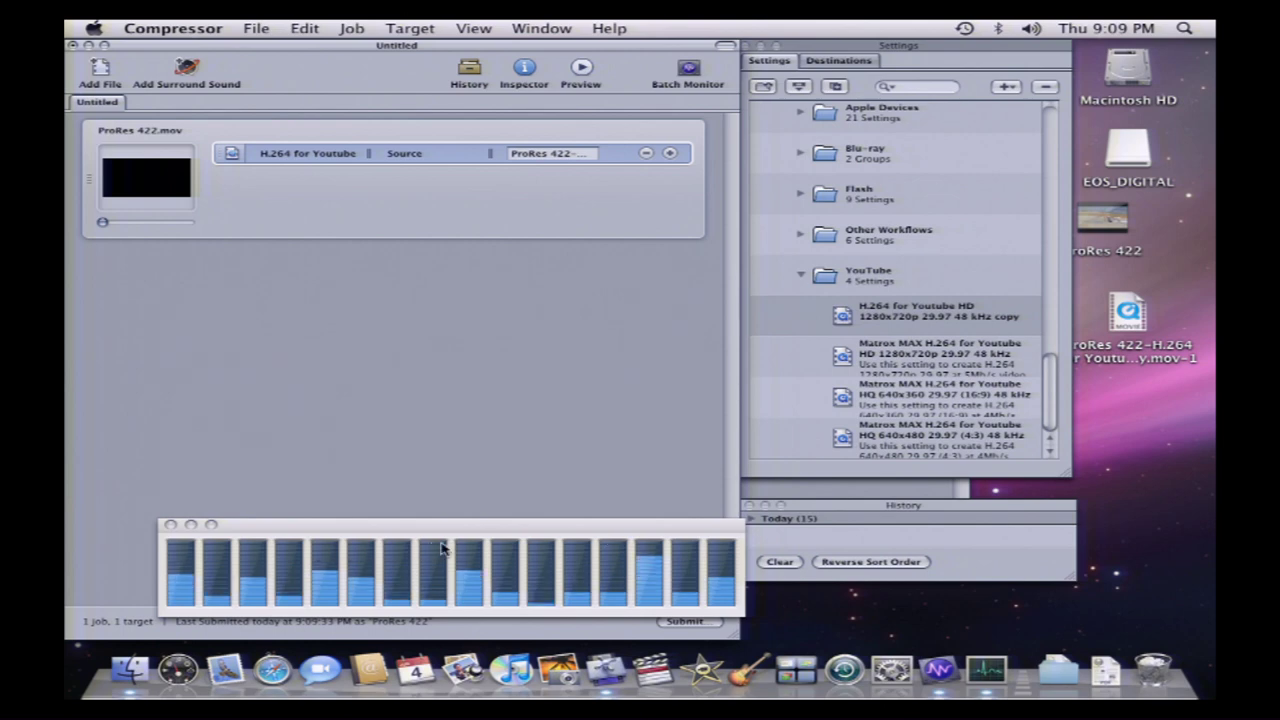
{"action": "mouse_move", "coordinate": [625, 418]}
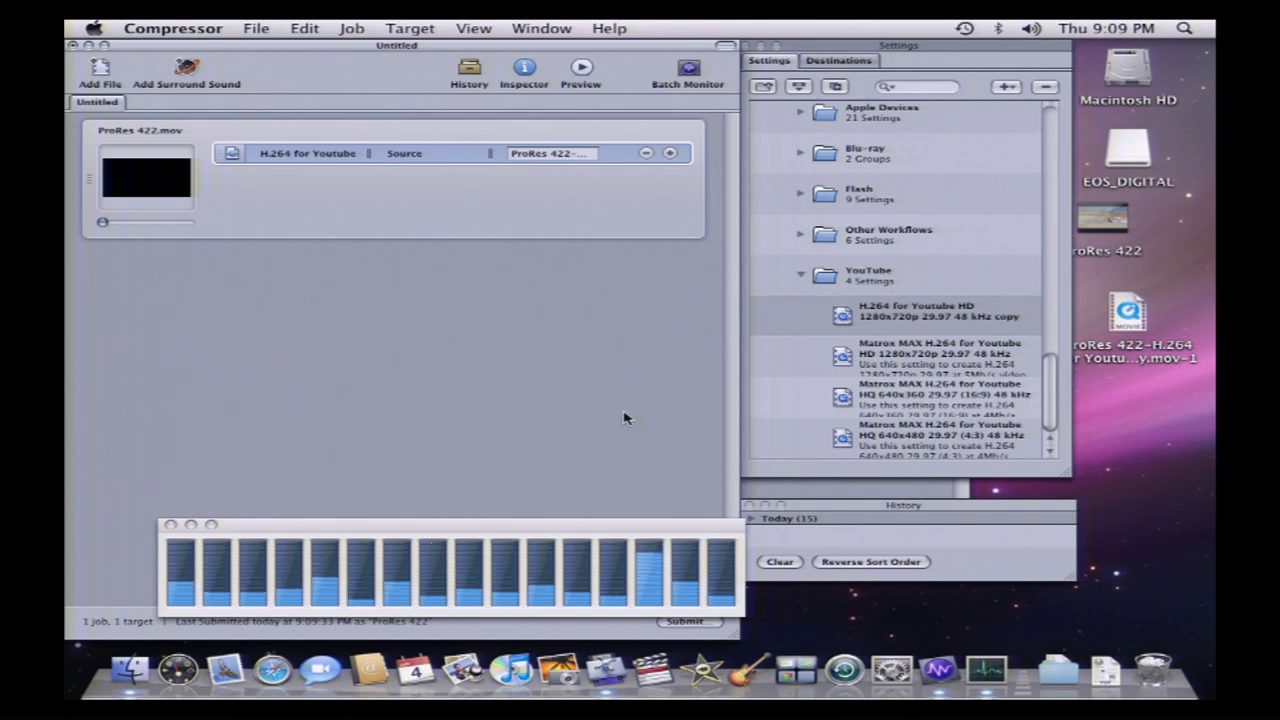
{"action": "left_click", "coordinate": [687, 72]}
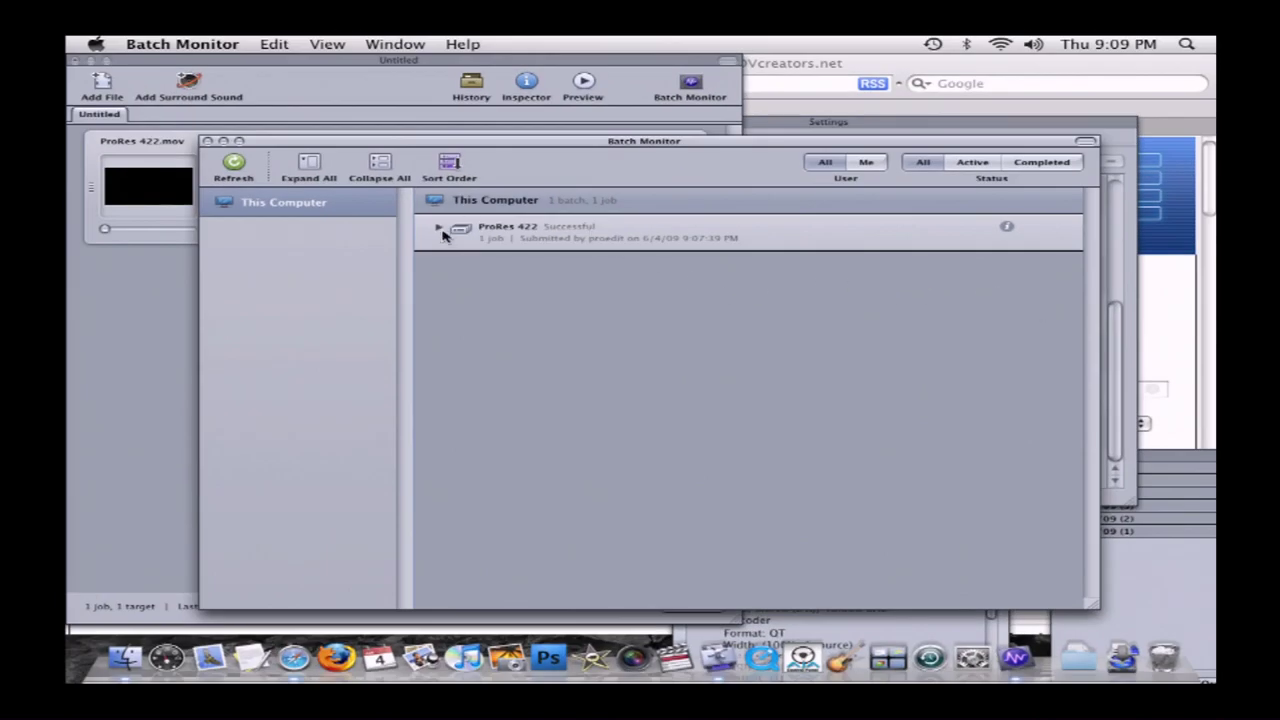
Expand the ProRes 422 batch in Batch Monitor to show its successful movie job.
{"action": "left_click", "coordinate": [437, 227]}
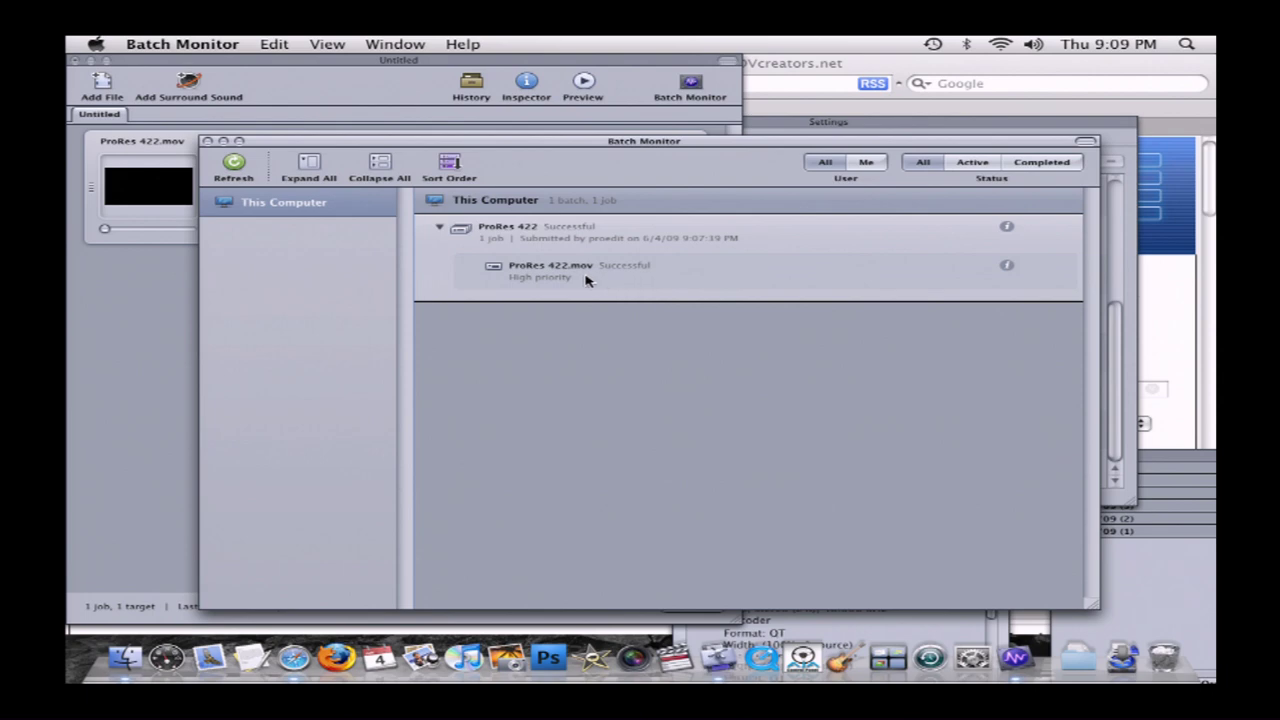
{"action": "left_click", "coordinate": [1007, 265]}
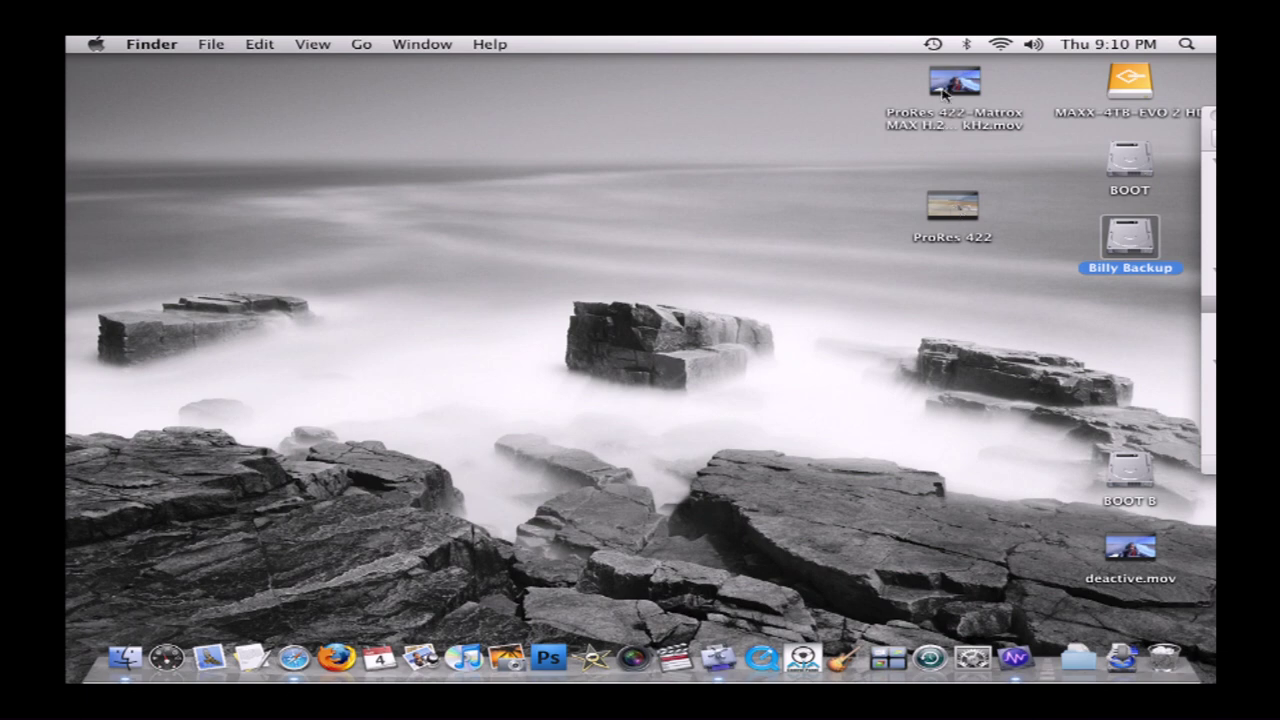
Select the 1.37 GB ProRes 422 source movie on the desktop for inspection.
{"action": "left_click", "coordinate": [953, 211]}
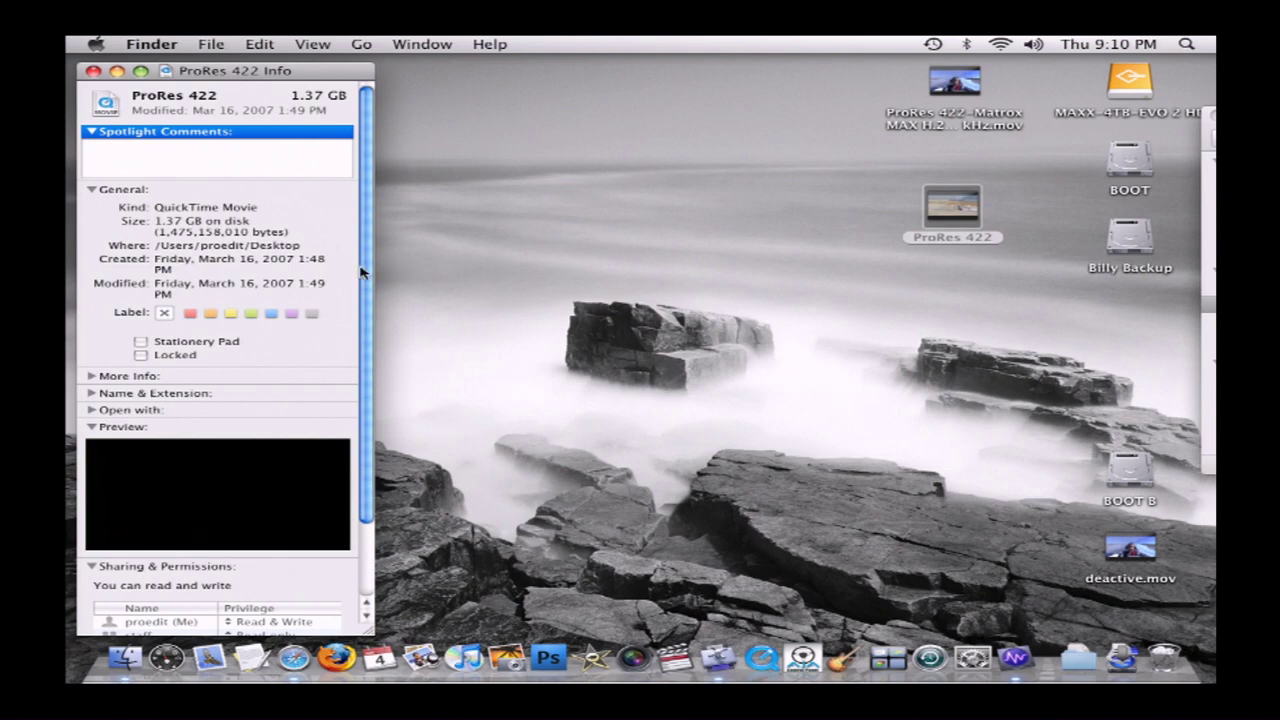
{"action": "mouse_move", "coordinate": [845, 182]}
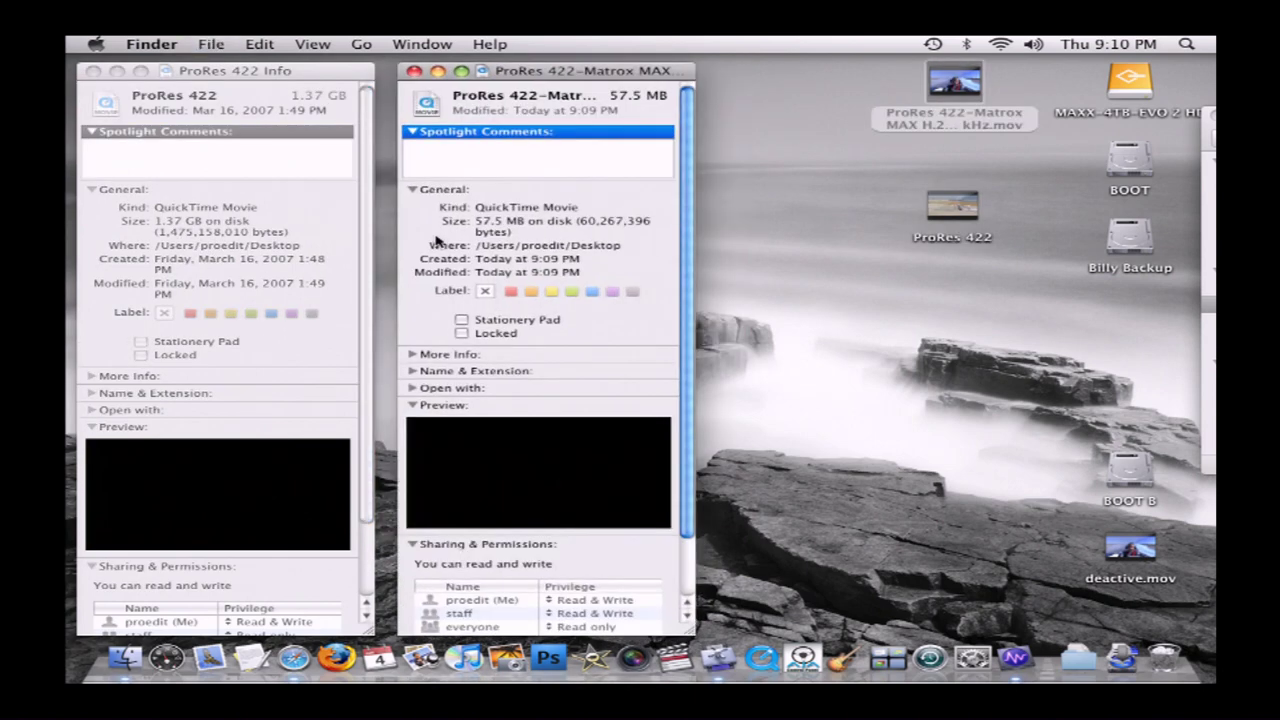
{"action": "mouse_move", "coordinate": [483, 240]}
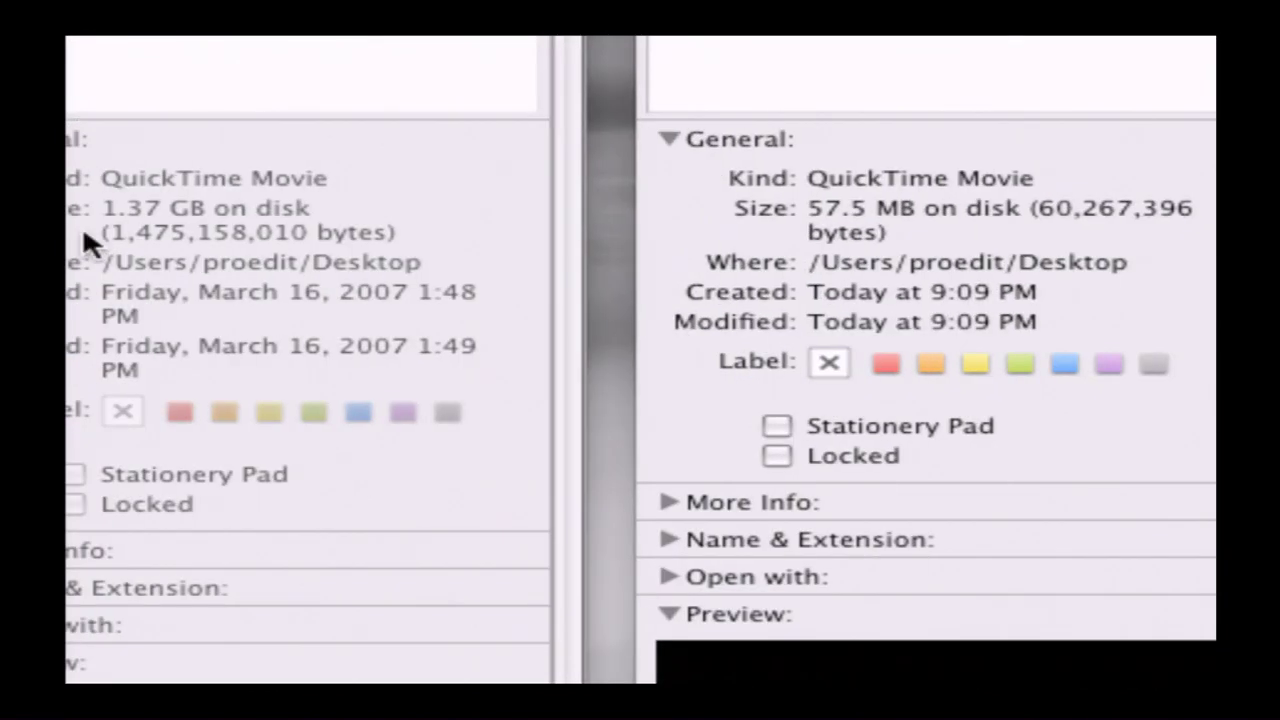
{"action": "mouse_move", "coordinate": [185, 258]}
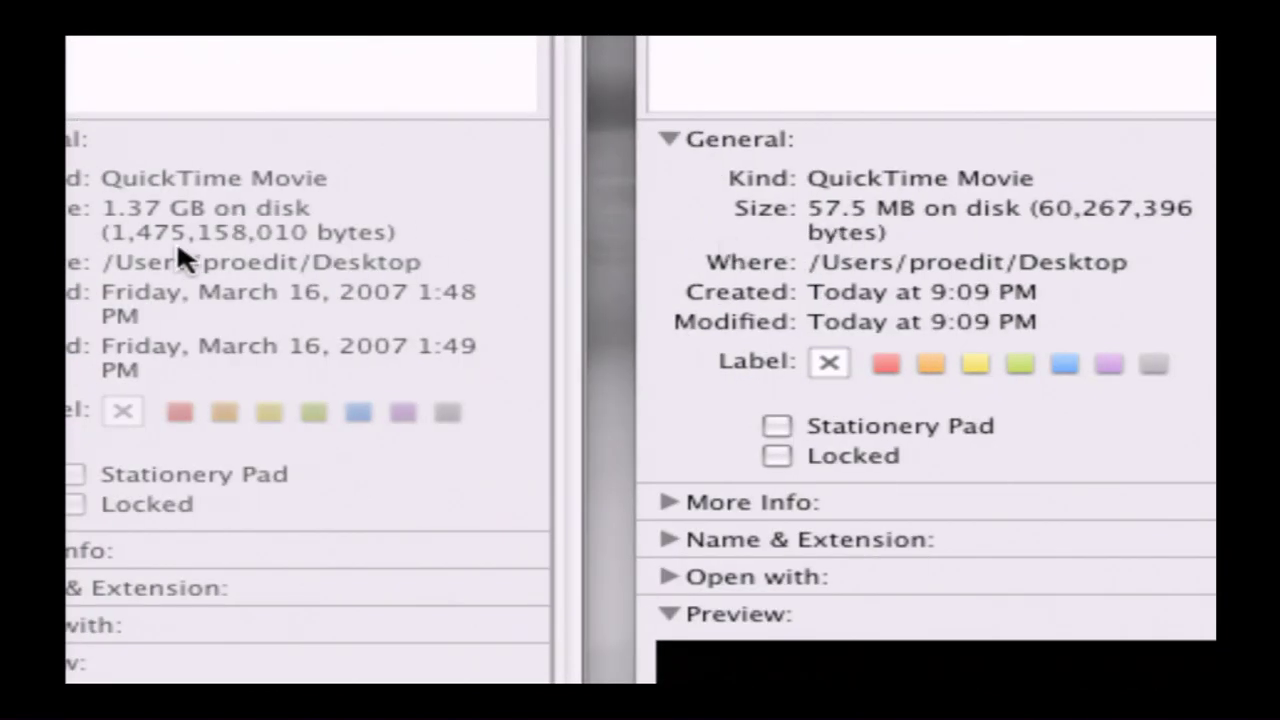
{"action": "mouse_move", "coordinate": [995, 270]}
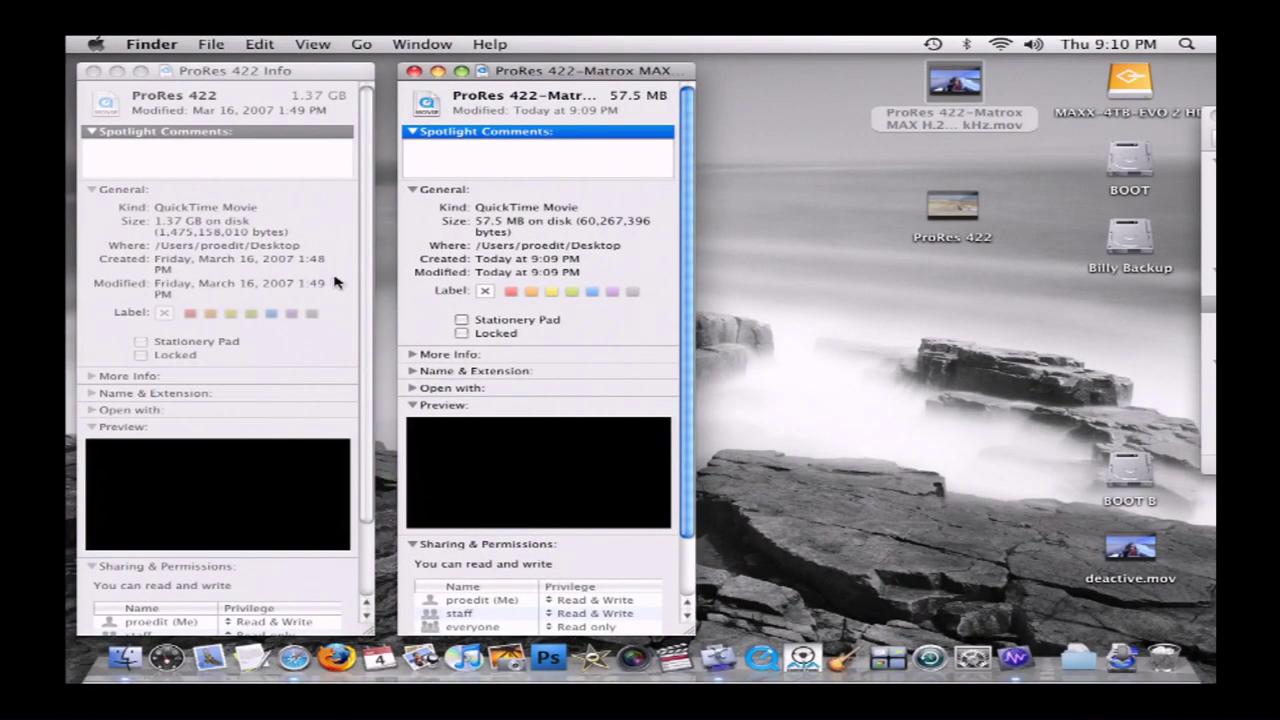
{"action": "mouse_move", "coordinate": [864, 217]}
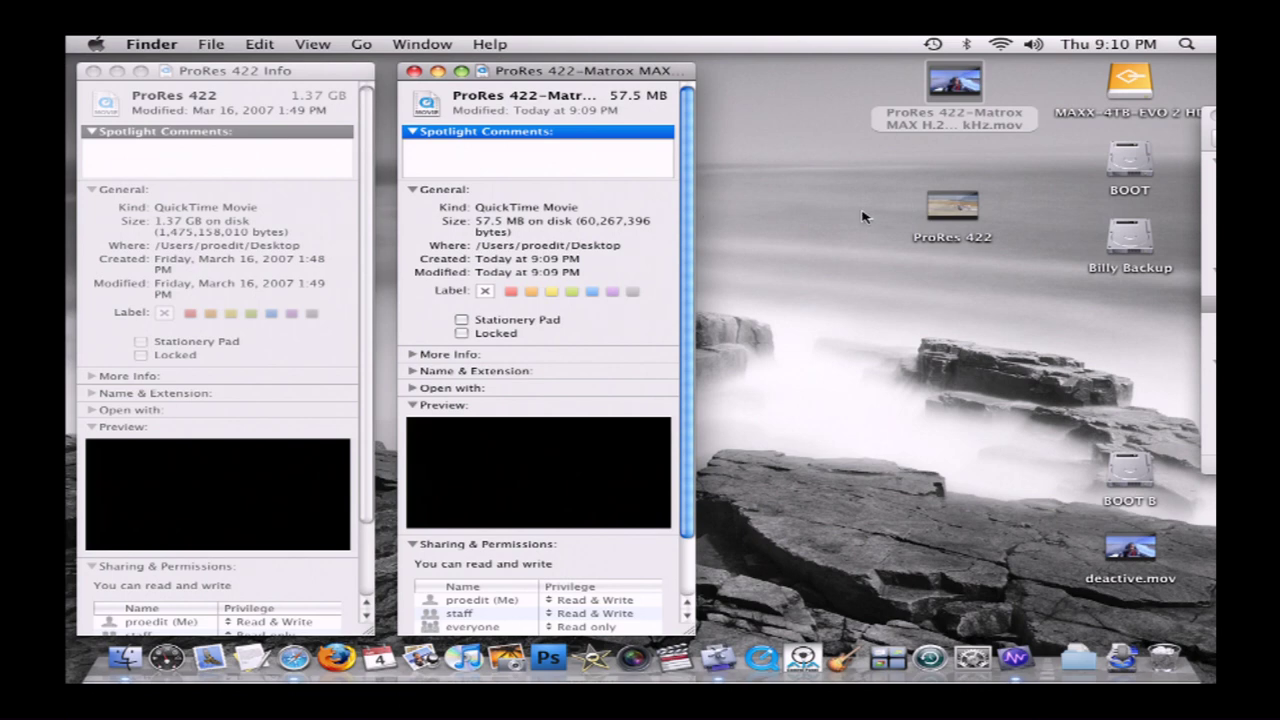
{"action": "mouse_move", "coordinate": [940, 220]}
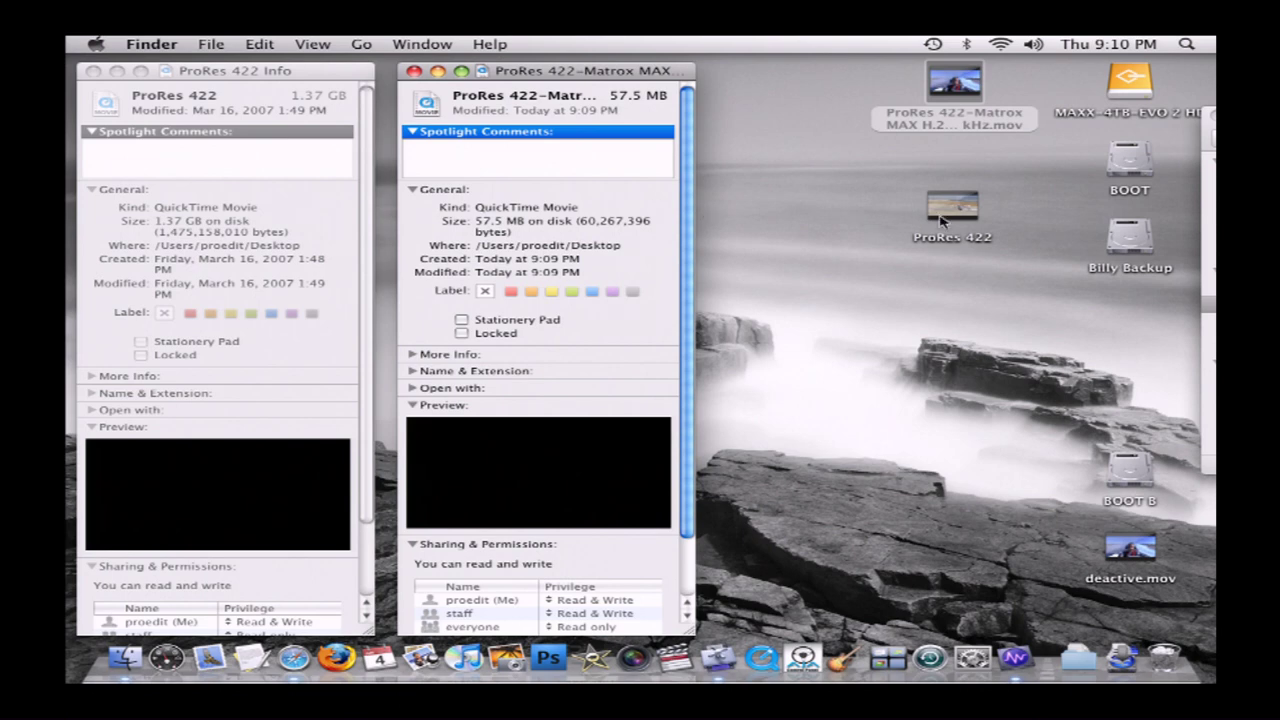
{"action": "mouse_move", "coordinate": [960, 118]}
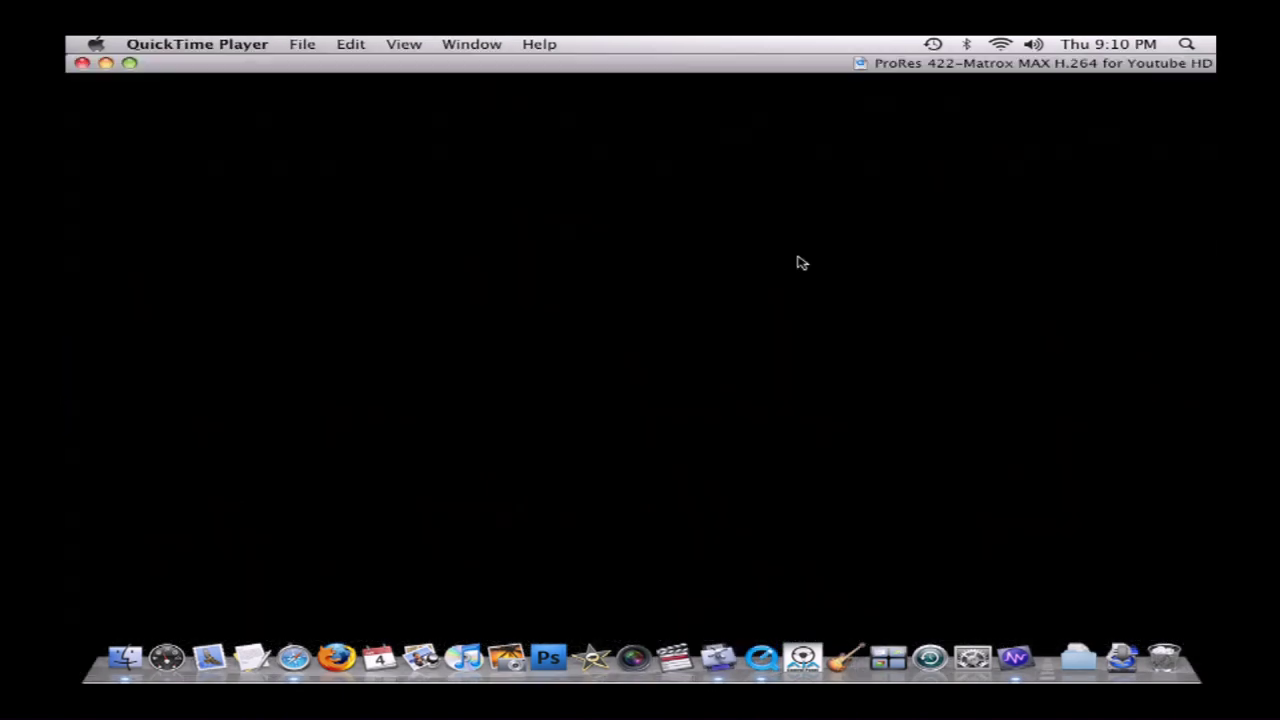
{"action": "mouse_move", "coordinate": [735, 318]}
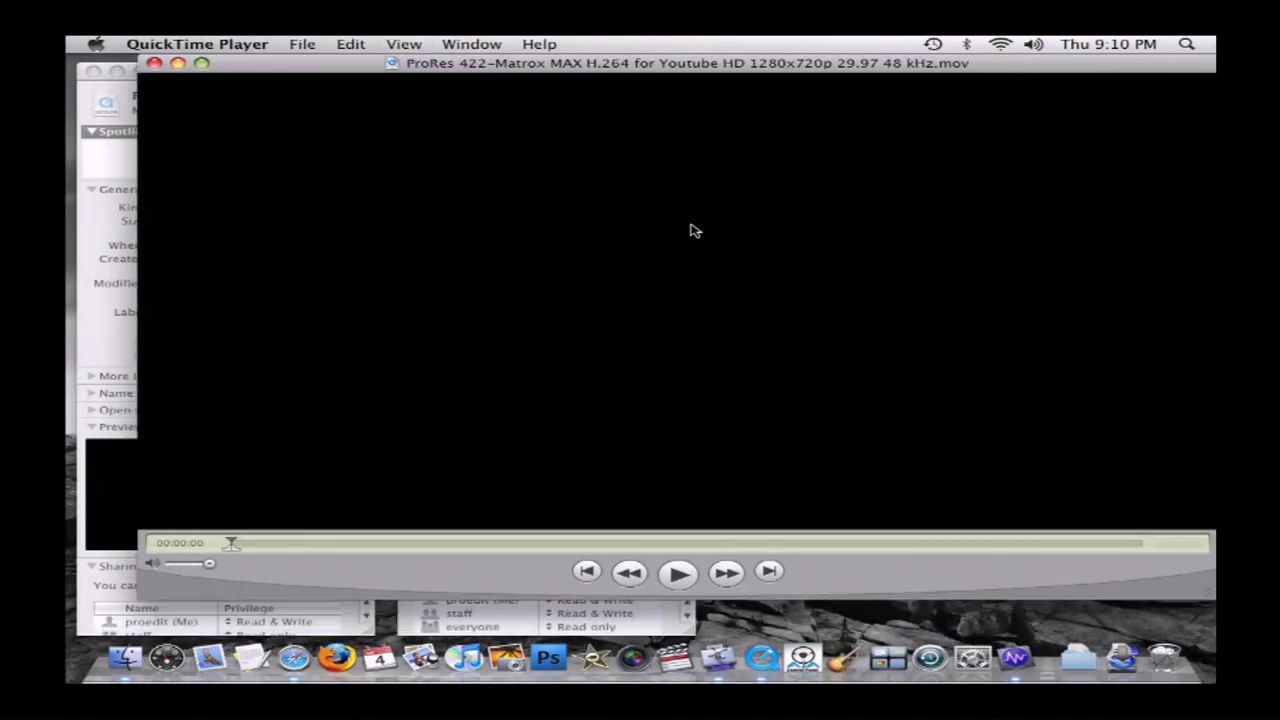
Play the encoded Matrox H.264 YouTube HD movie in QuickTime Player.
{"action": "left_click", "coordinate": [677, 571]}
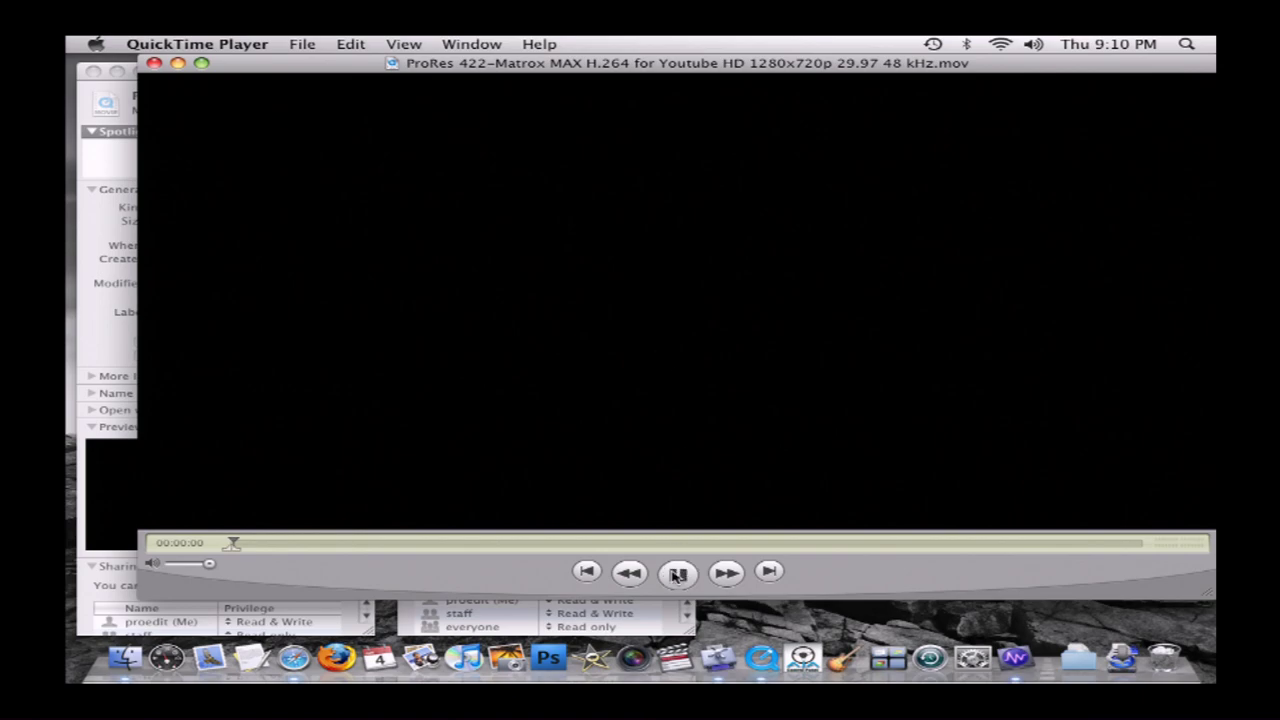
{"action": "left_click", "coordinate": [677, 570]}
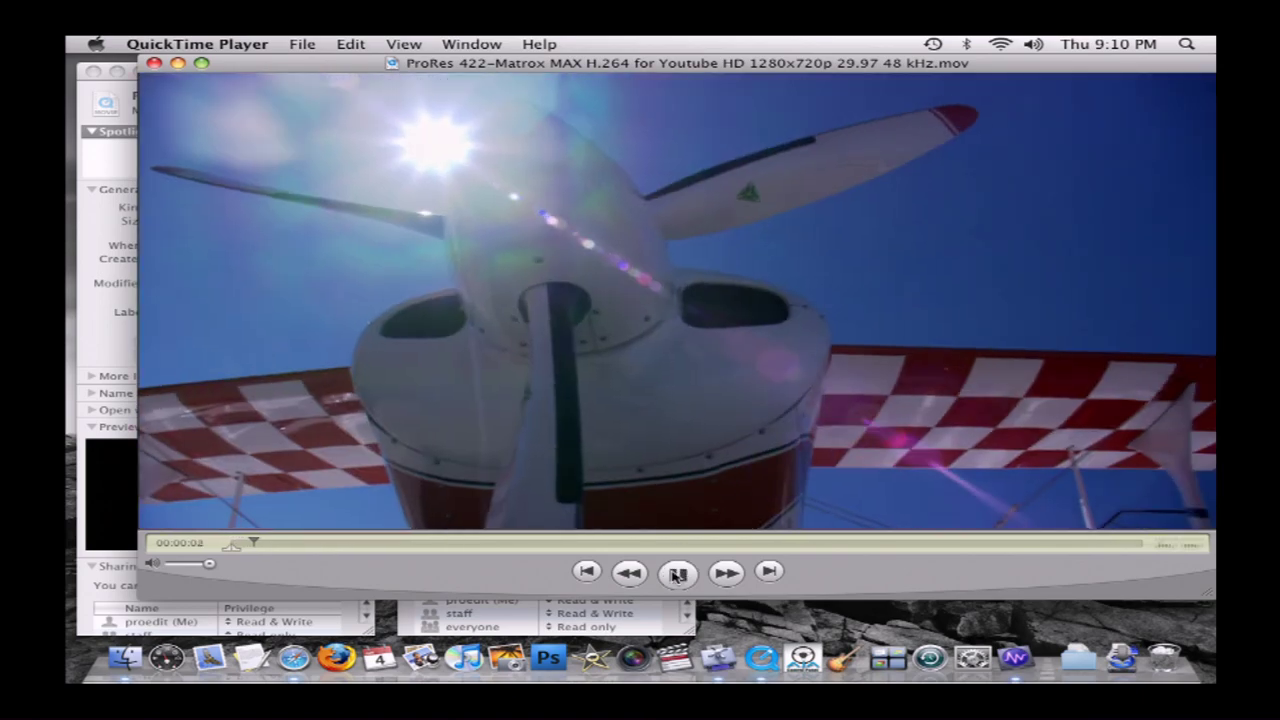
{"action": "left_click", "coordinate": [677, 571]}
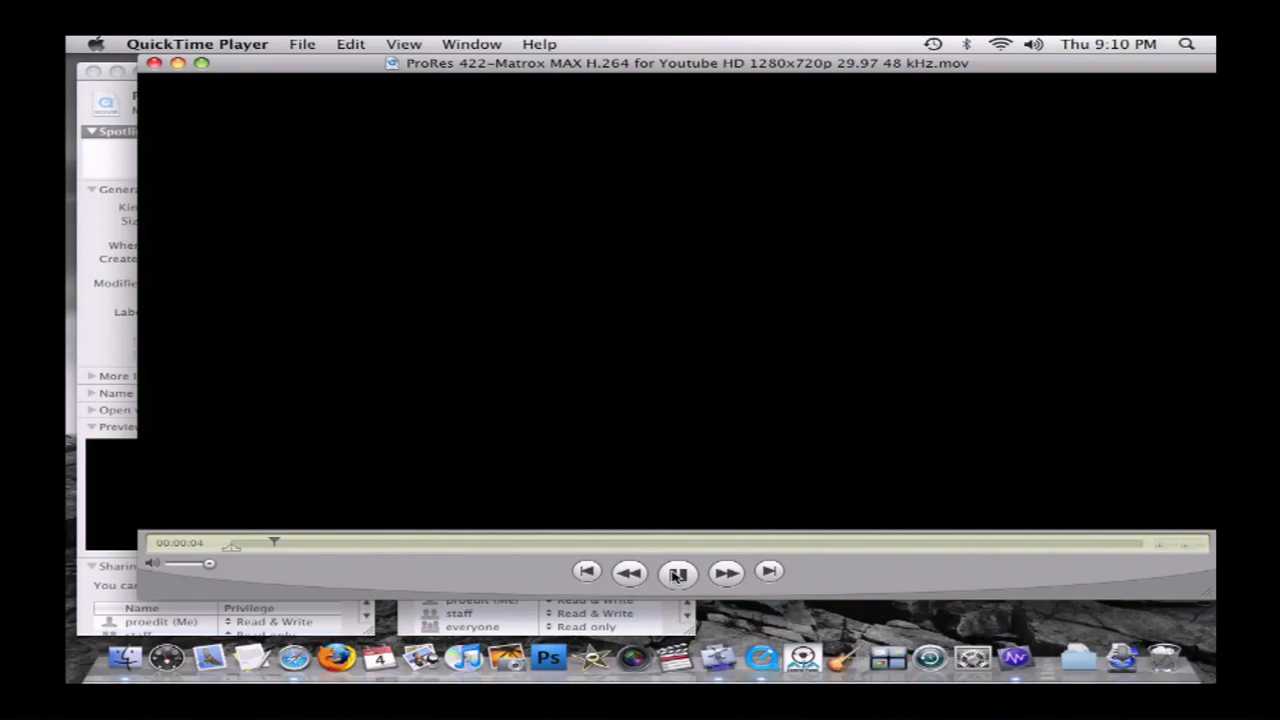
{"action": "left_click", "coordinate": [676, 571]}
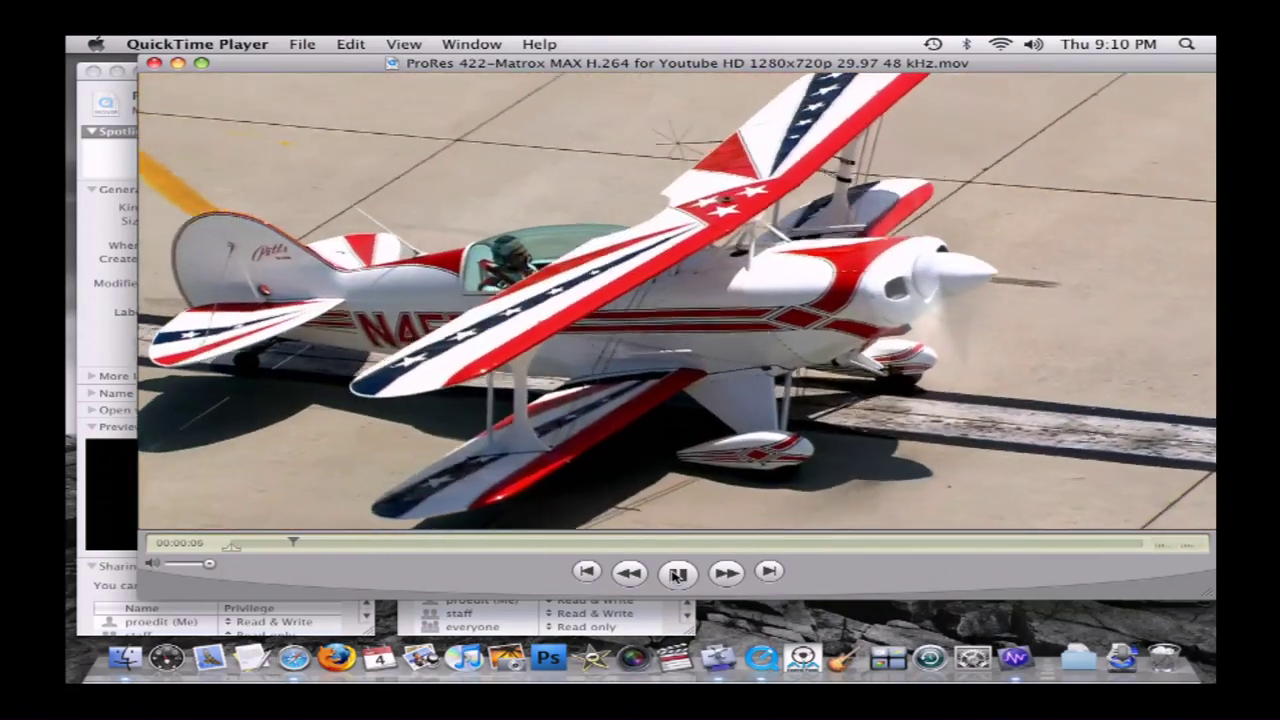
{"action": "left_click", "coordinate": [677, 571]}
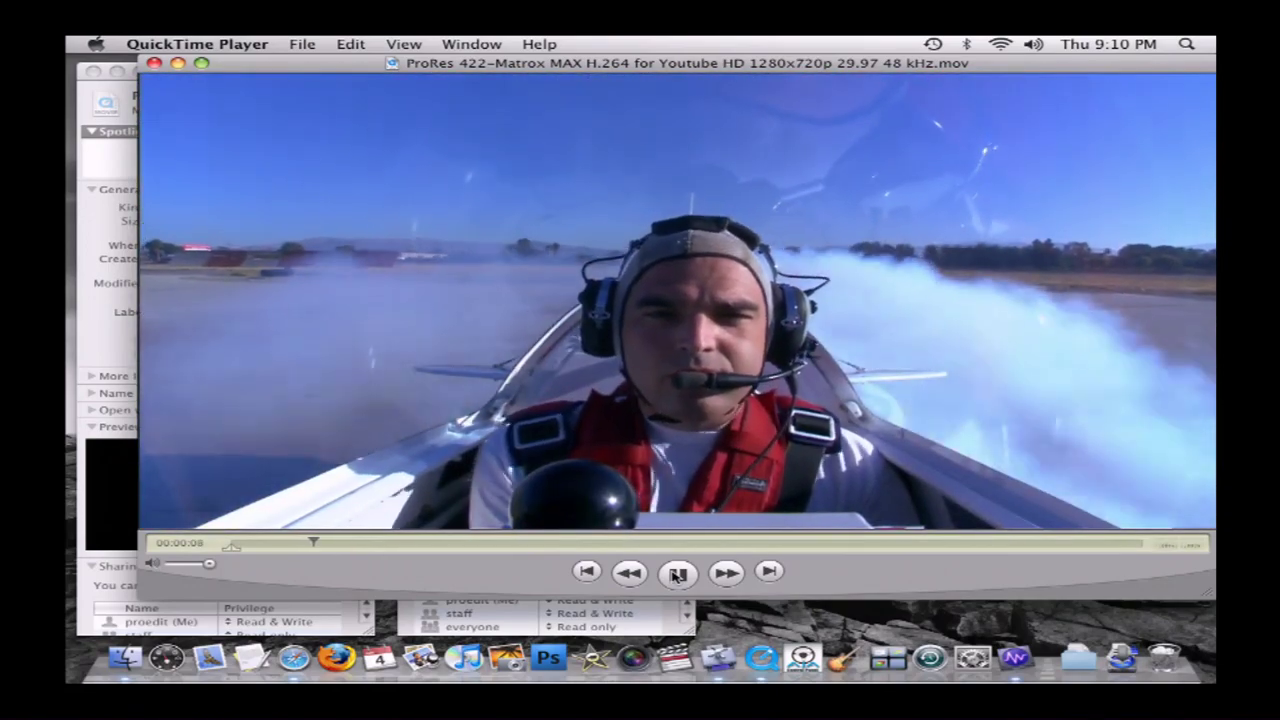
{"action": "left_click", "coordinate": [678, 571]}
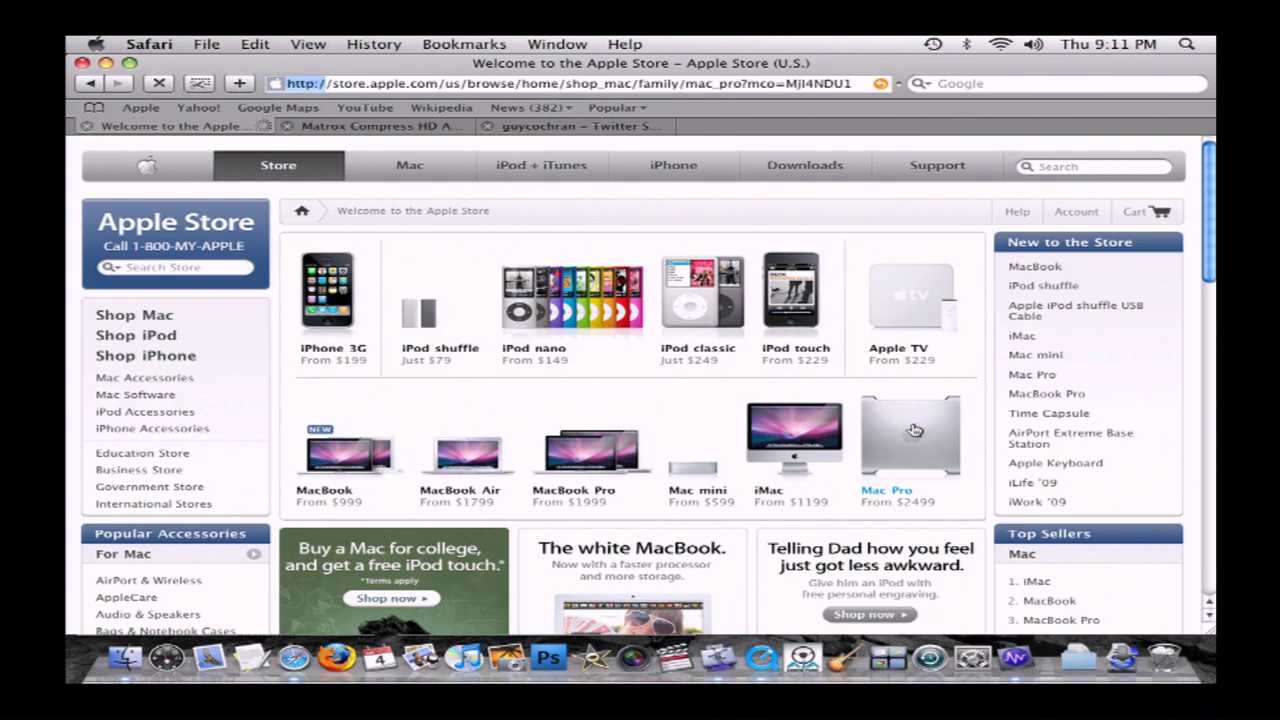
Build a Mac Pro with 2.93GHz Xeons, 16GB memory and ATI Radeon HD 4870 totalling $6,599.
{"action": "left_click", "coordinate": [908, 445]}
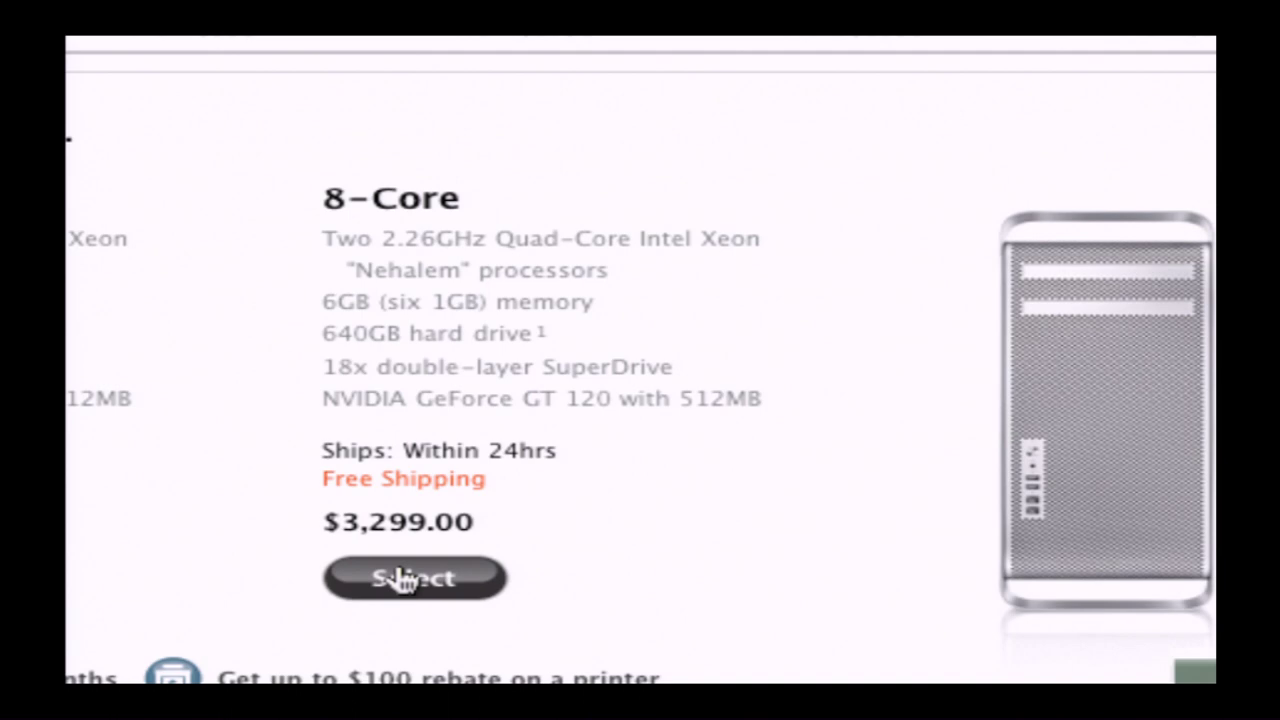
{"action": "left_click", "coordinate": [414, 578]}
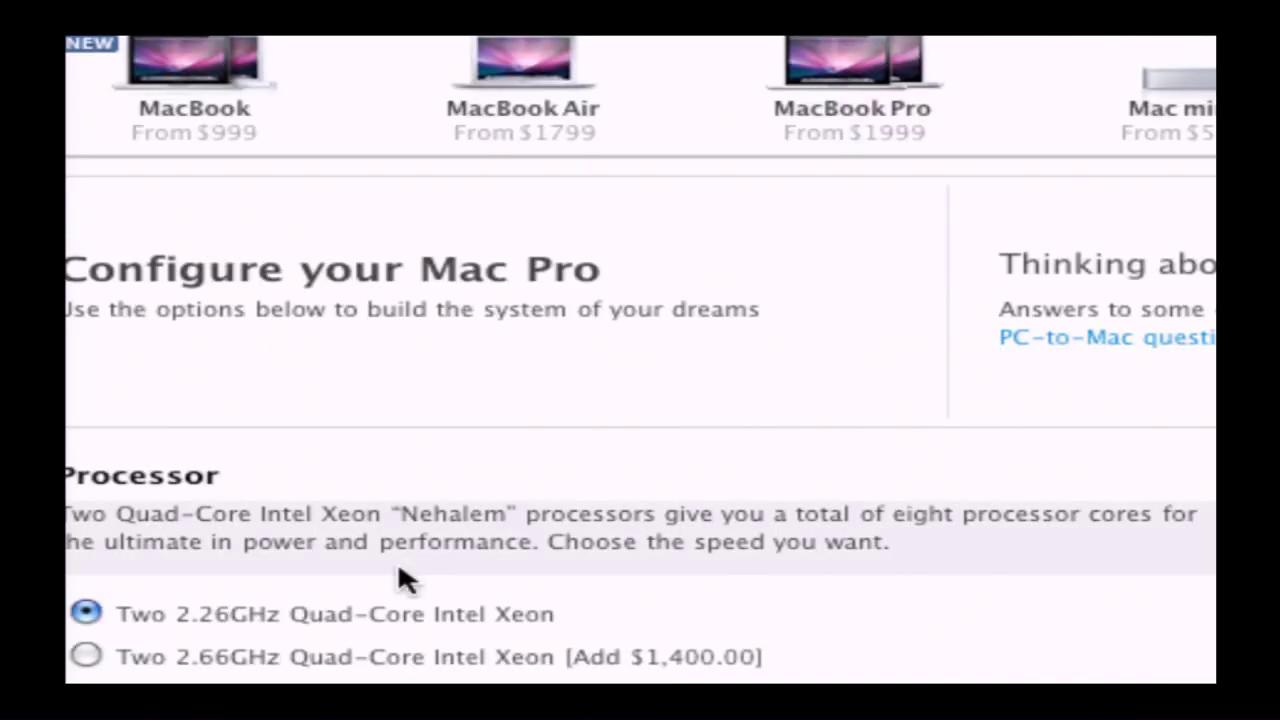
{"action": "scroll", "scroll_direction": "down", "scroll_amount": 3}
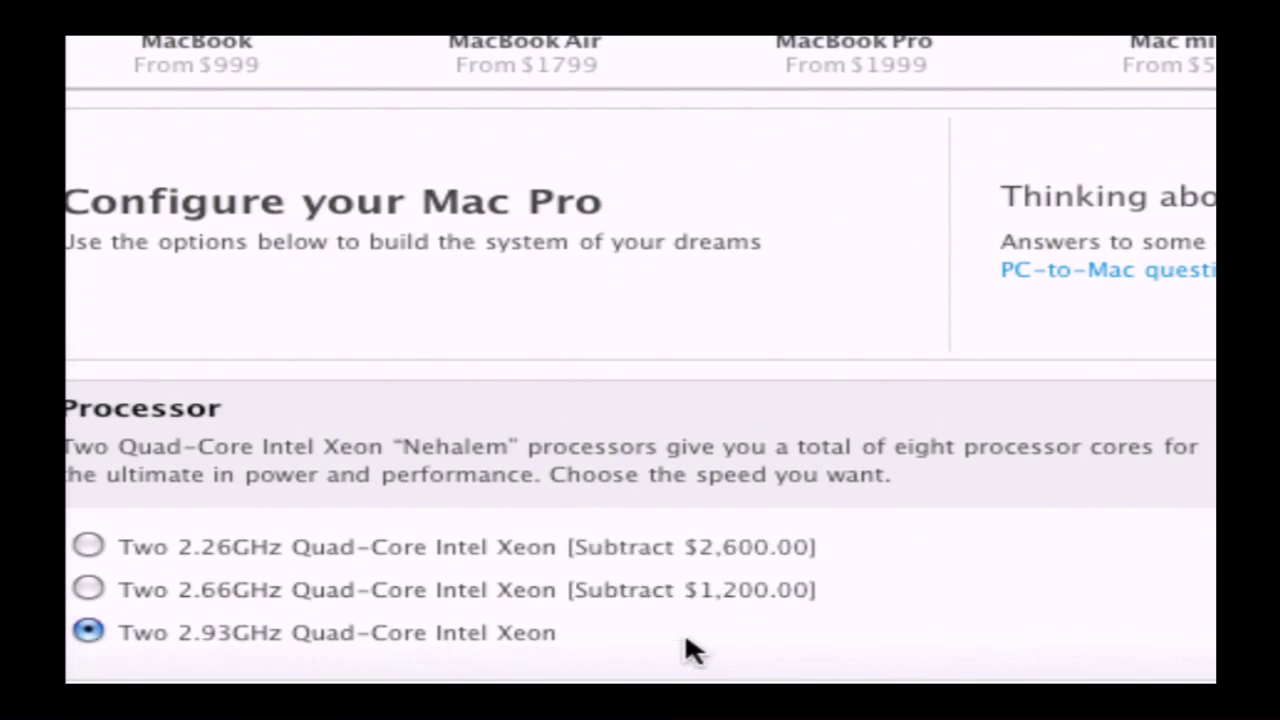
{"action": "scroll", "scroll_direction": "down", "scroll_amount": 3}
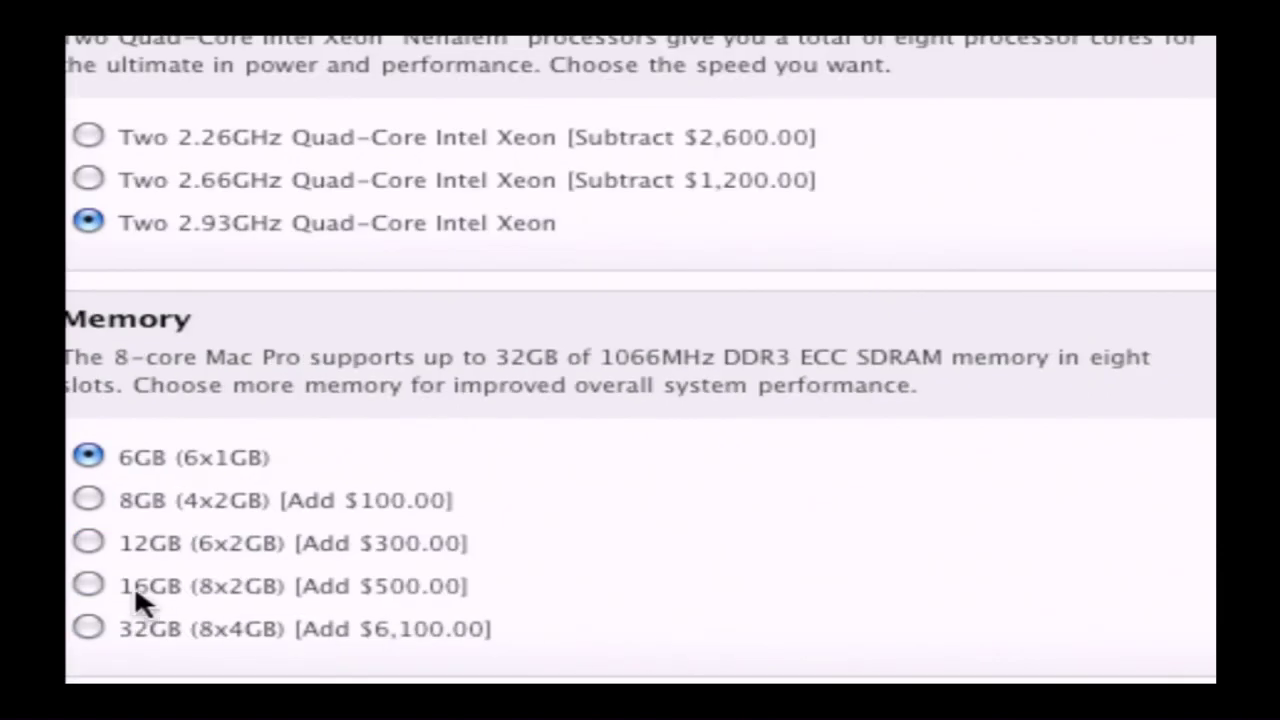
{"action": "scroll", "scroll_direction": "down", "scroll_amount": 3}
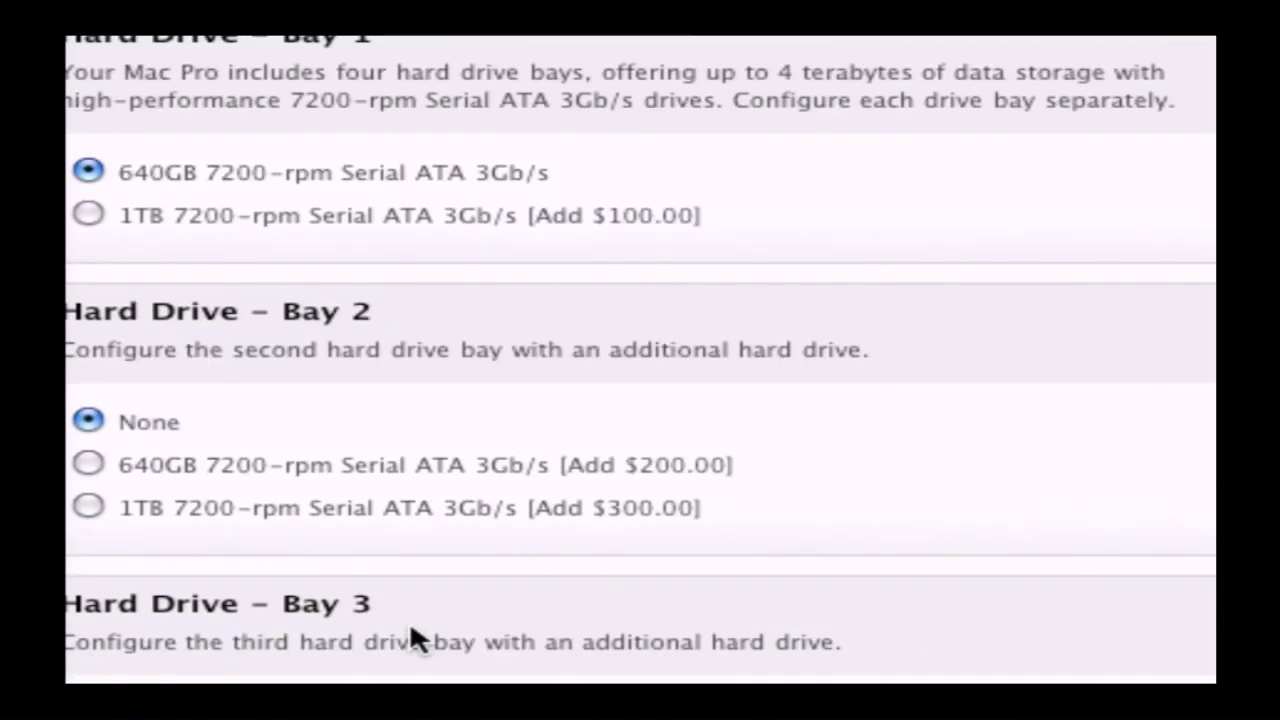
{"action": "scroll", "scroll_direction": "down", "scroll_amount": 3}
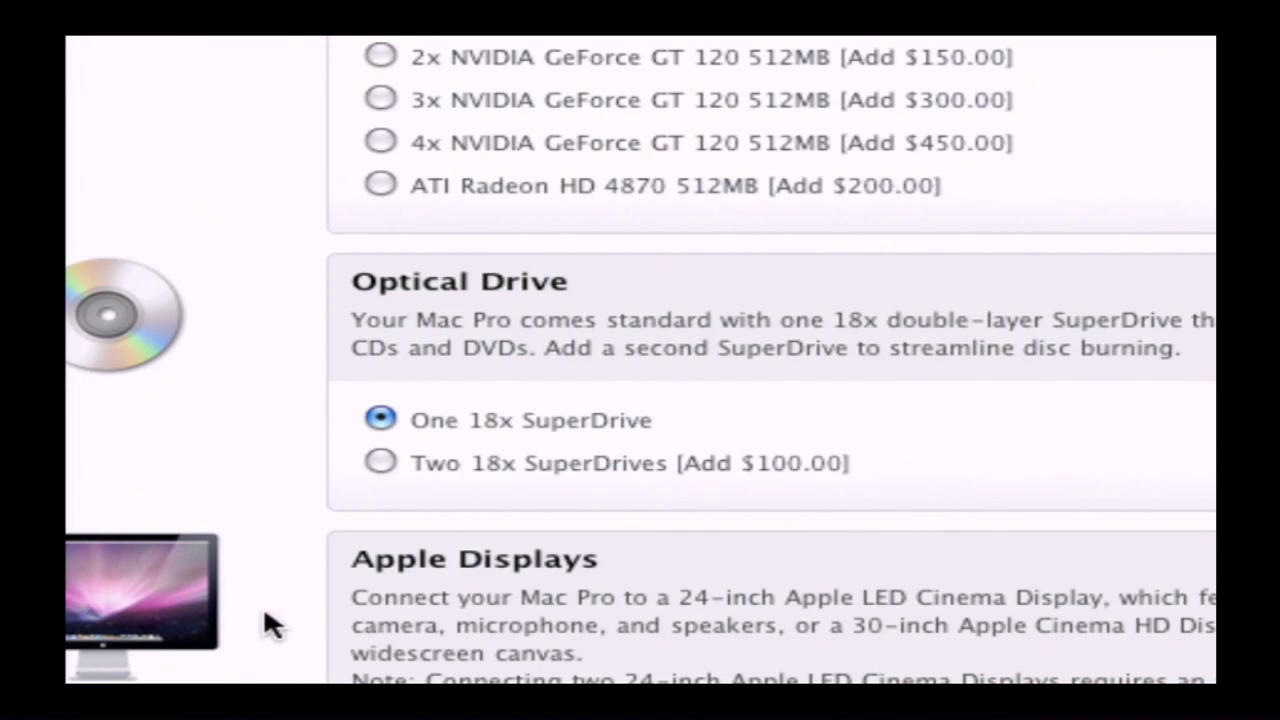
{"action": "scroll", "scroll_direction": "down", "scroll_amount": 3}
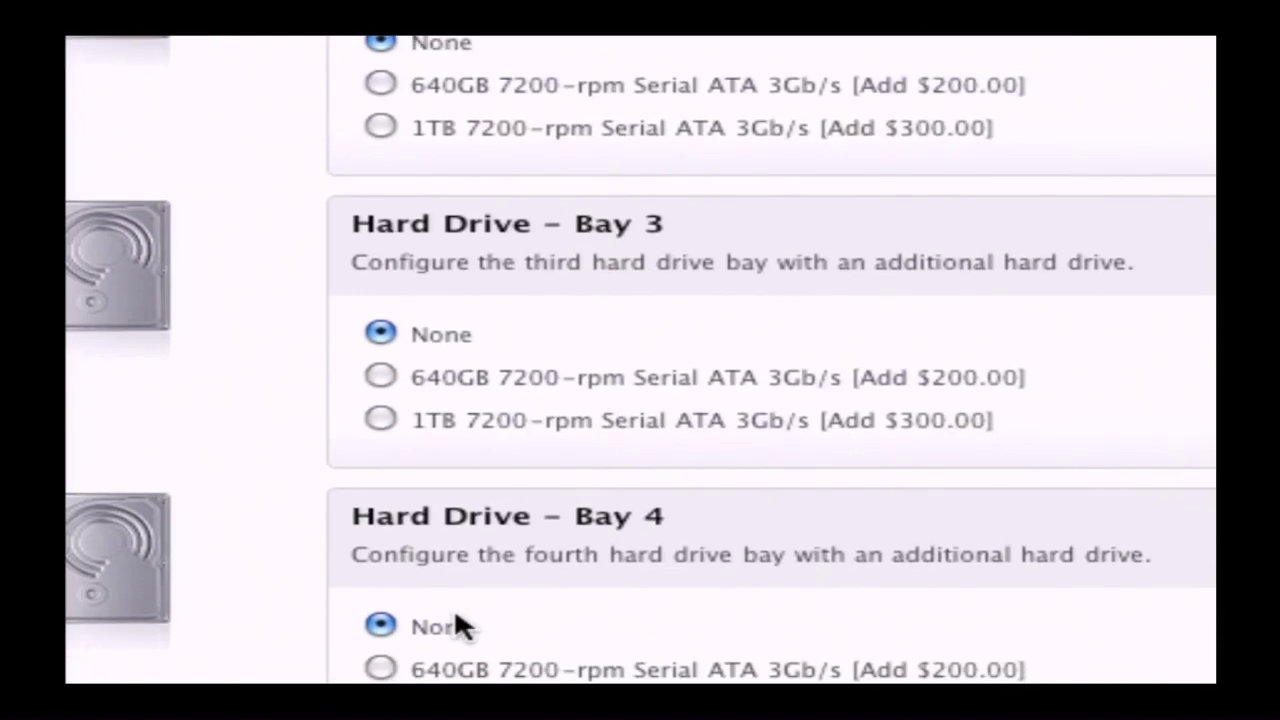
{"action": "scroll", "scroll_direction": "down", "scroll_amount": 3}
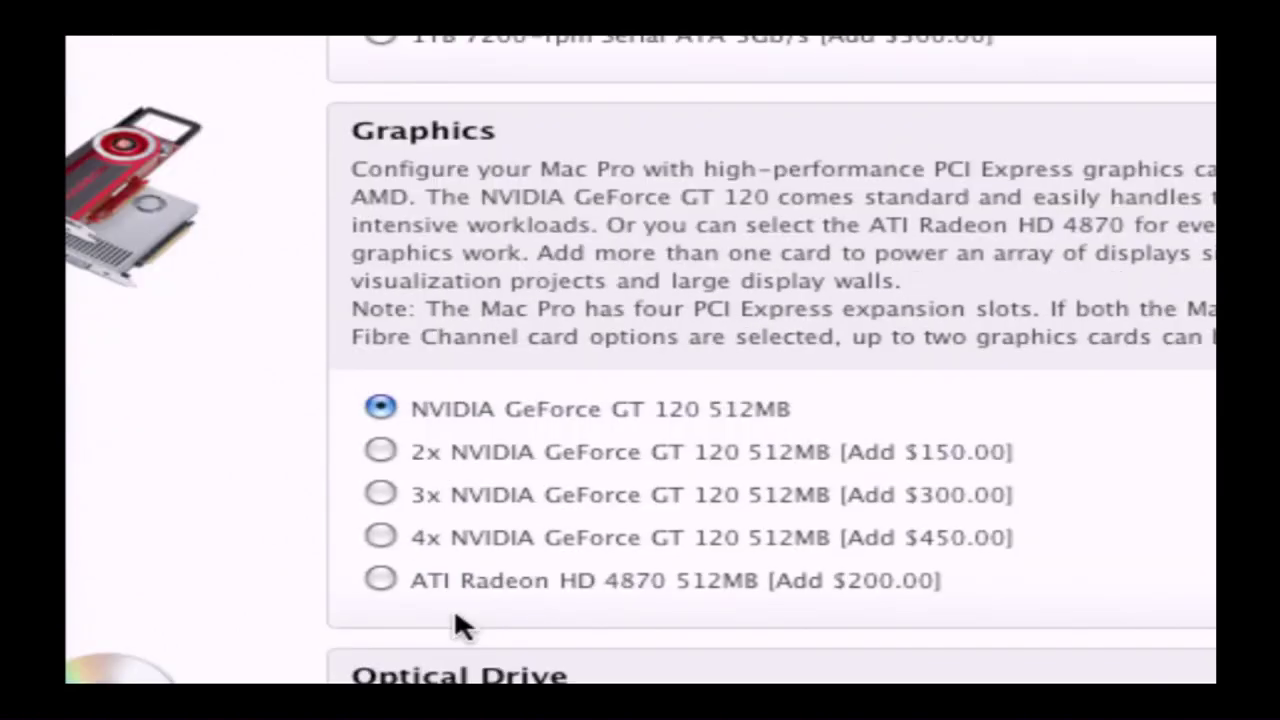
{"action": "left_click", "coordinate": [380, 580]}
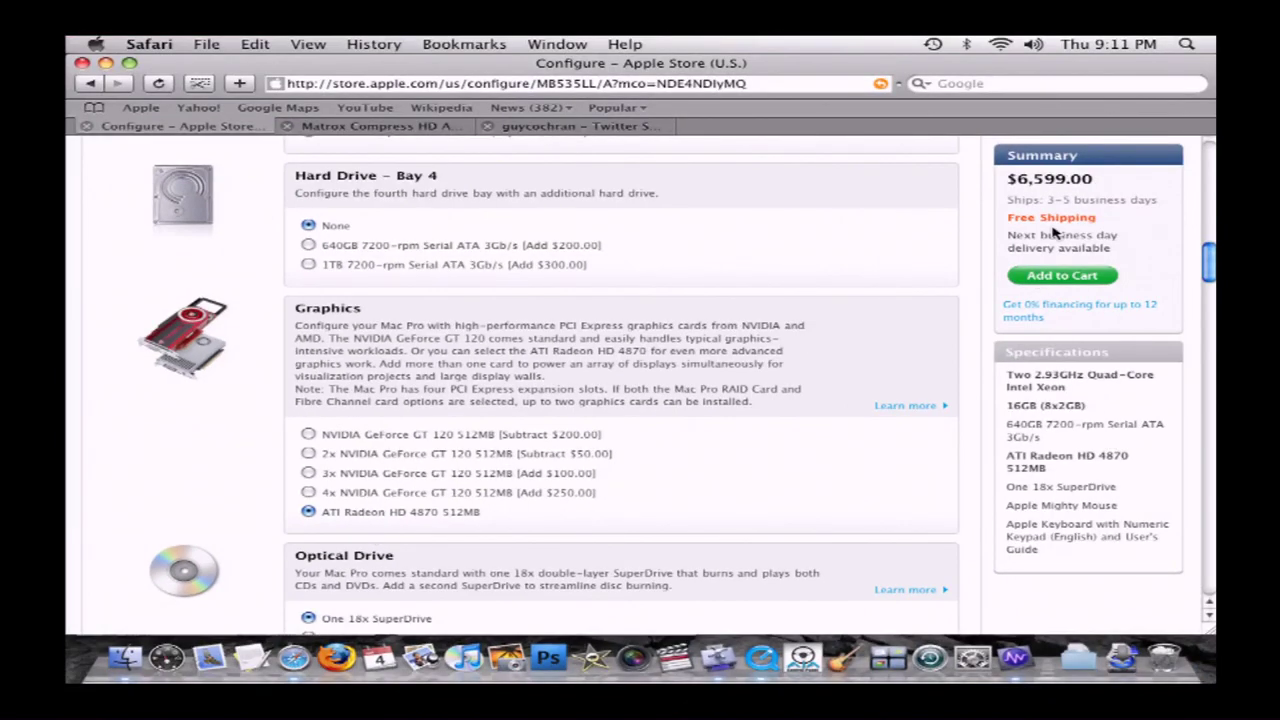
{"action": "mouse_move", "coordinate": [868, 265]}
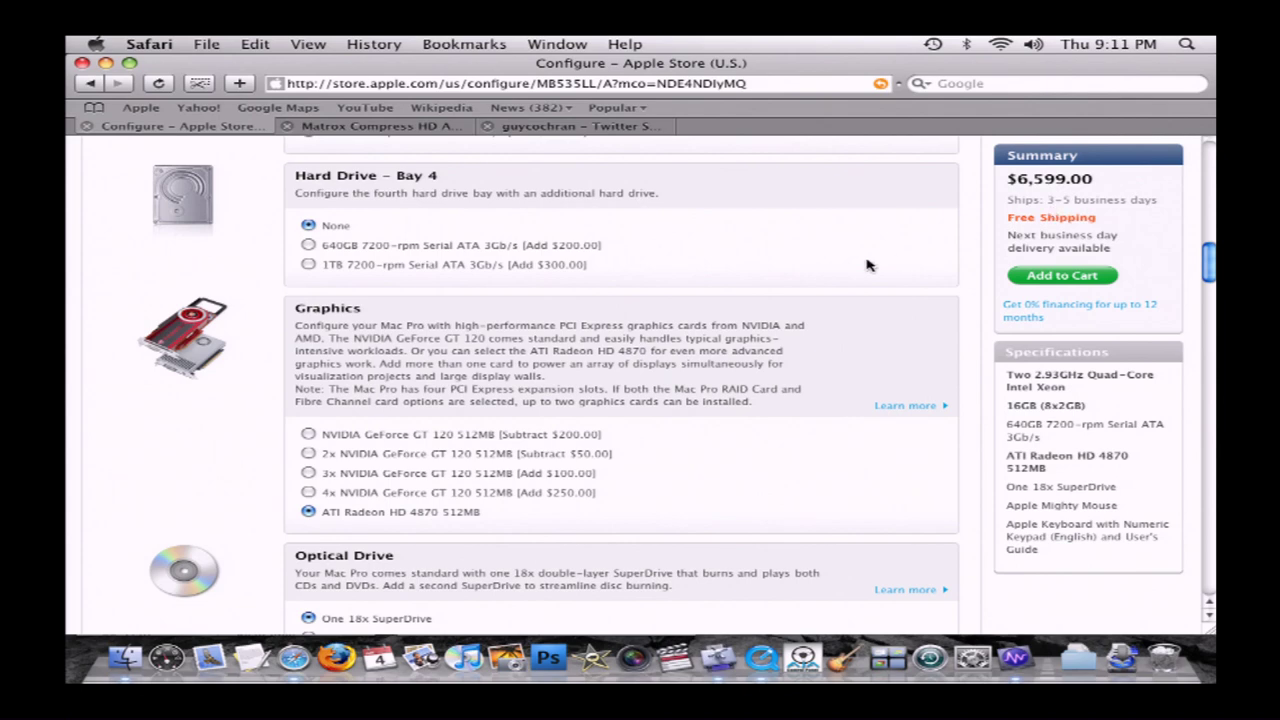
{"action": "mouse_move", "coordinate": [828, 300]}
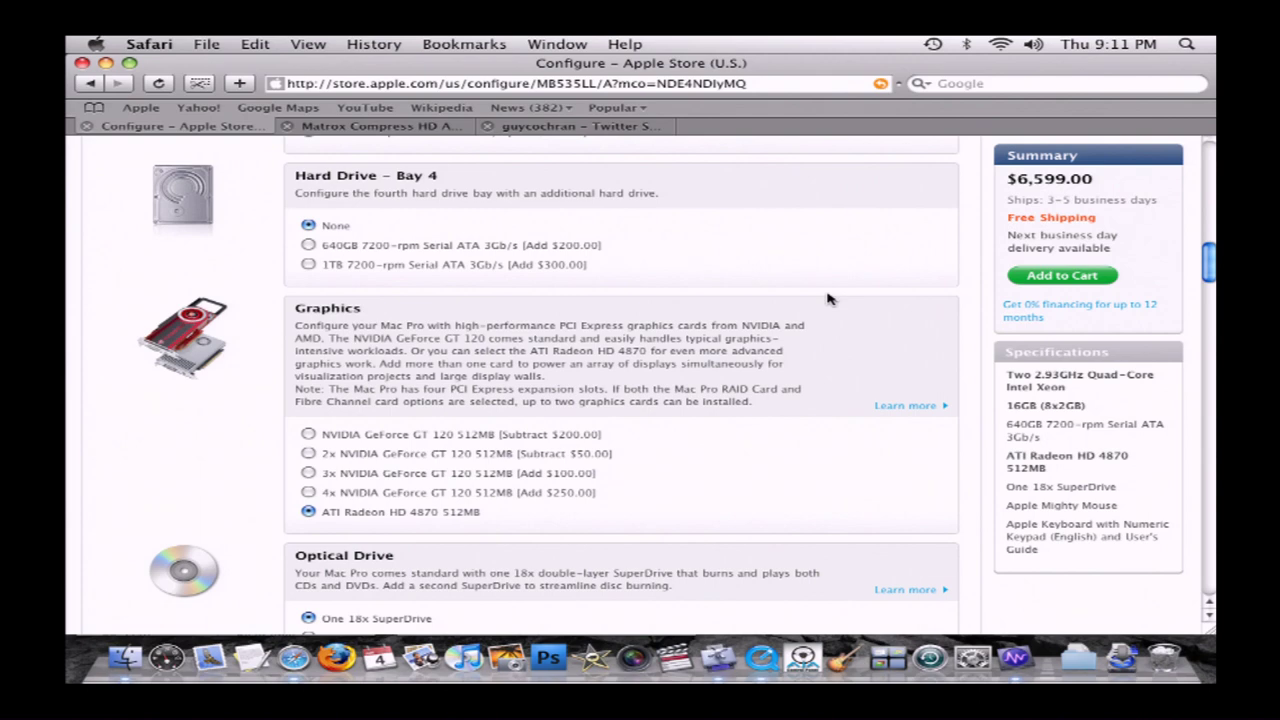
{"action": "mouse_move", "coordinate": [852, 388]}
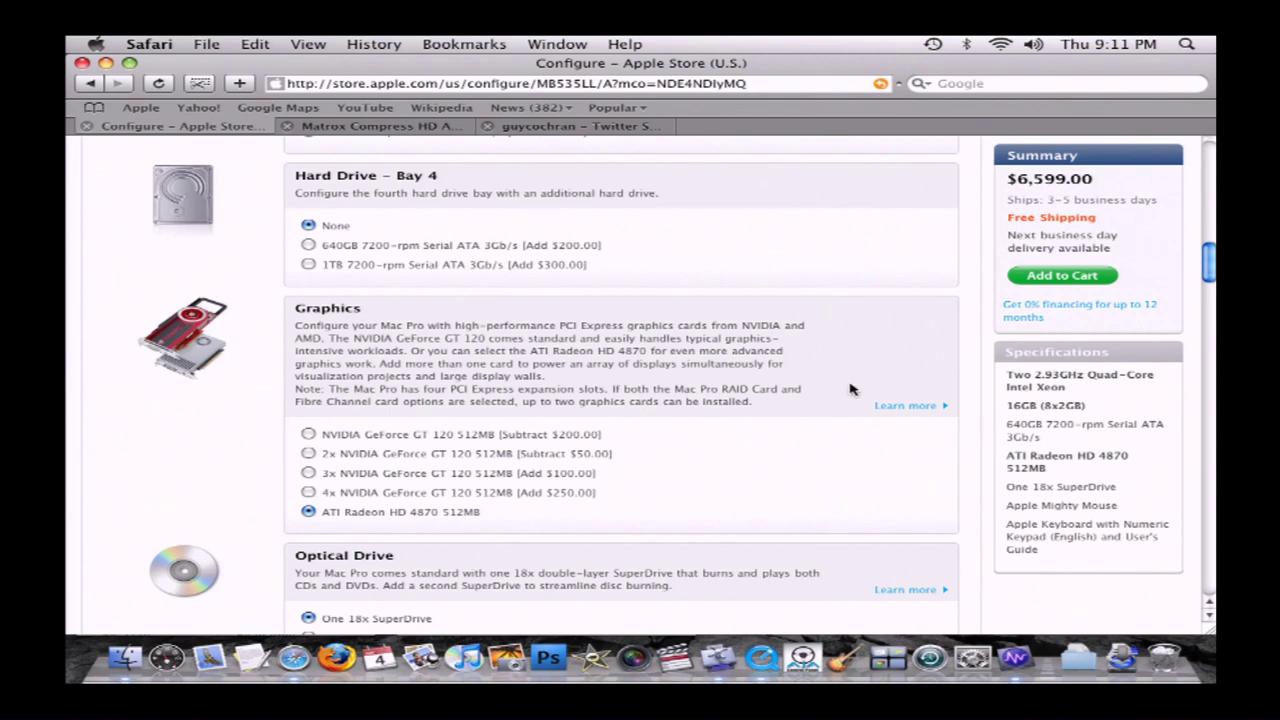
{"action": "mouse_move", "coordinate": [783, 538]}
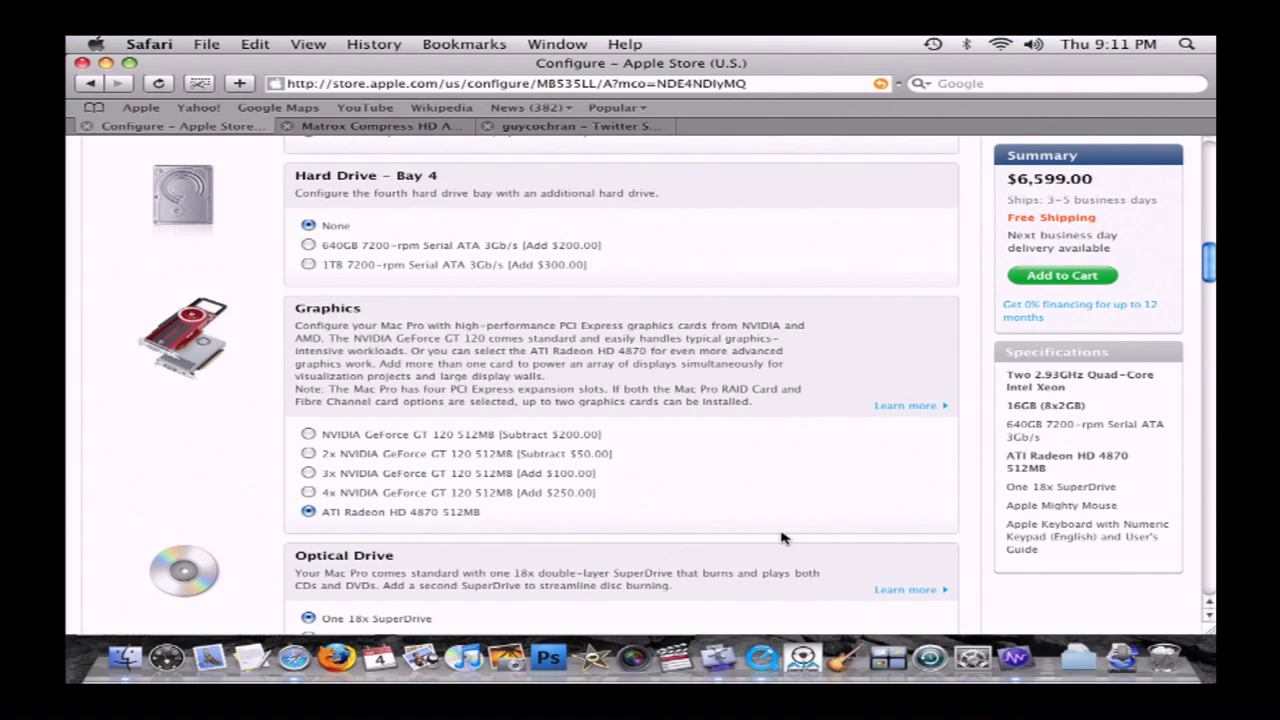
{"action": "left_click", "coordinate": [380, 126]}
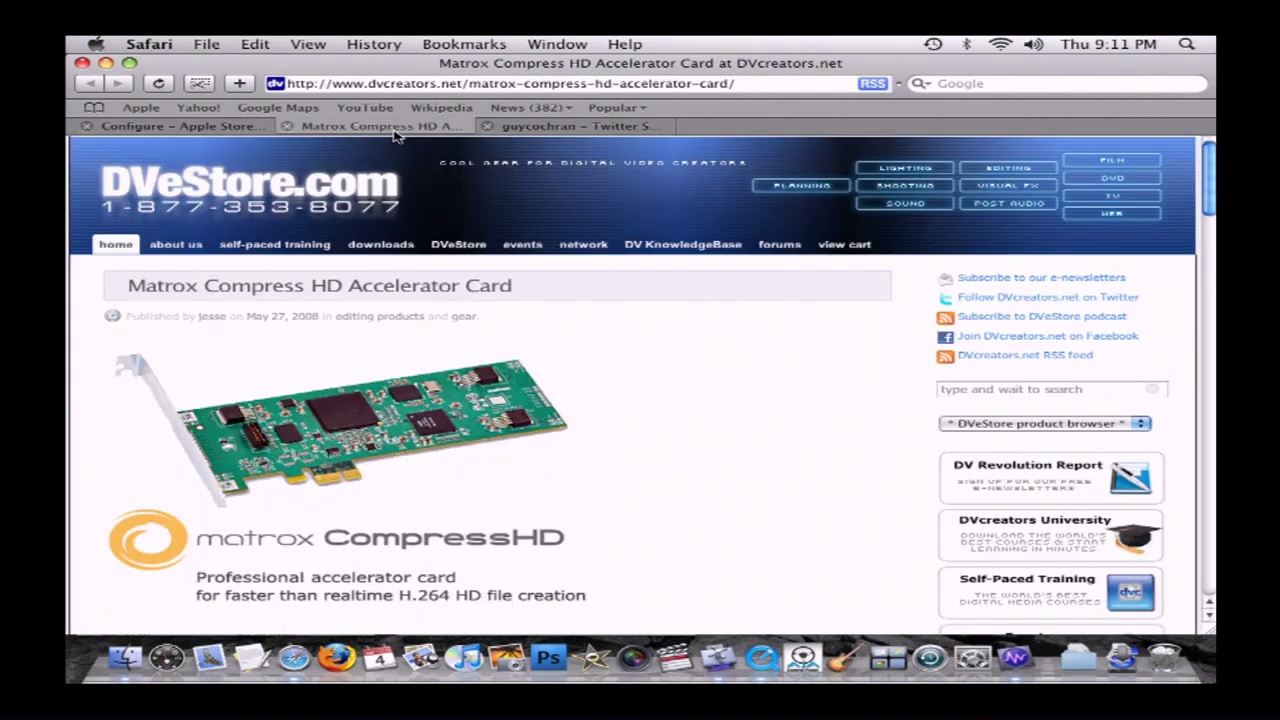
Scroll DVeStore.com's Matrox Compress HD Accelerator Card page down to its $495 price.
{"action": "scroll", "scroll_direction": "down", "scroll_amount": 3}
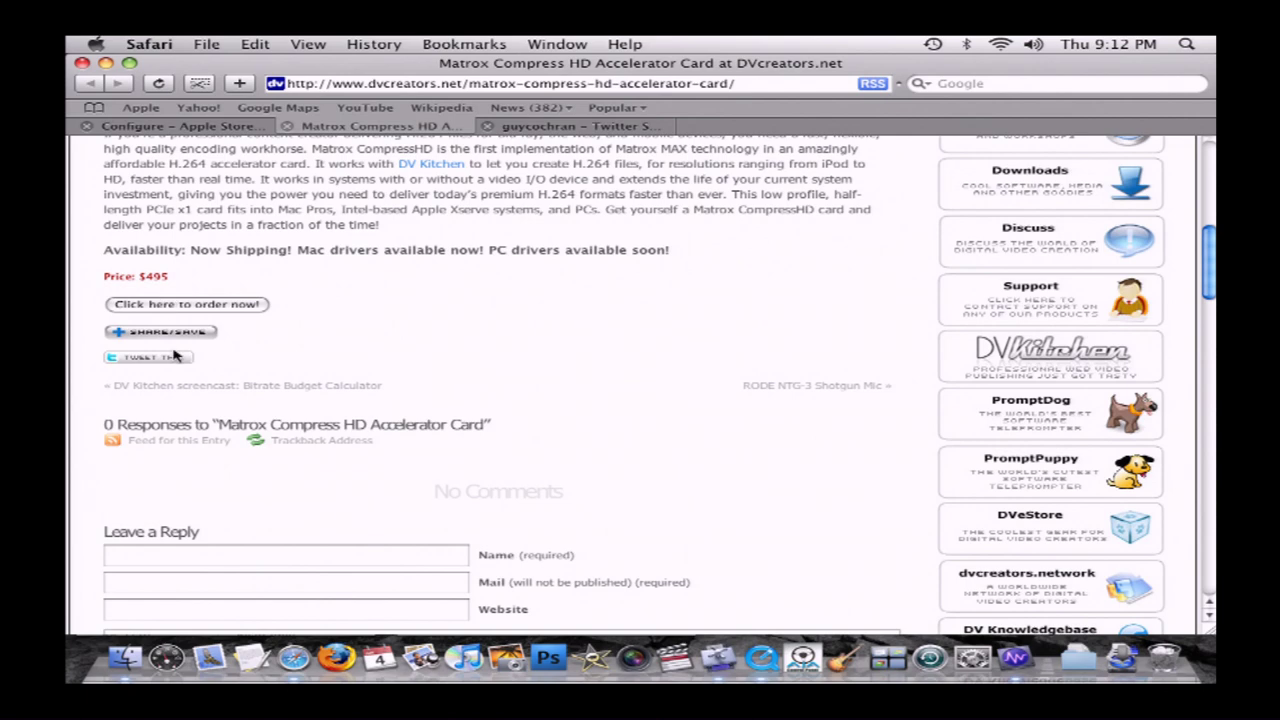
{"action": "mouse_move", "coordinate": [152, 368]}
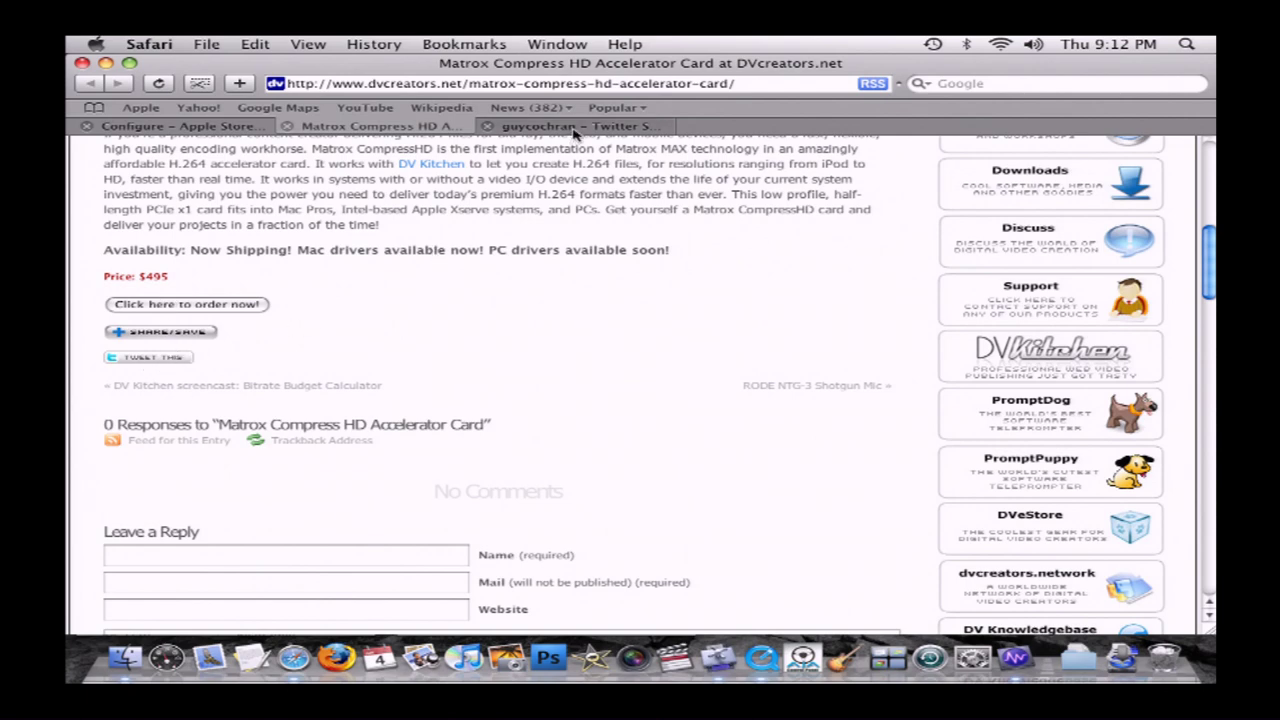
{"action": "left_click", "coordinate": [570, 126]}
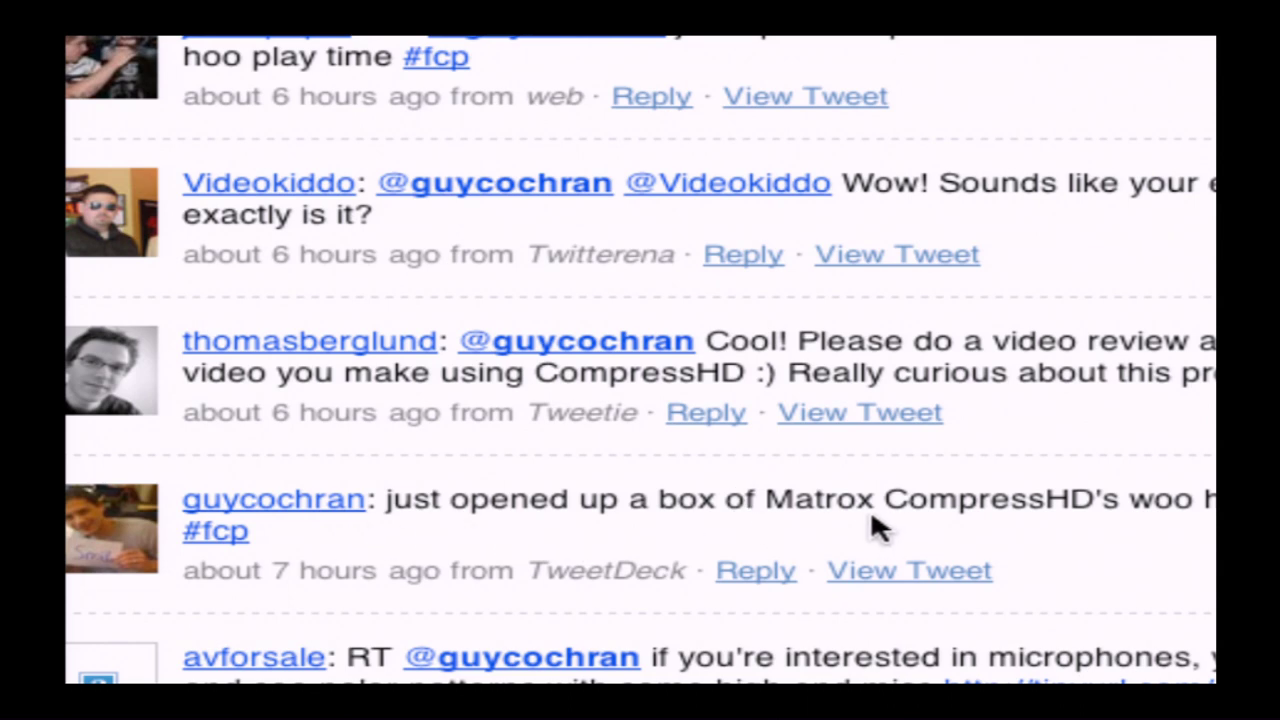
{"action": "mouse_move", "coordinate": [1140, 535]}
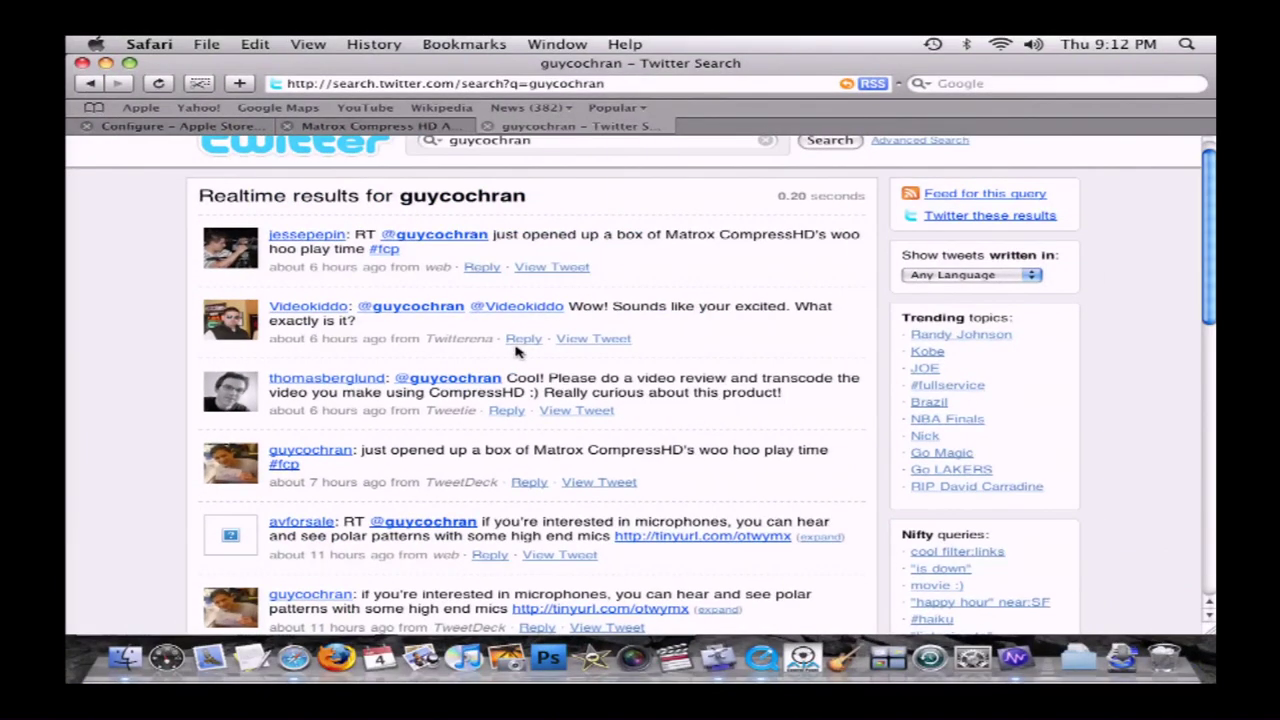
Scroll guycochran's realtime Twitter results to his tweet about opening Matrox CompressHD boxes.
{"action": "scroll", "scroll_direction": "up", "scroll_amount": 3}
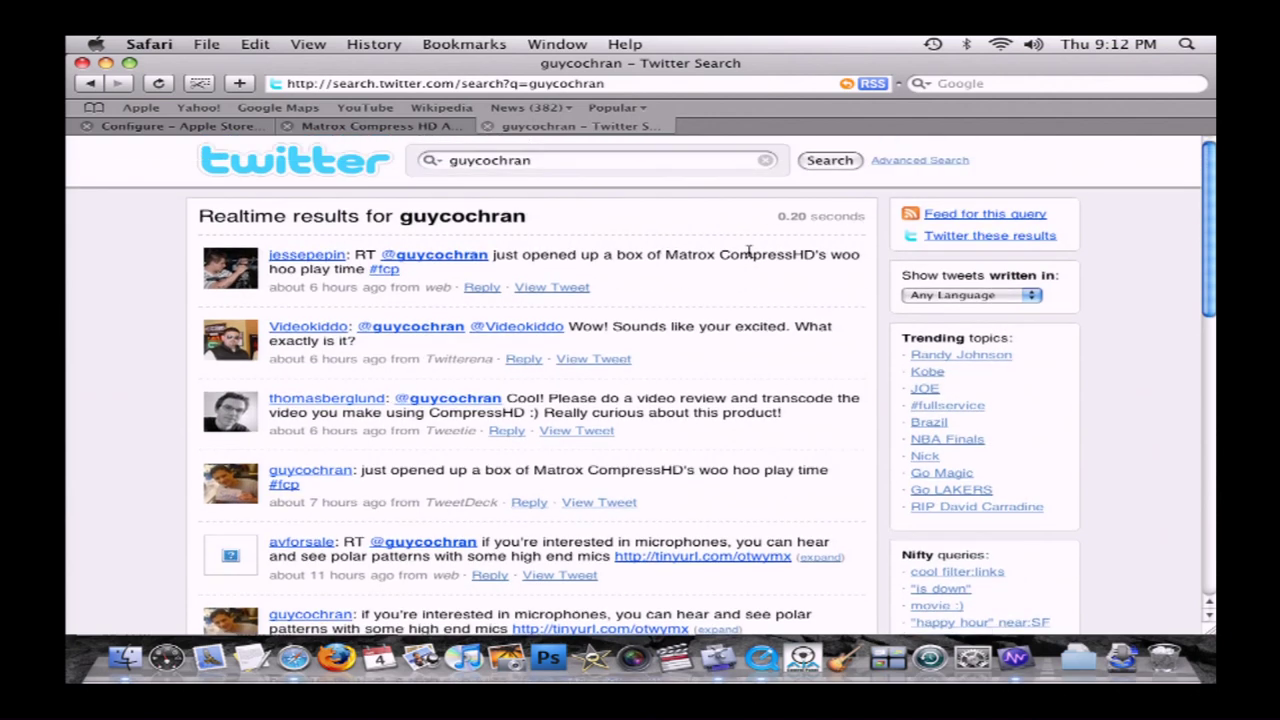
{"action": "mouse_move", "coordinate": [535, 180]}
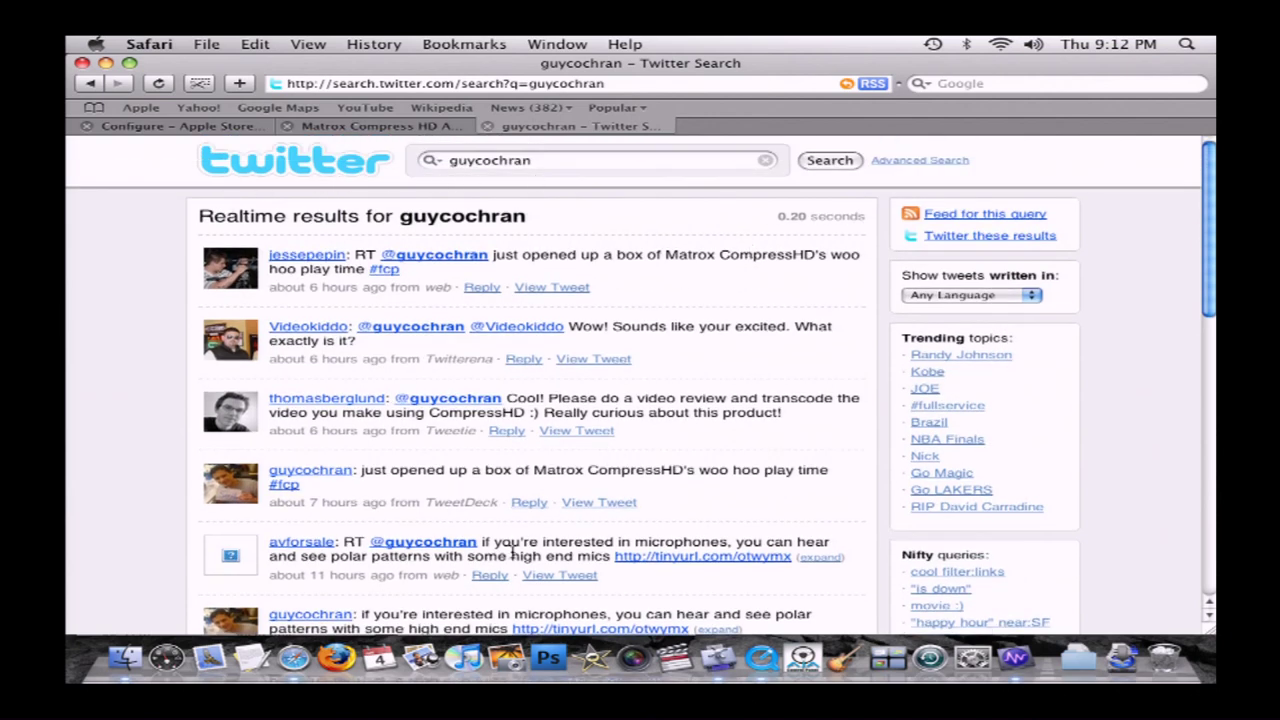
{"action": "mouse_move", "coordinate": [678, 657]}
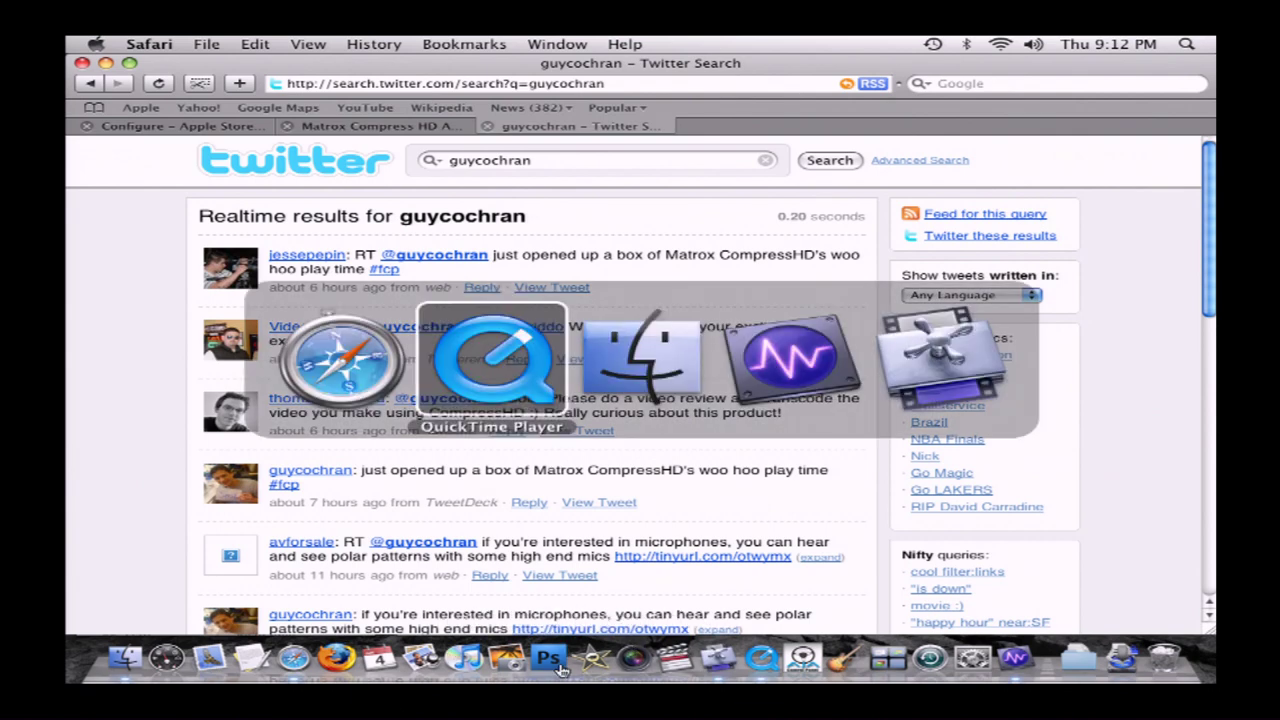
Show the 9:09:33 PM ProRes 422.mov job info: 2:02 elapsed, 100 percent, Successful.
{"action": "left_click", "coordinate": [489, 360]}
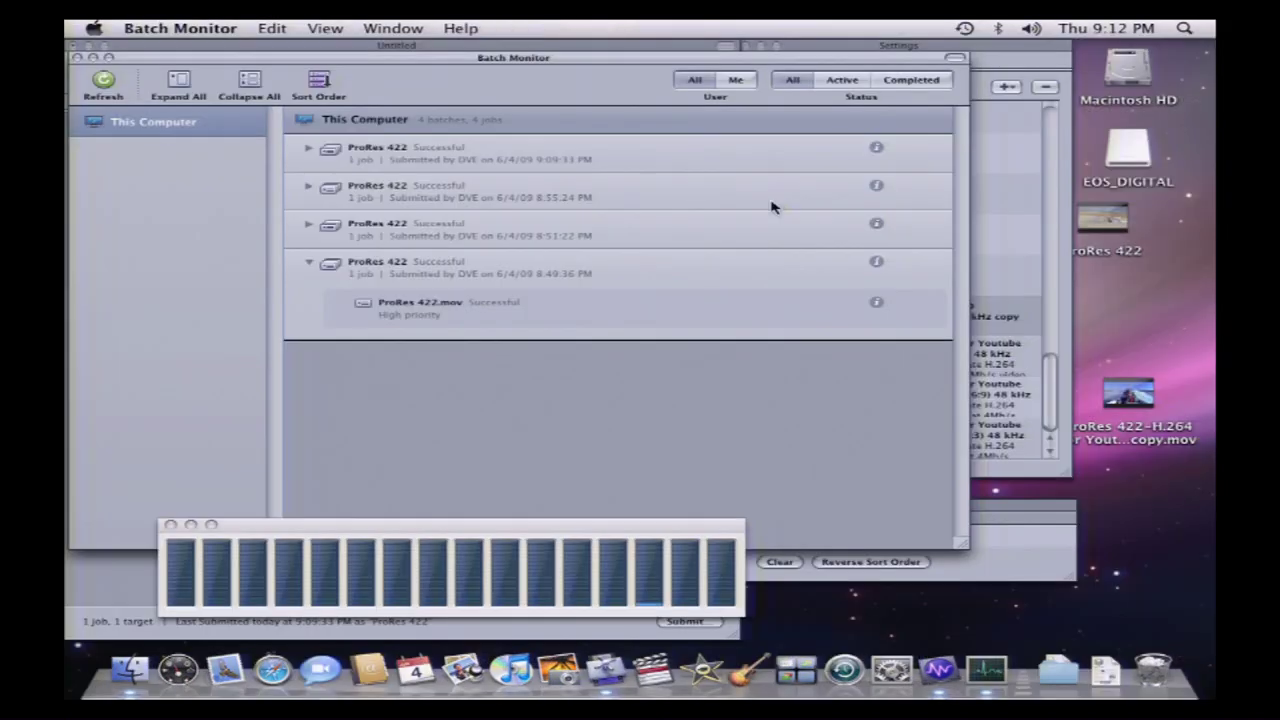
{"action": "mouse_move", "coordinate": [485, 212]}
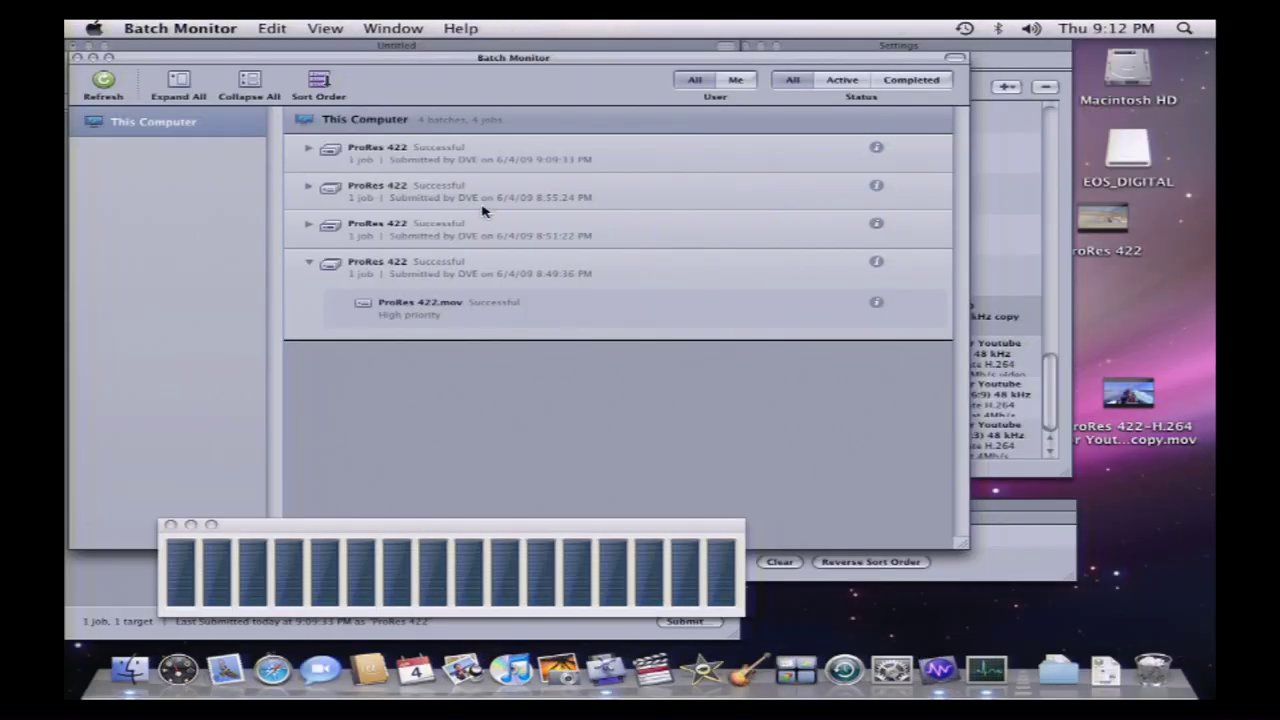
{"action": "mouse_move", "coordinate": [310, 155]}
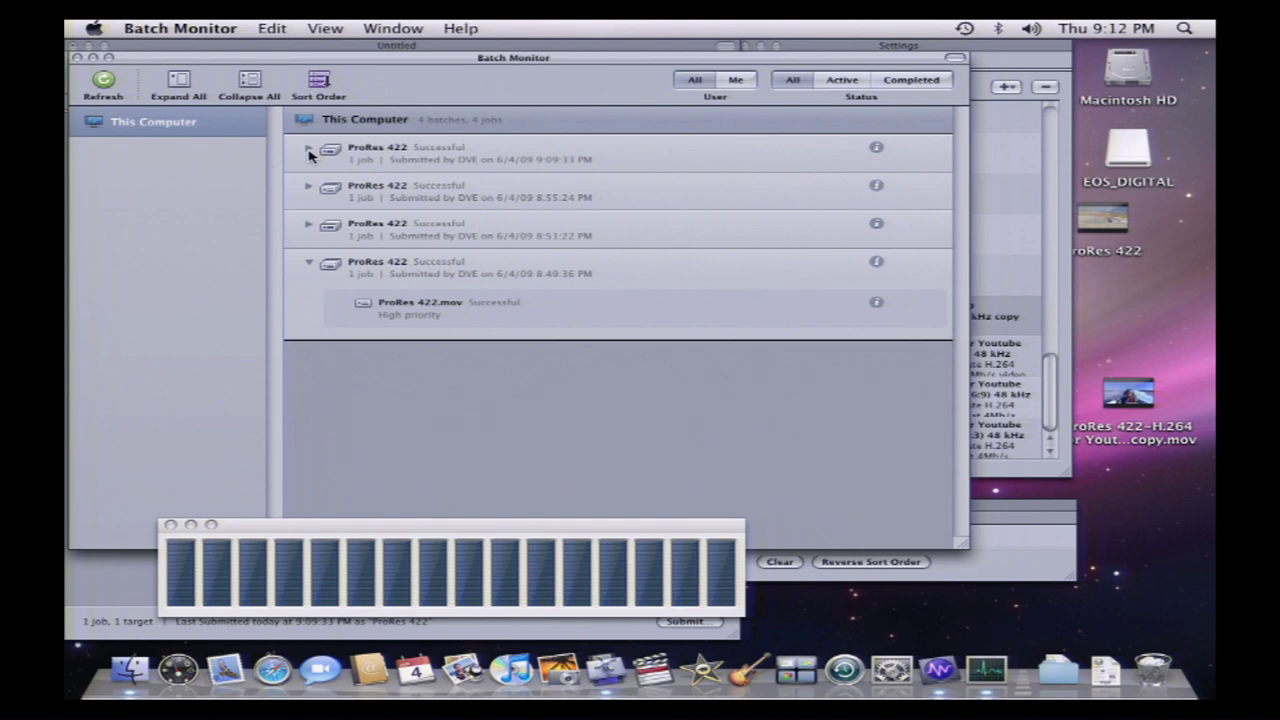
{"action": "left_click", "coordinate": [308, 148]}
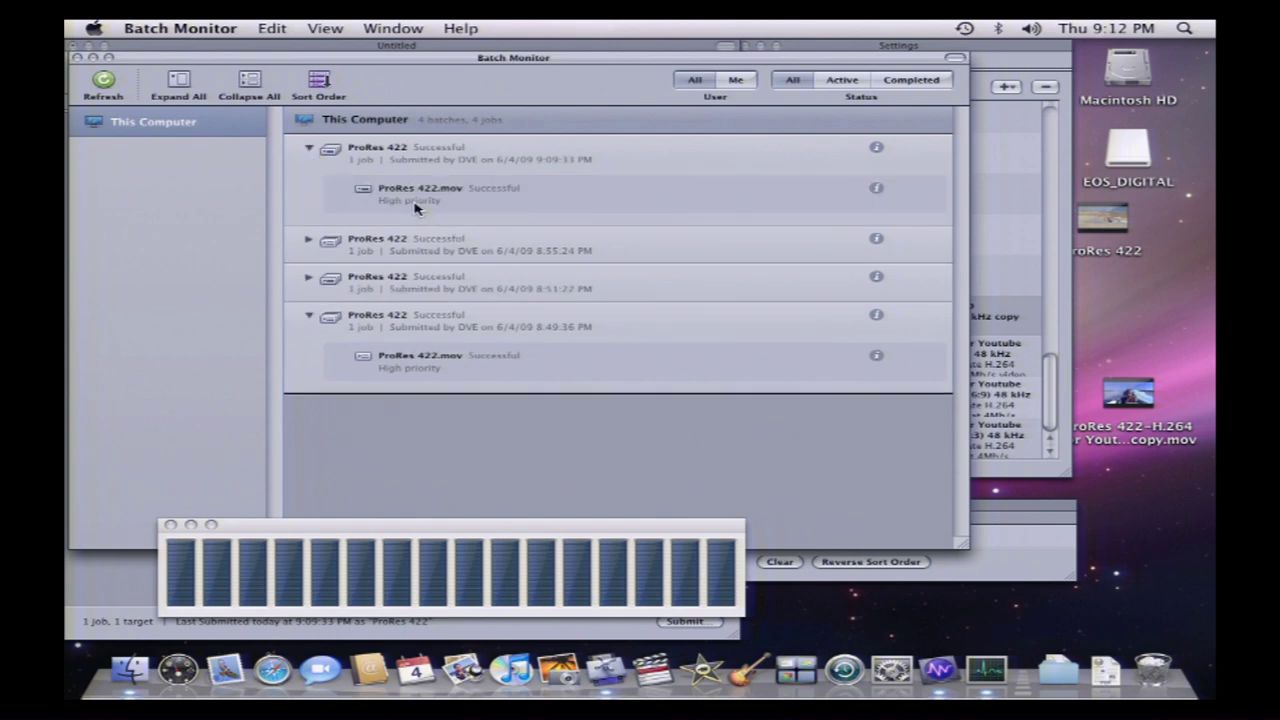
{"action": "mouse_move", "coordinate": [707, 183]}
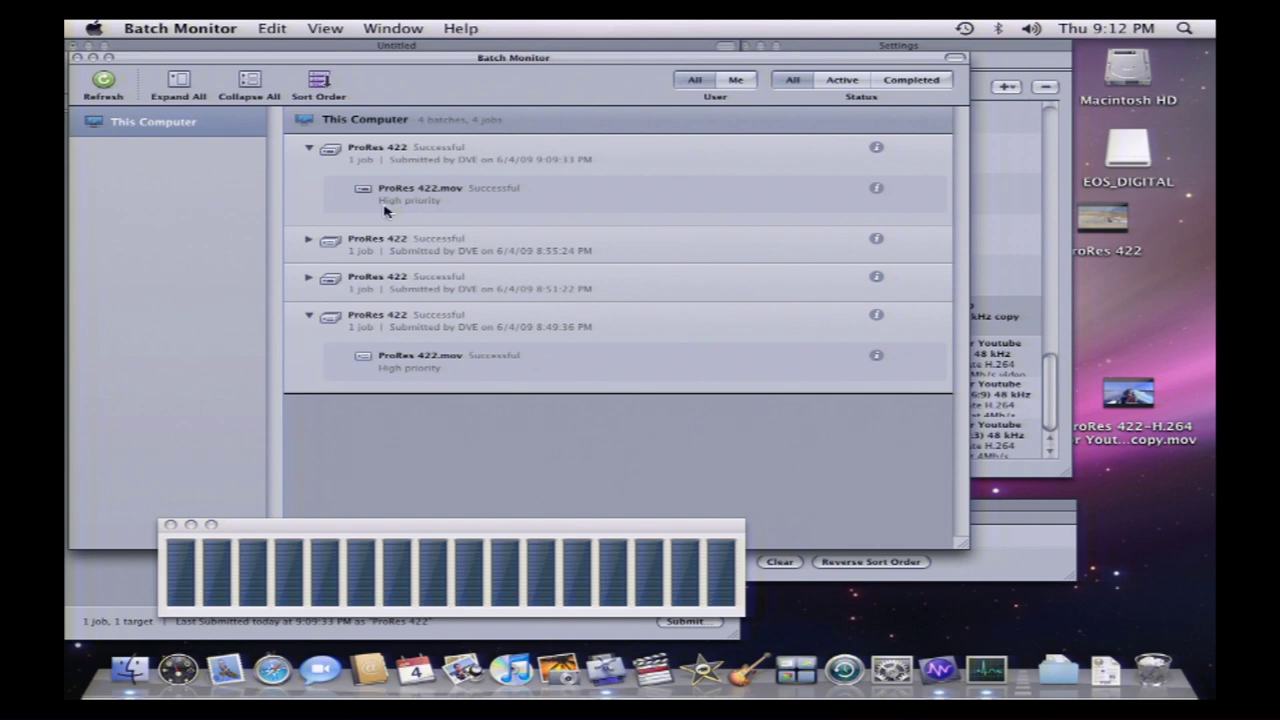
{"action": "left_click", "coordinate": [876, 191]}
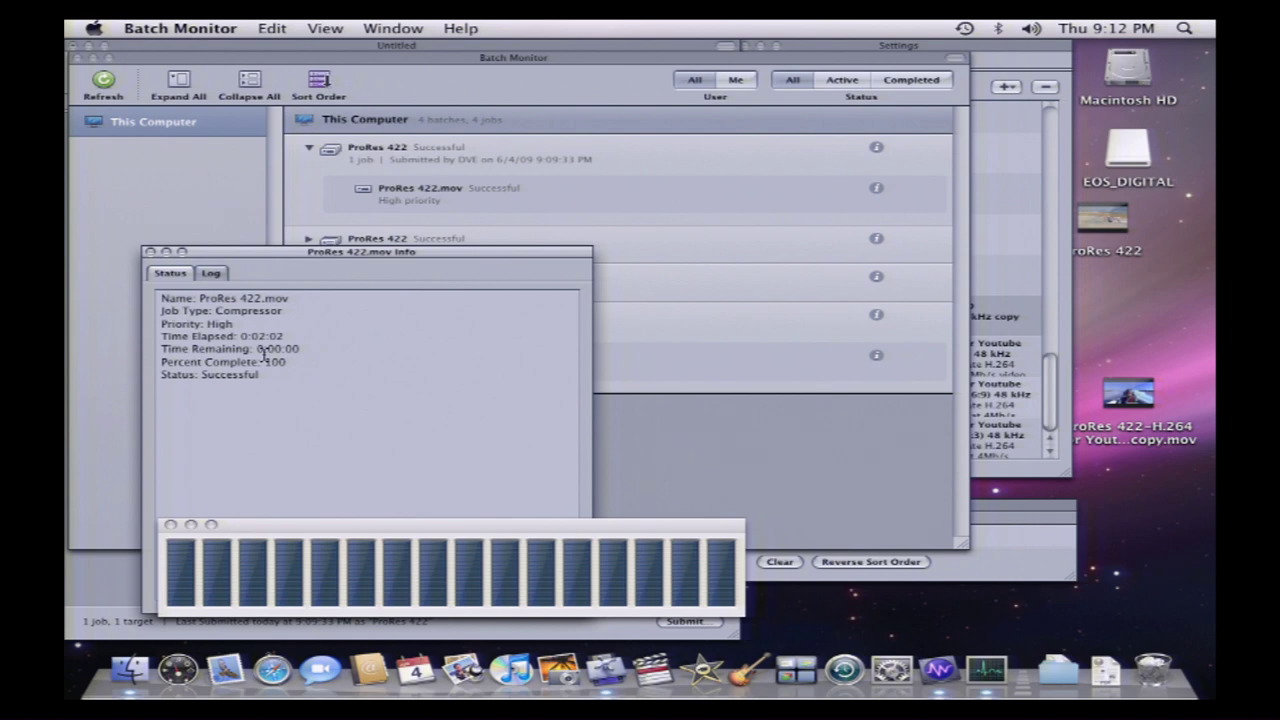
{"action": "mouse_move", "coordinate": [343, 352]}
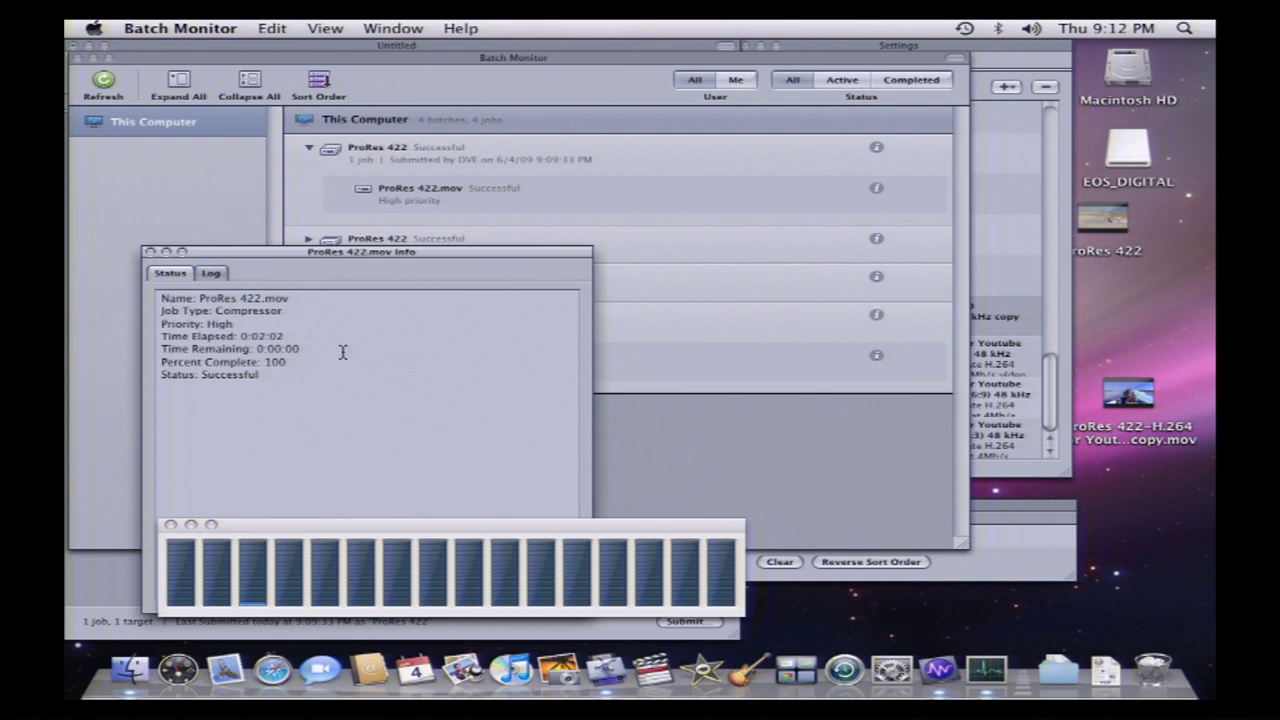